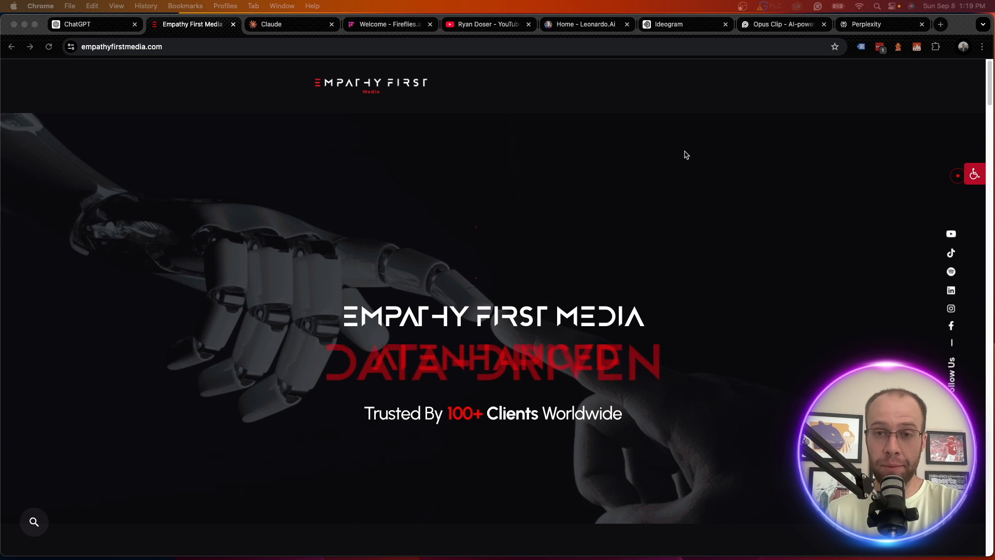
Step: Scroll the empathyfirstmedia.com homepage down to the Contact Information and Agency Locations section
scroll("down", 3)
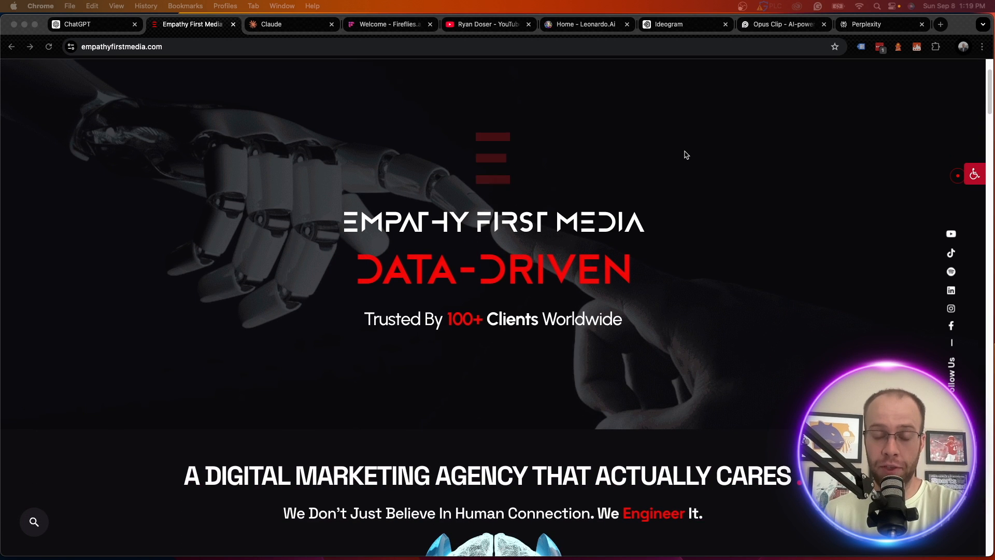
scroll("down", 3)
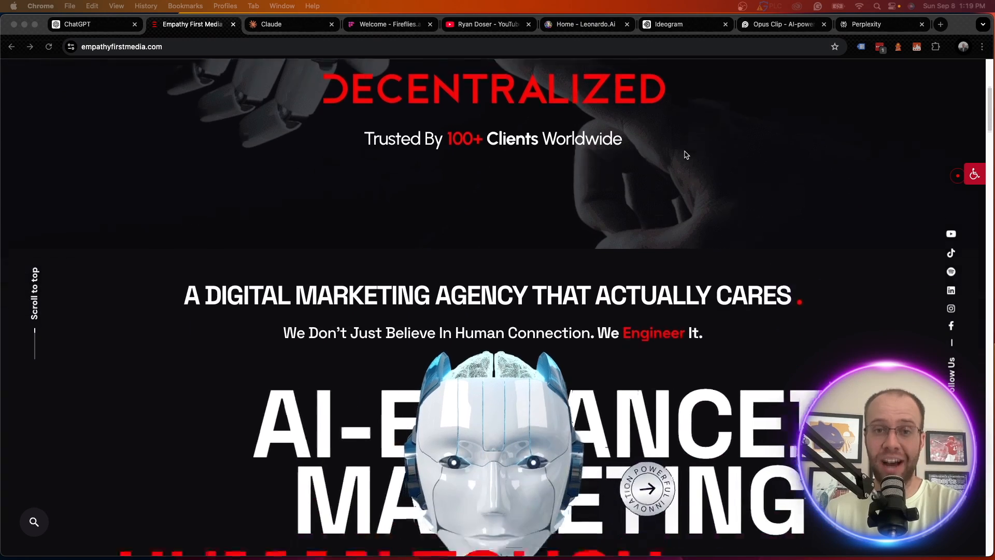
scroll("down", 3)
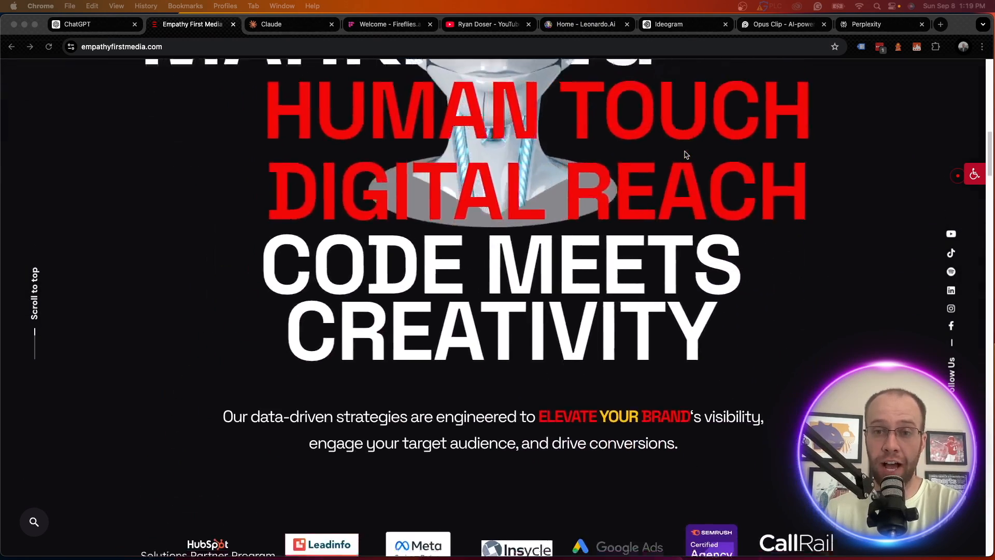
scroll("down", 3)
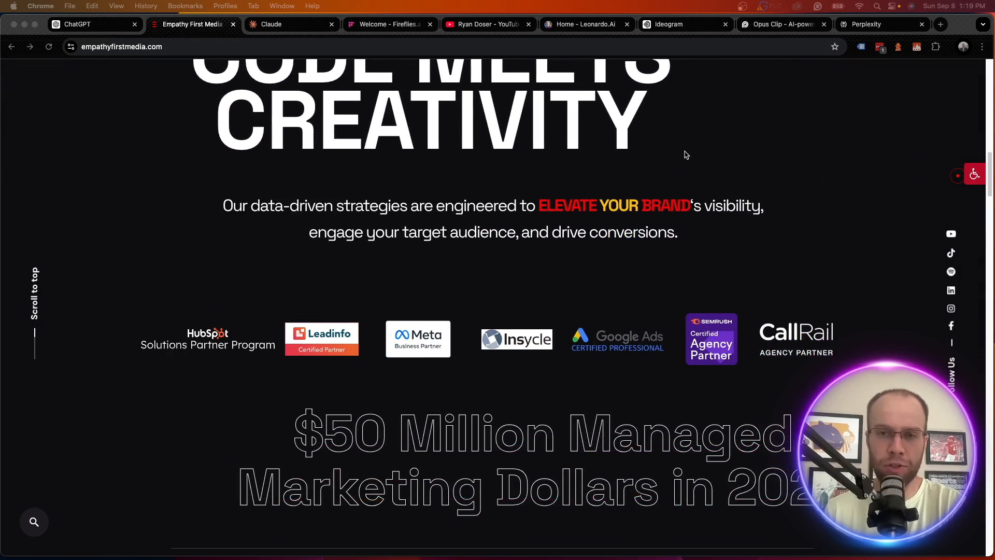
scroll("down", 3)
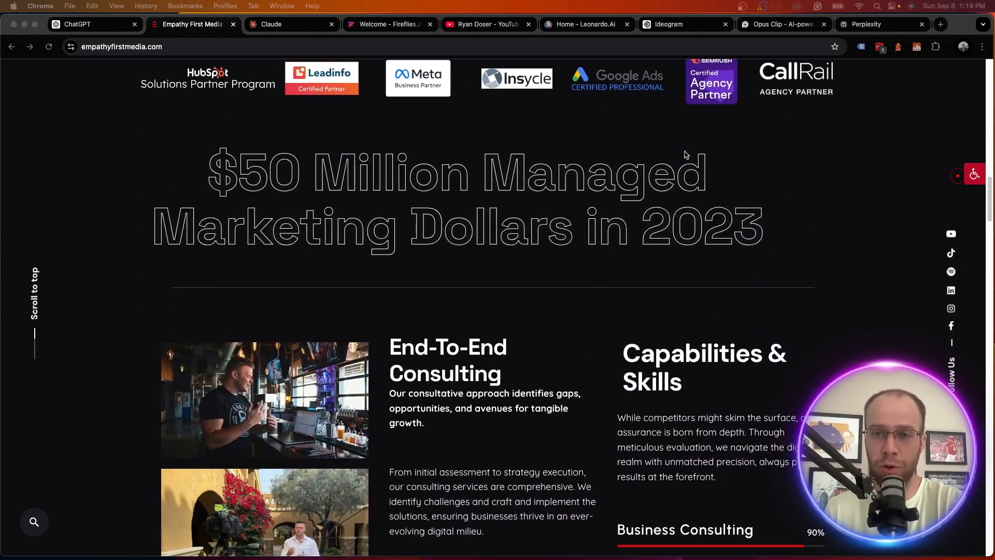
scroll("down", 3)
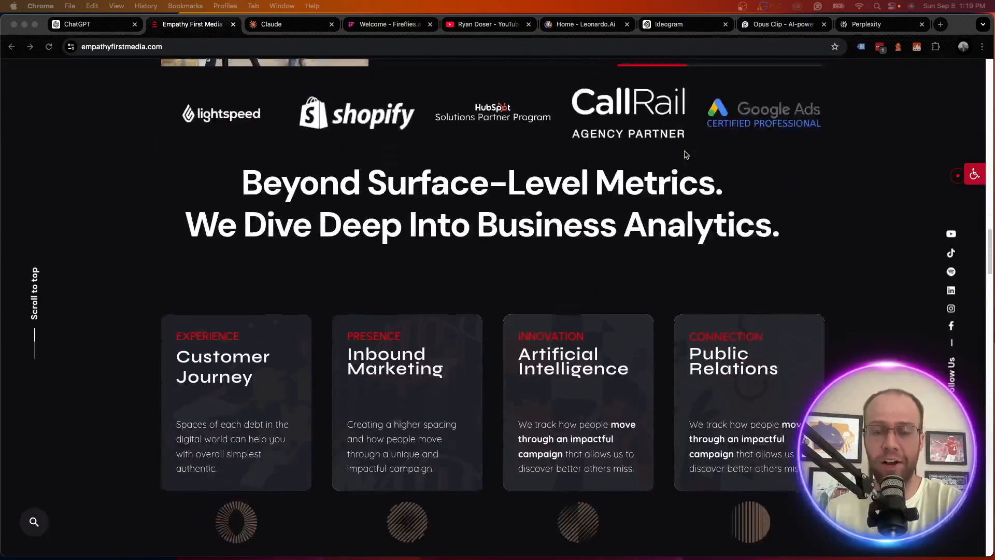
scroll("down", 3)
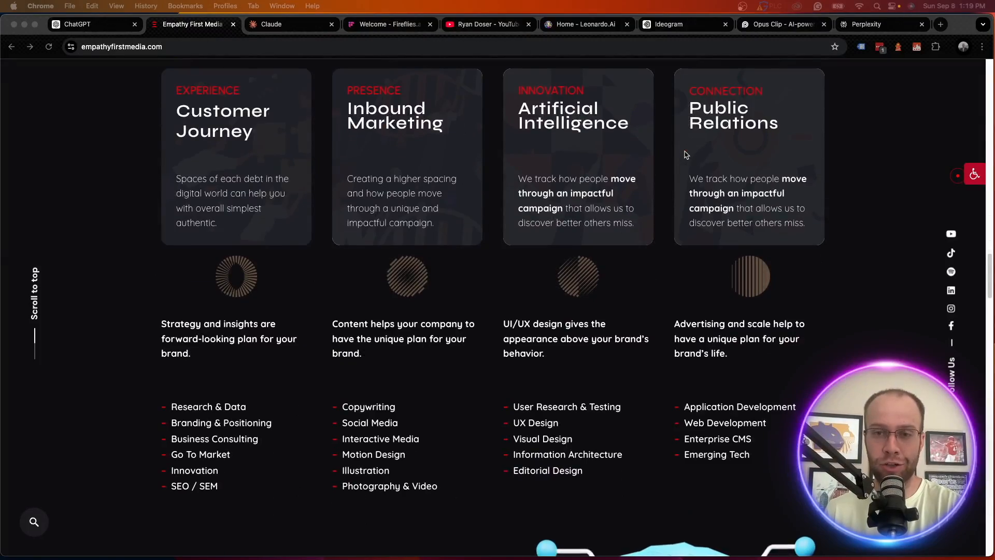
scroll("down", 3)
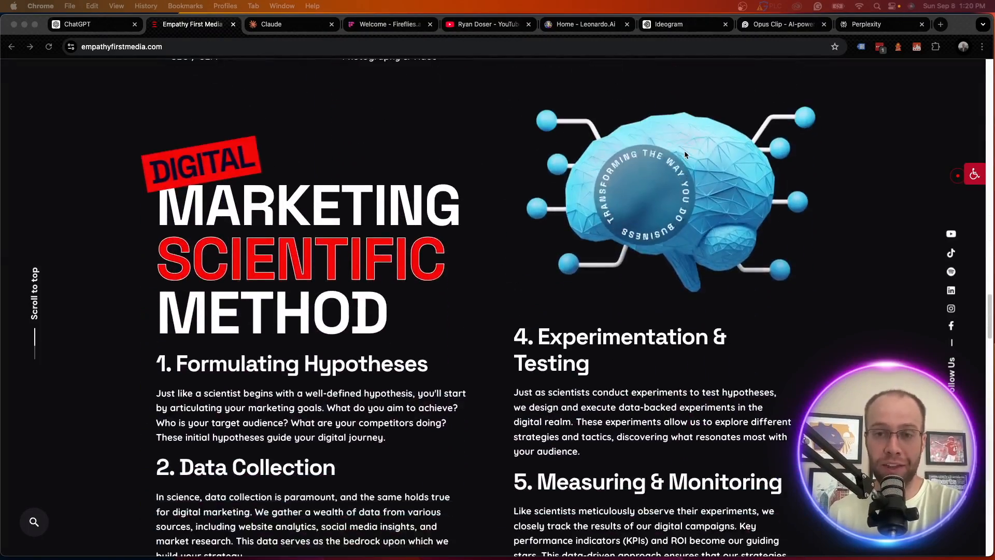
scroll("down", 3)
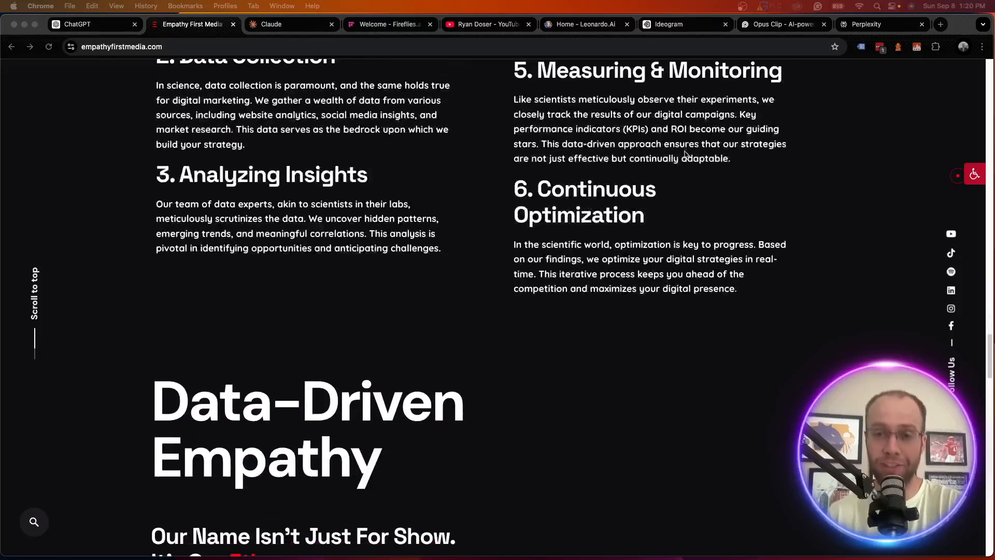
scroll("down", 3)
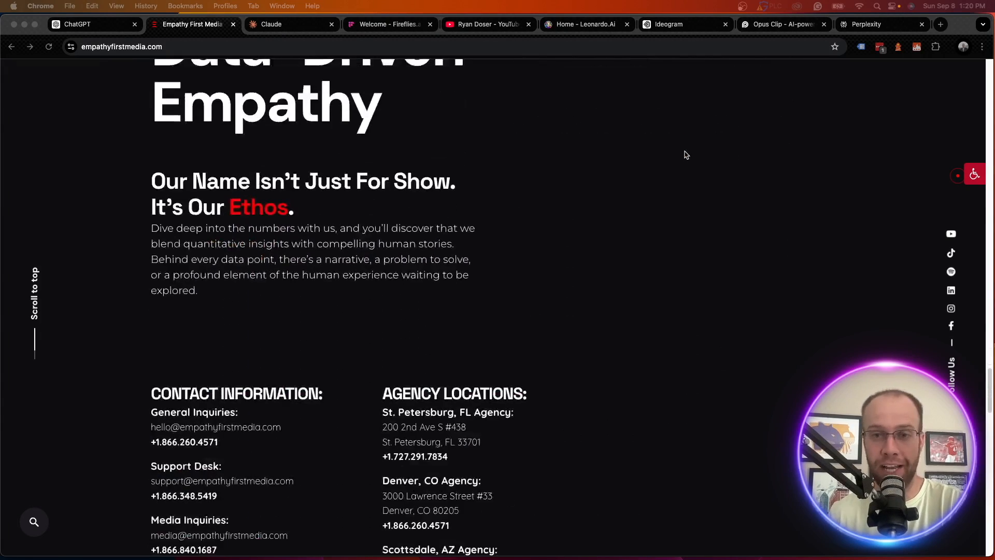
scroll("down", 3)
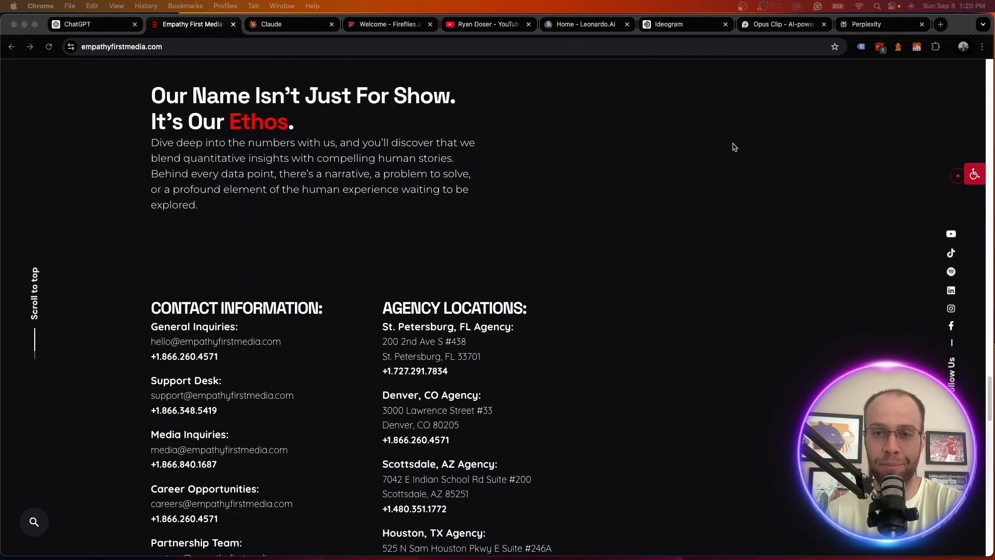
Step: Switch to the Claude tab, reveal the sidebar, and show the Empathy First Media Projects page
left_click(89, 24)
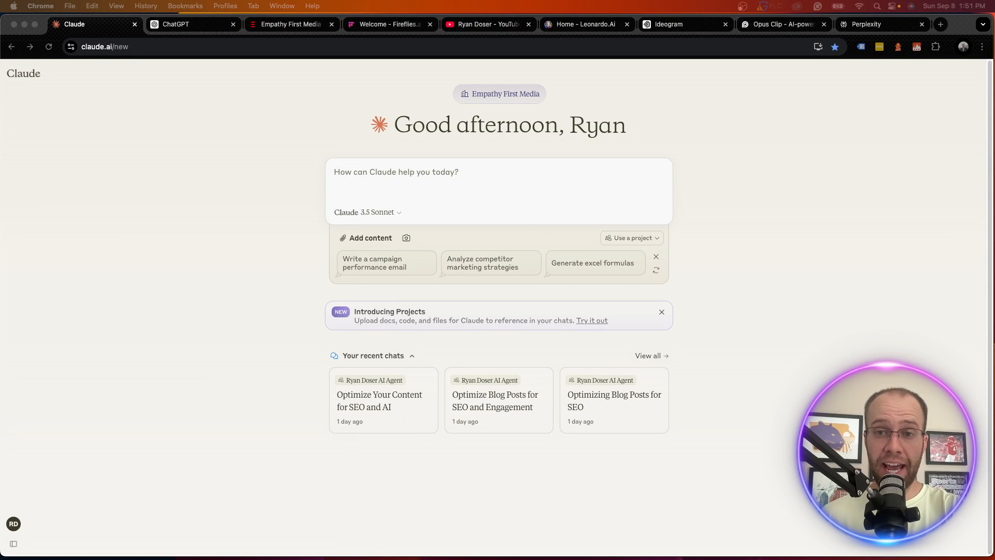
mouse_move(881, 230)
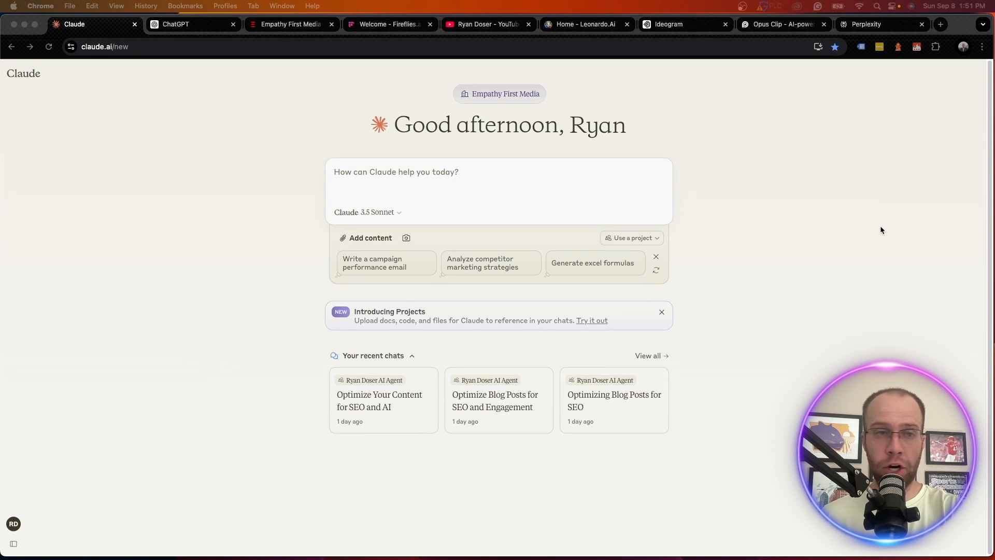
mouse_move(830, 249)
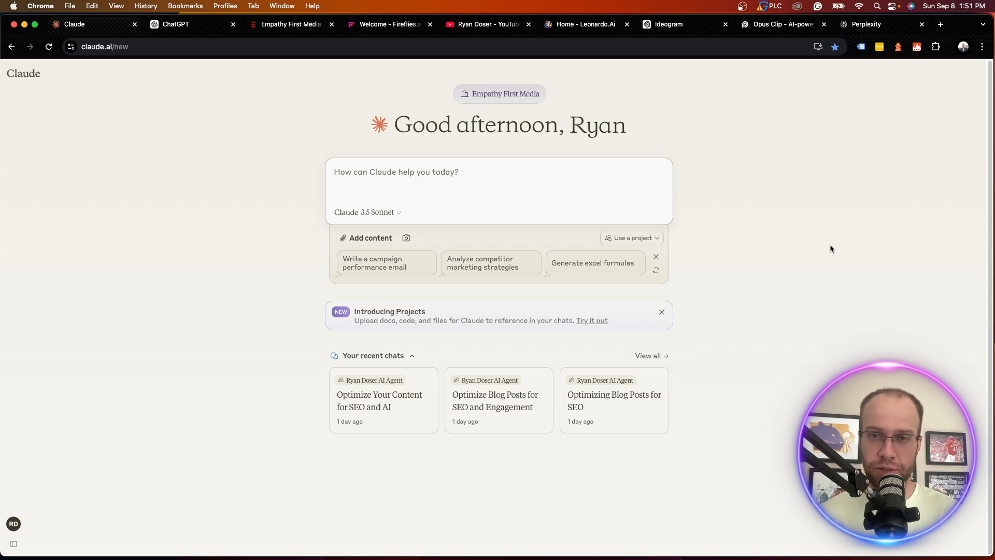
left_click(12, 544)
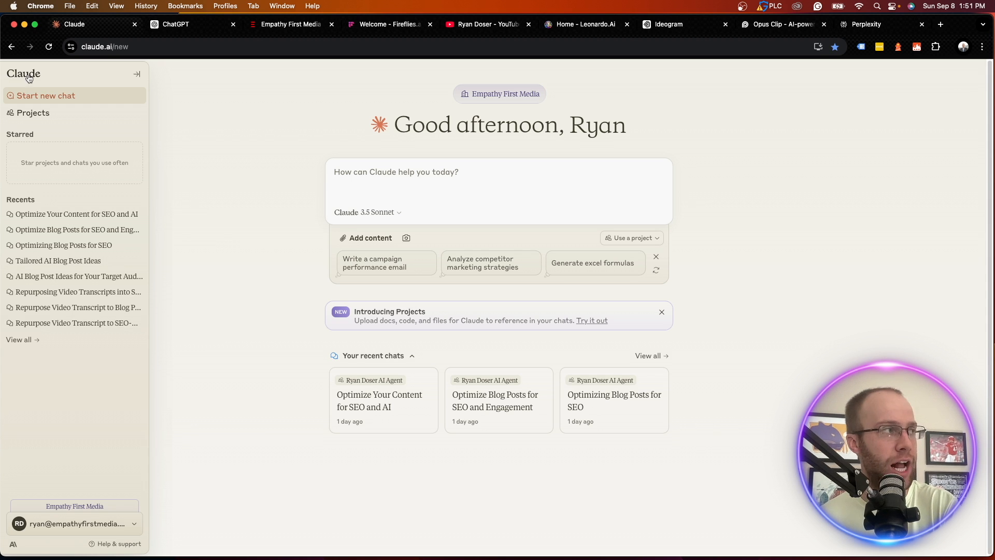
left_click(33, 111)
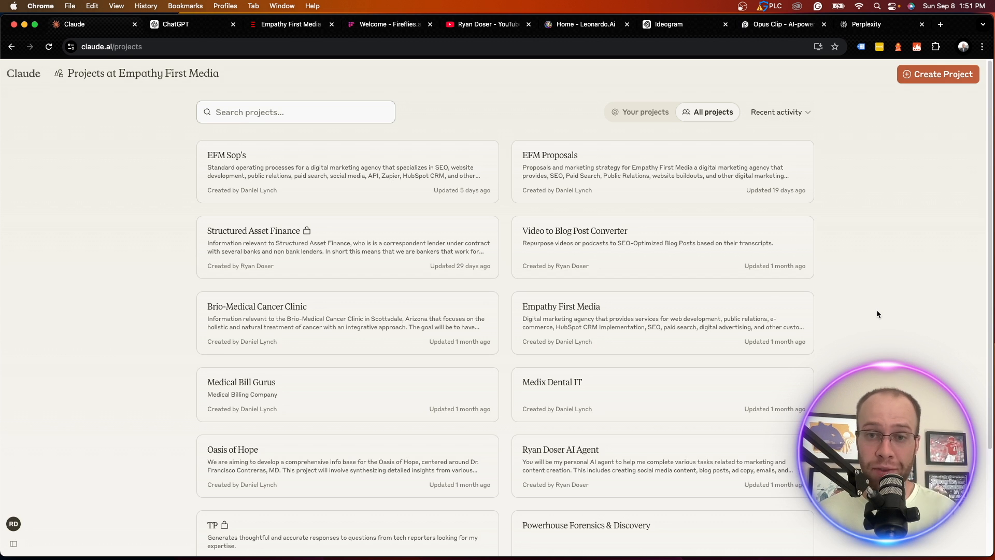
Step: Open the 'Ryan Doser AI Agent' project and look through its knowledge files of transcripts, bio and profile
scroll("down", 3)
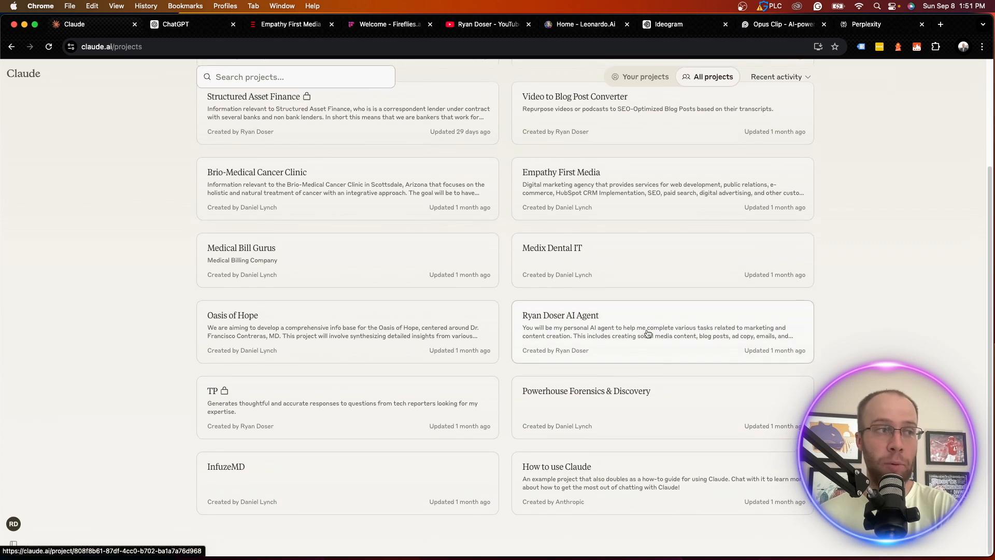
left_click(561, 315)
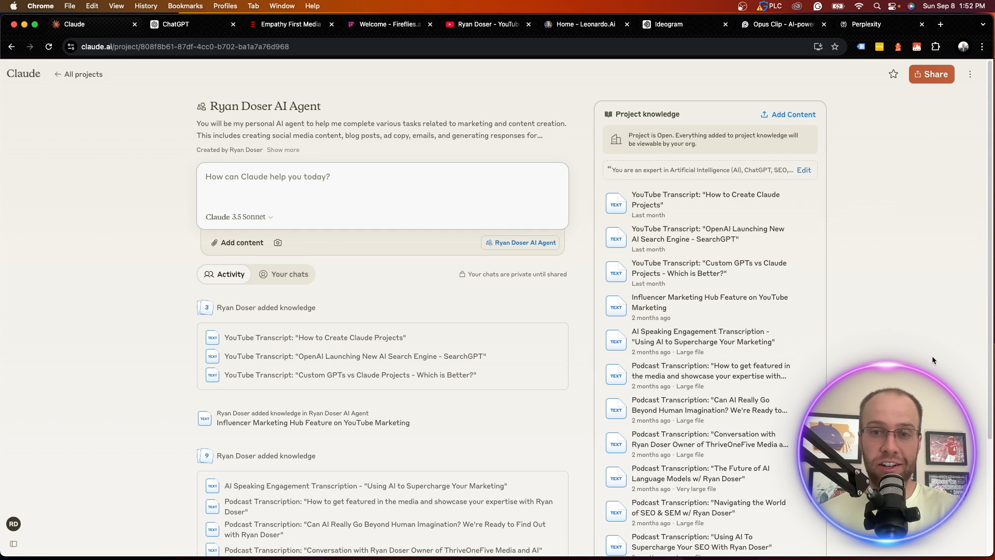
mouse_move(939, 352)
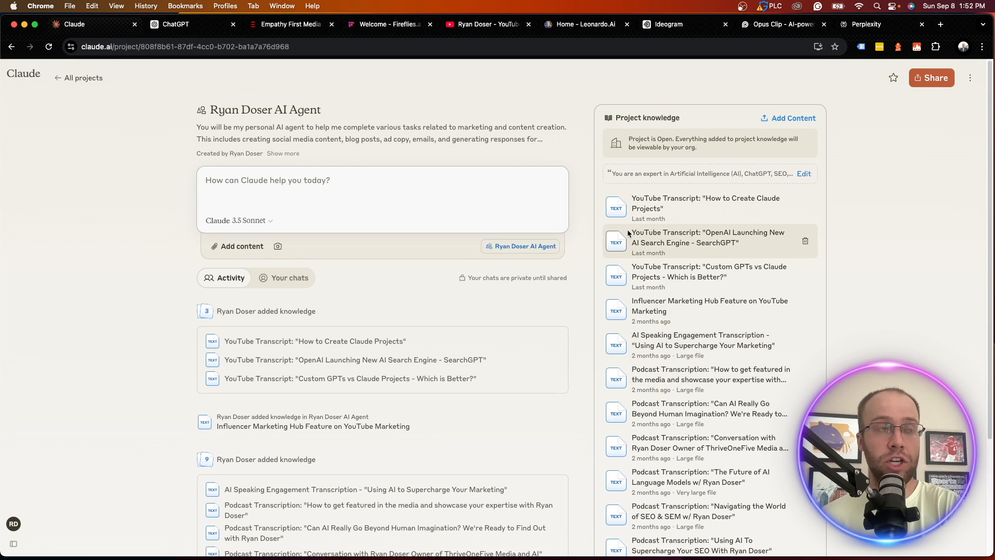
scroll("down", 3)
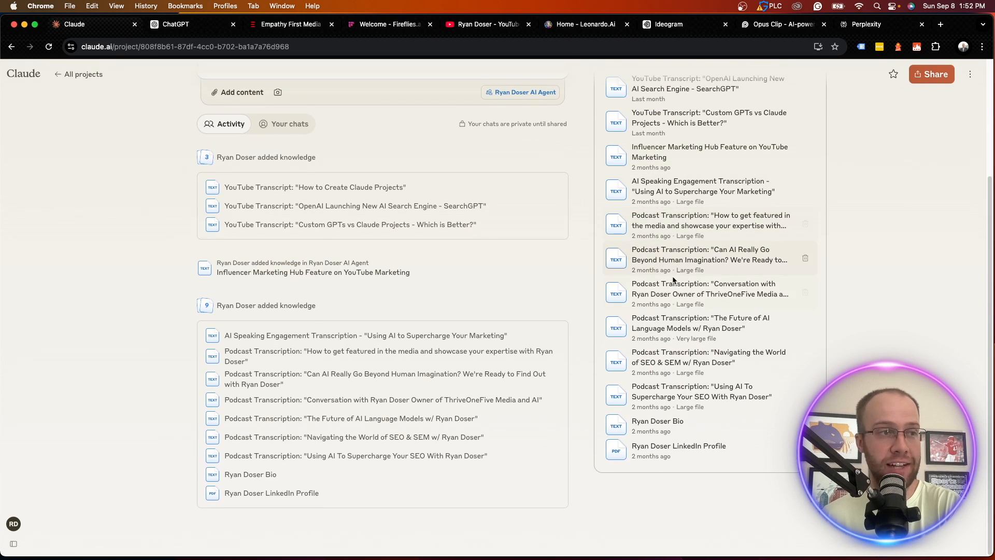
mouse_move(730, 396)
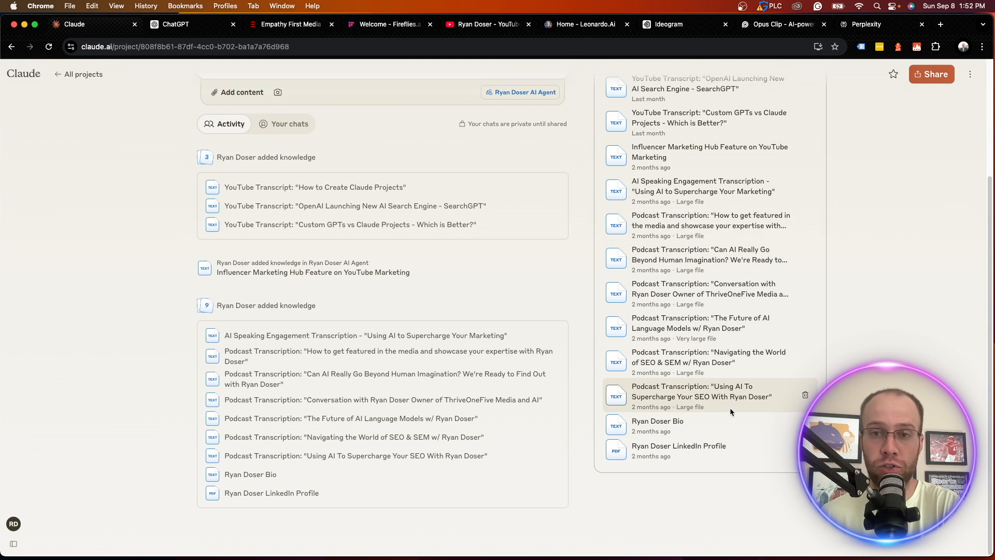
scroll("up", 3)
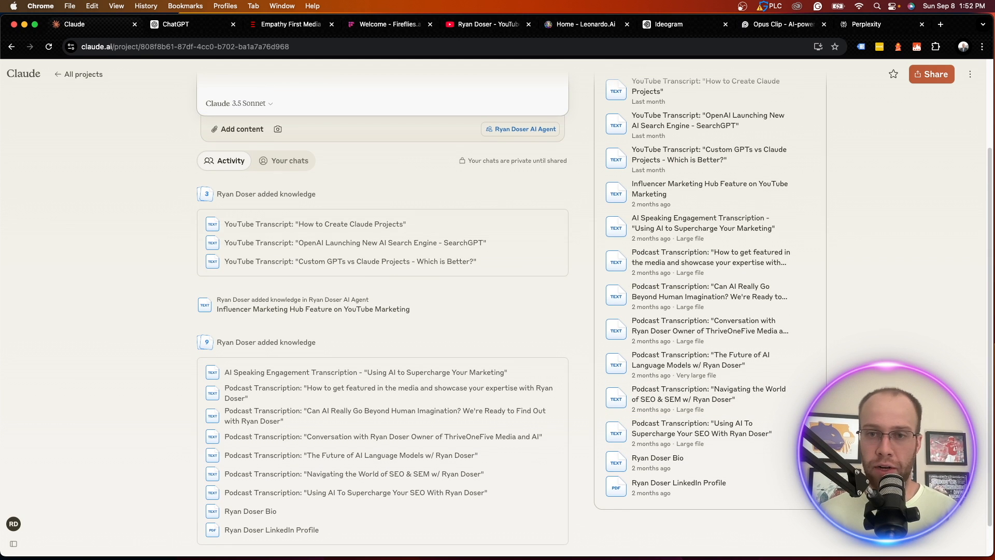
mouse_move(707, 394)
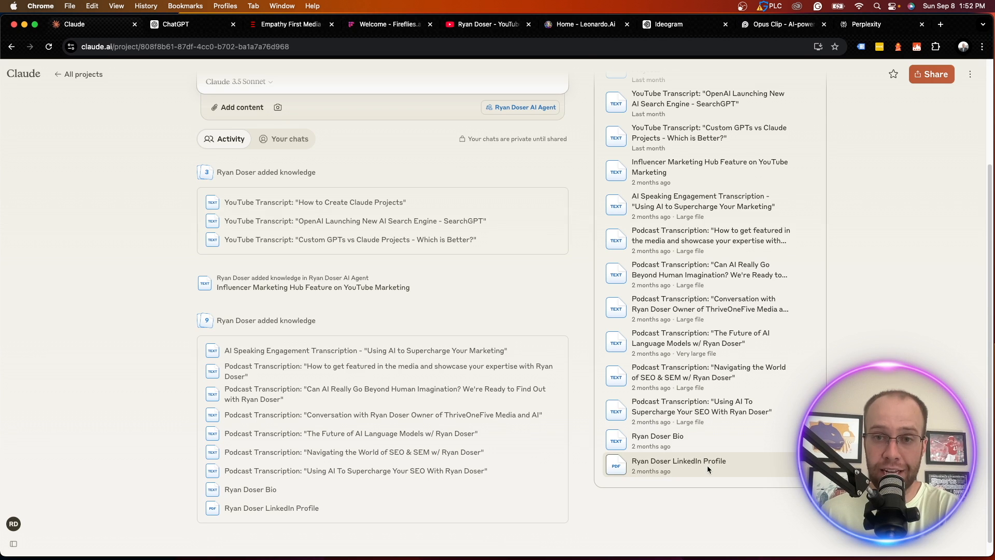
scroll("up", 3)
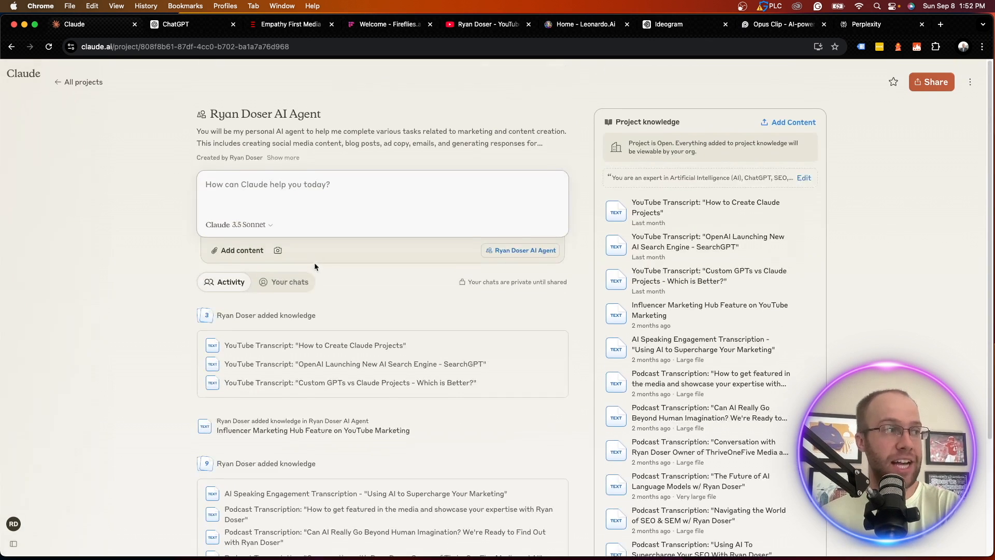
Step: Show the project's 'Your chats' list and browse its past SEO and blog-post conversations
left_click(289, 281)
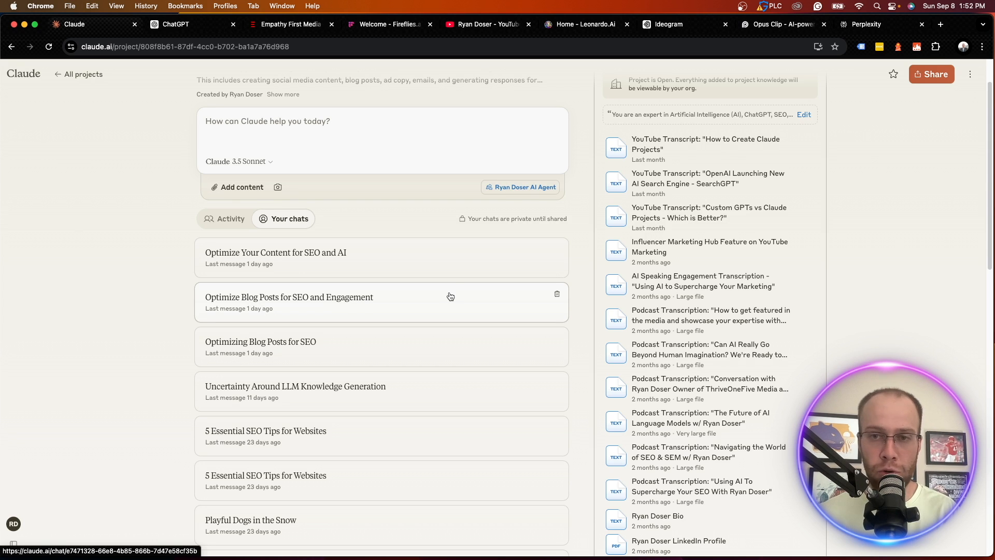
scroll("down", 3)
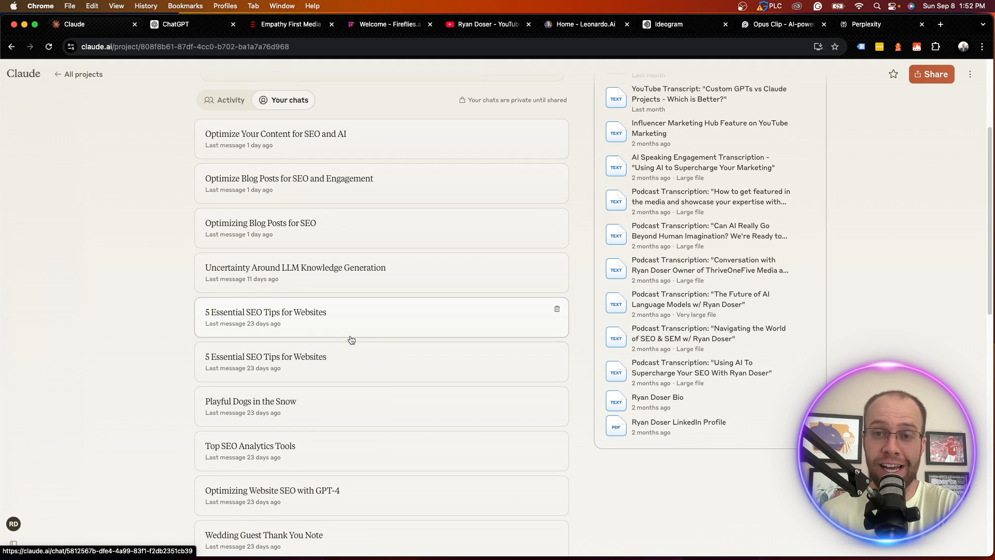
scroll("up", 3)
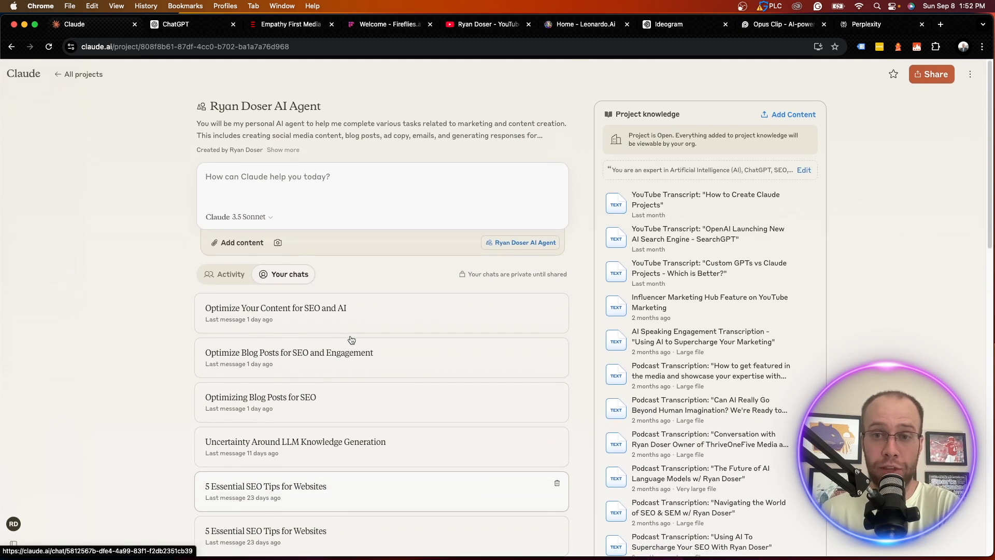
scroll("down", 3)
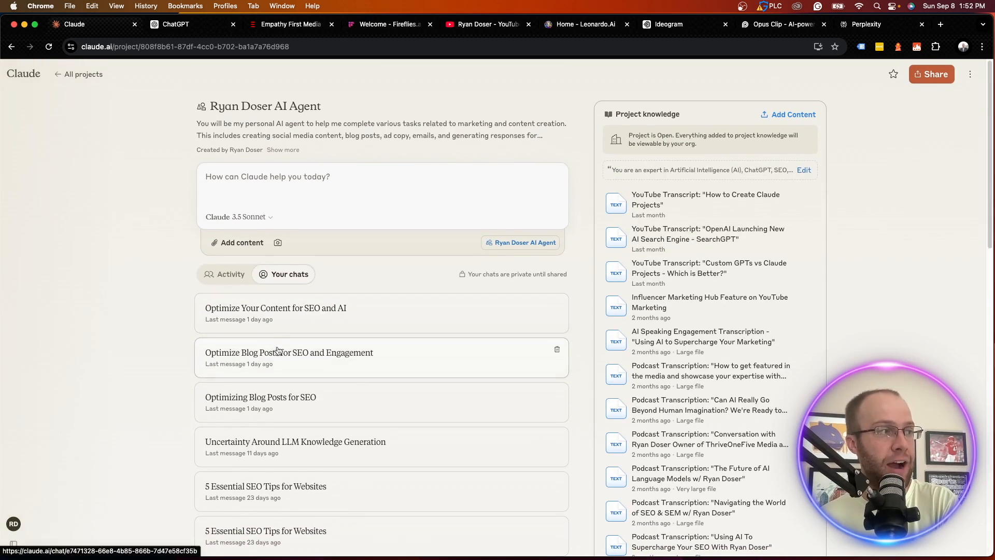
Step: Open the 'Optimize Your Content for SEO and AI' chat and read down the cybersecurity blog post
left_click(276, 308)
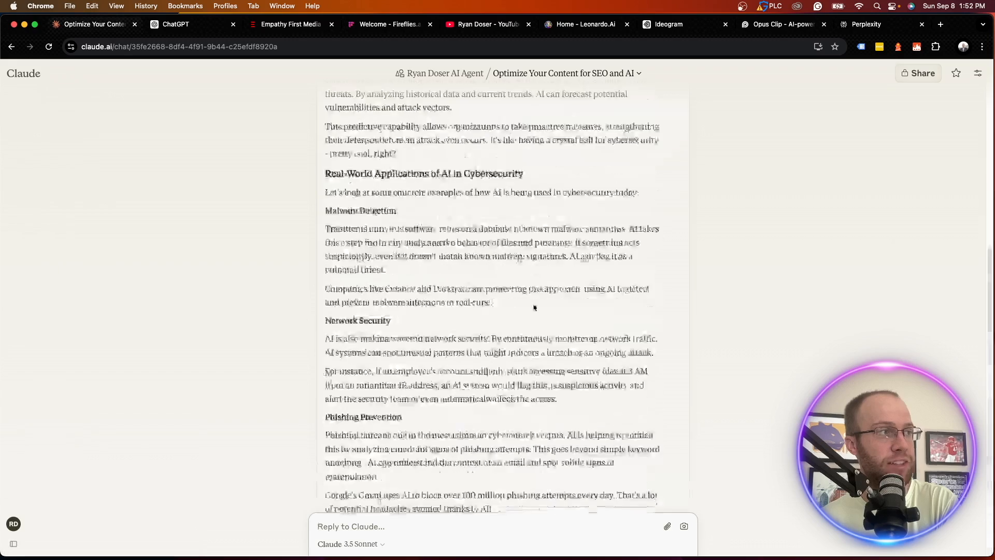
scroll("up", 3)
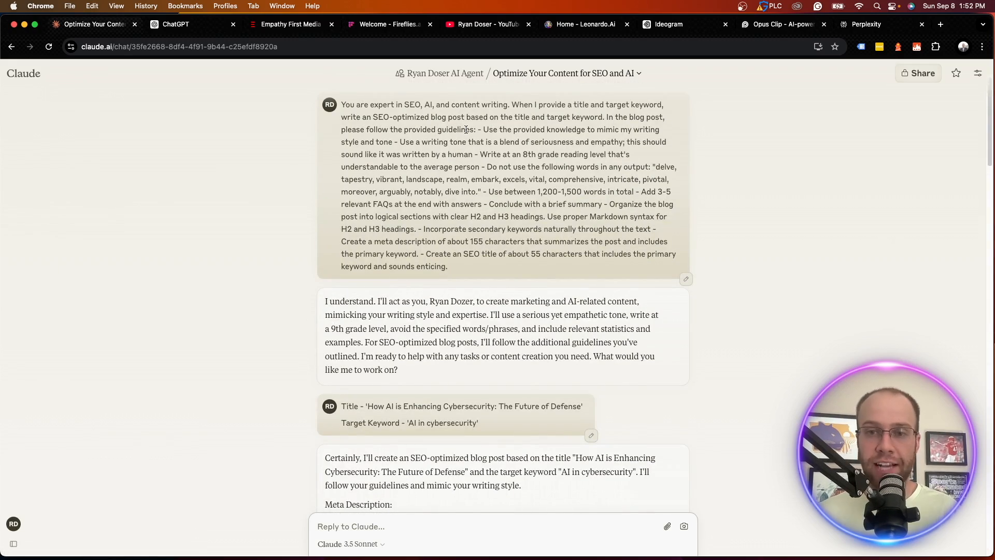
mouse_move(564, 174)
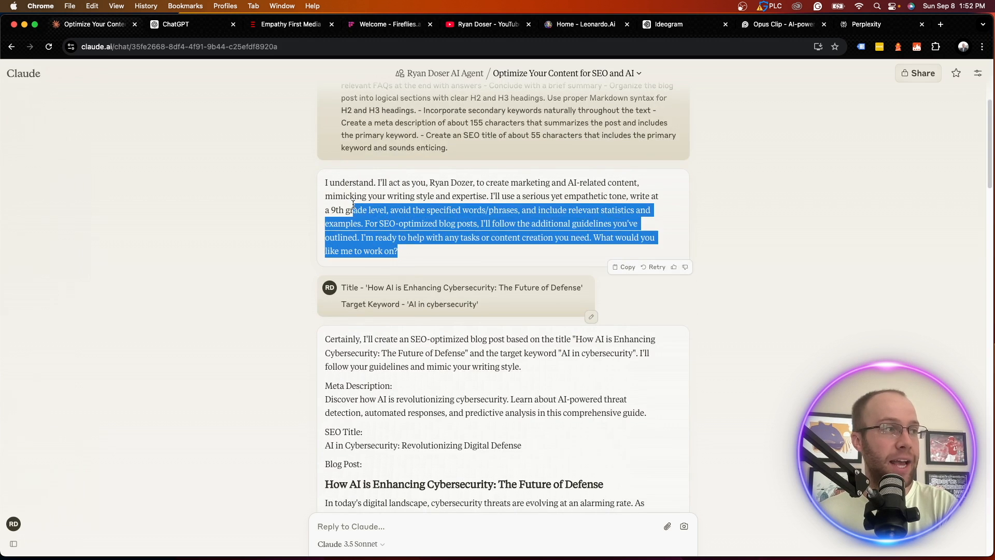
scroll("down", 3)
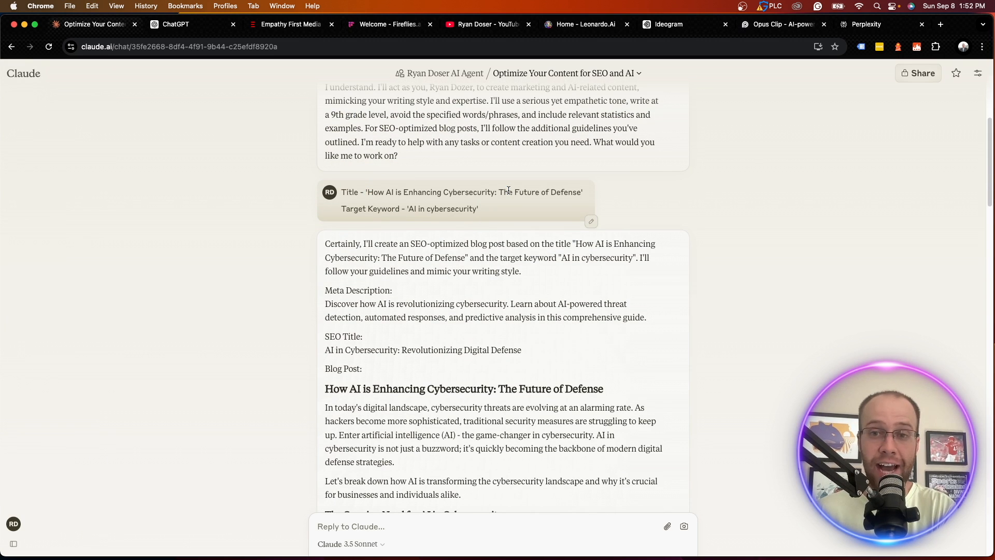
scroll("down", 3)
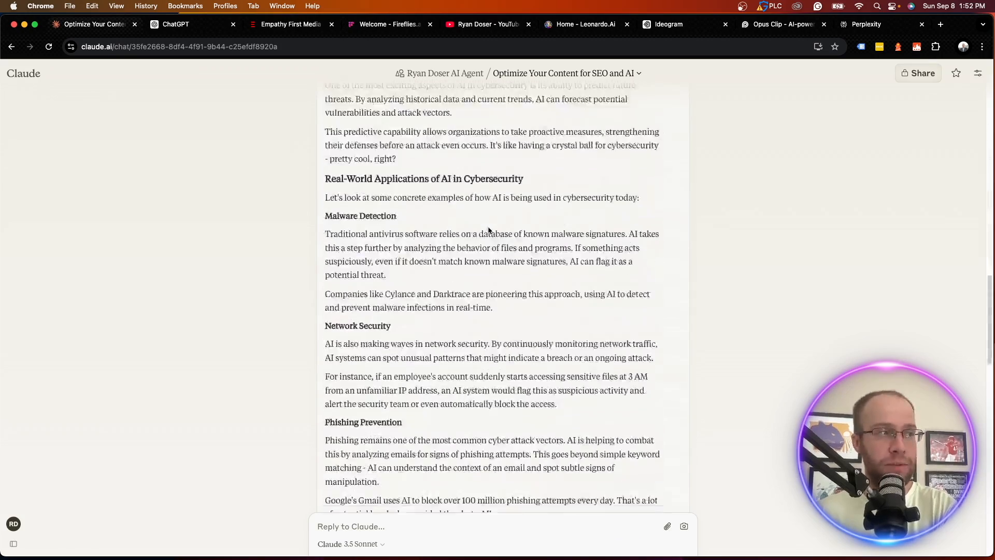
scroll("down", 3)
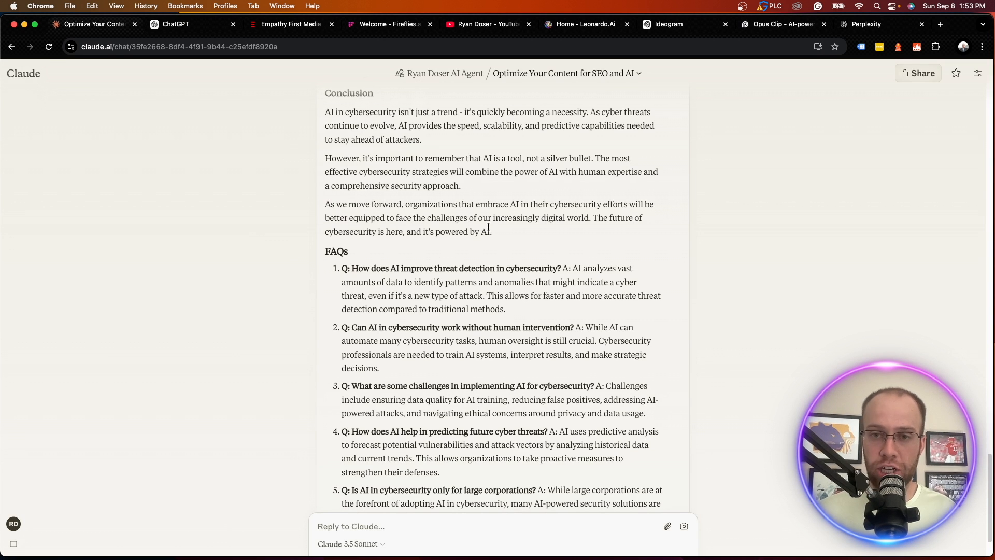
Step: Scroll back up the post to its meta description and the Recents chat list
scroll("up", 3)
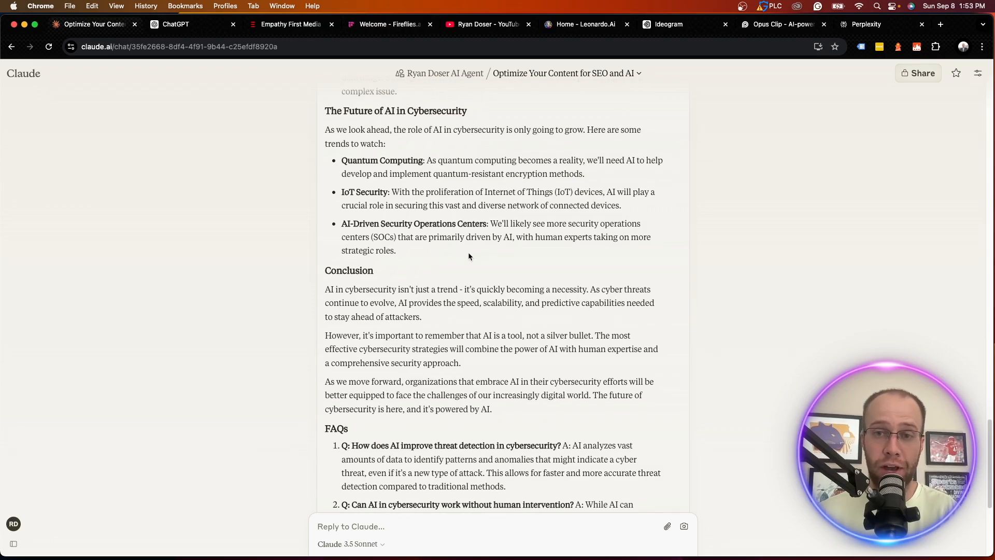
scroll("up", 3)
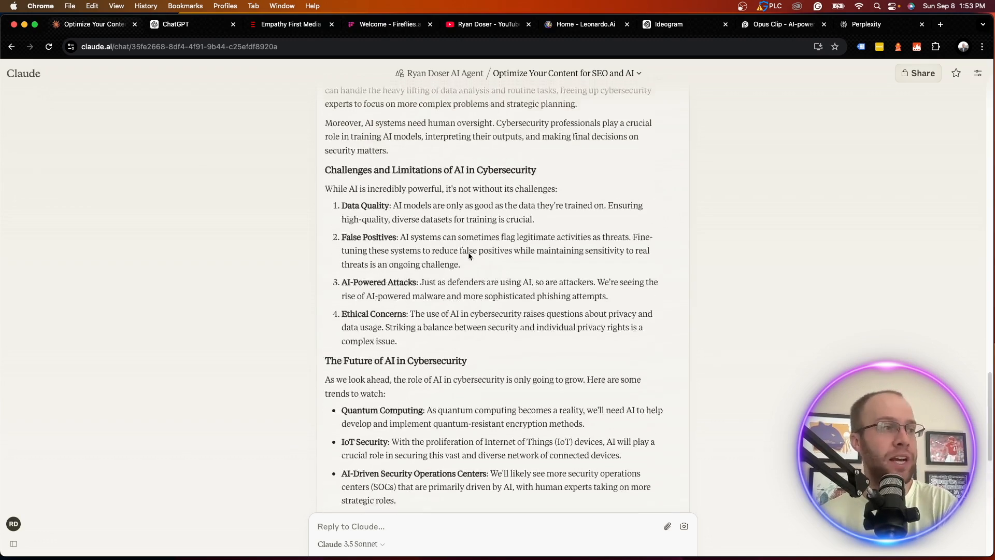
scroll("up", 3)
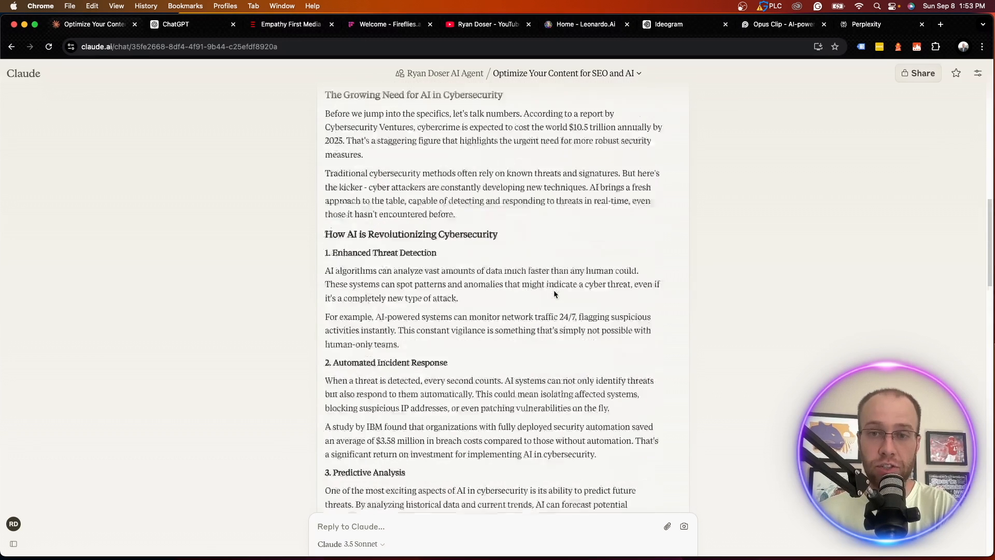
scroll("up", 3)
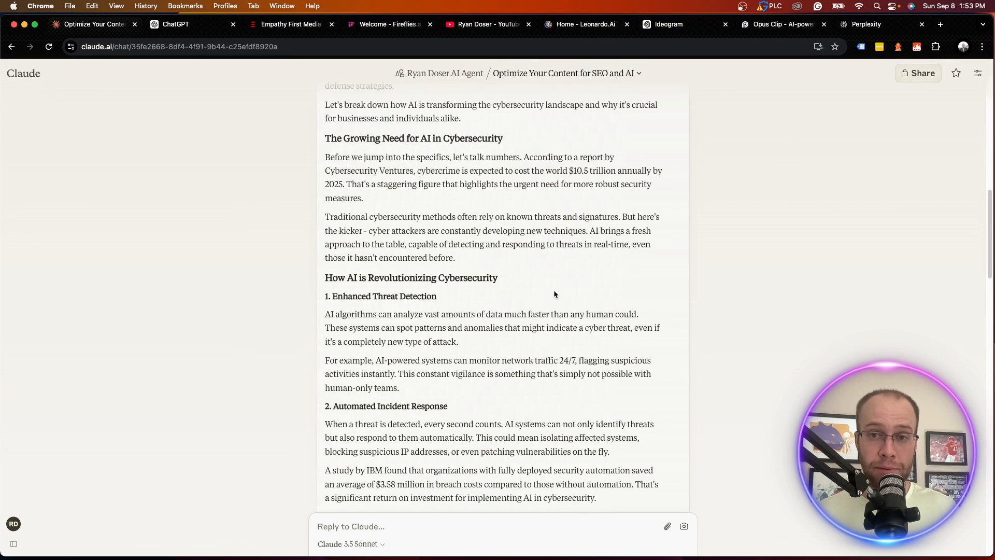
scroll("up", 3)
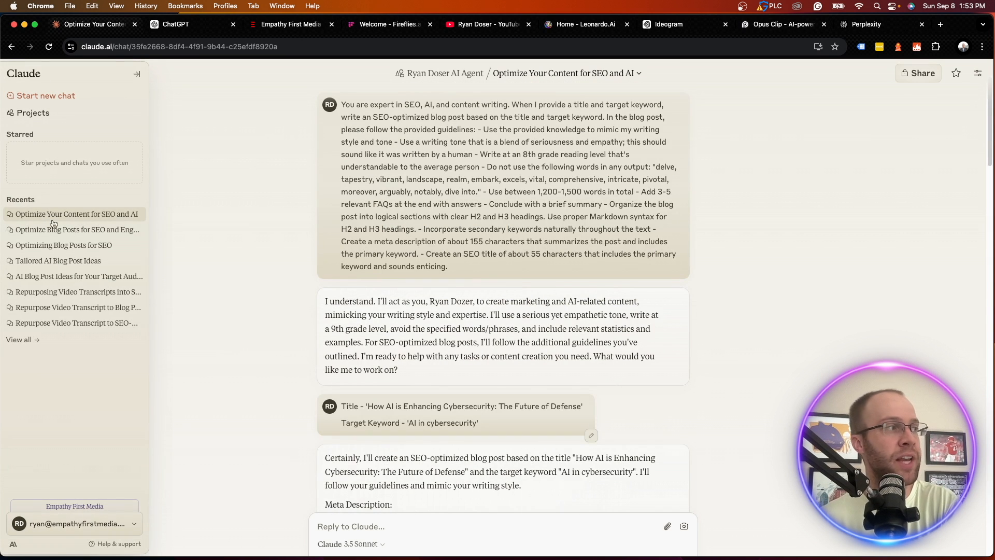
mouse_move(80, 276)
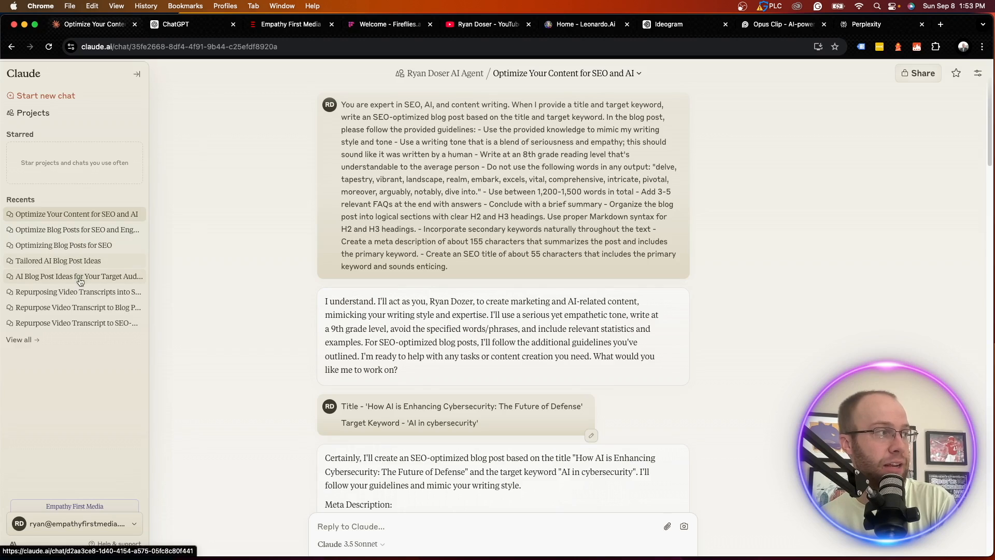
Step: Open the 'Repurposing Video Transcripts into SEO-Friendly Blog Posts' chat and read through its generated article
left_click(77, 291)
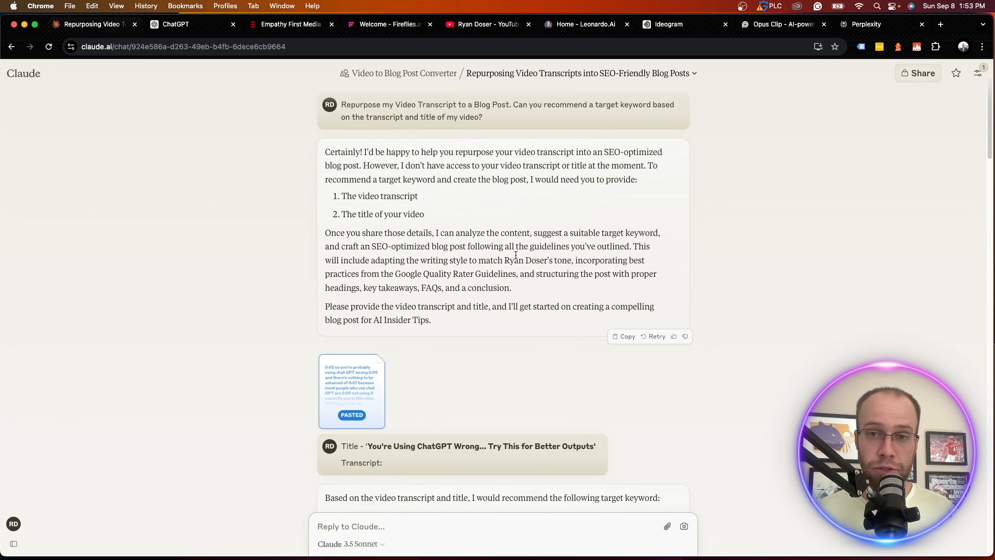
scroll("down", 3)
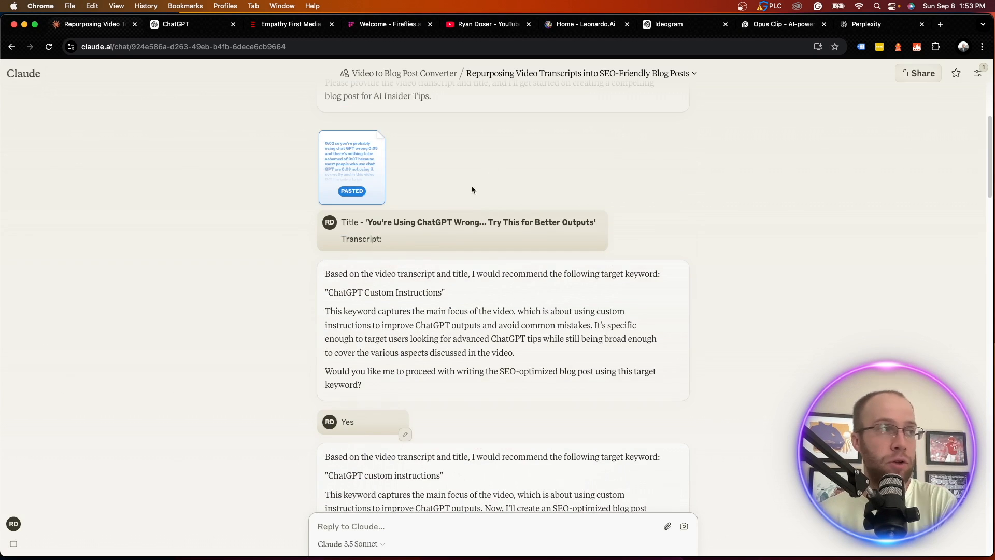
scroll("down", 3)
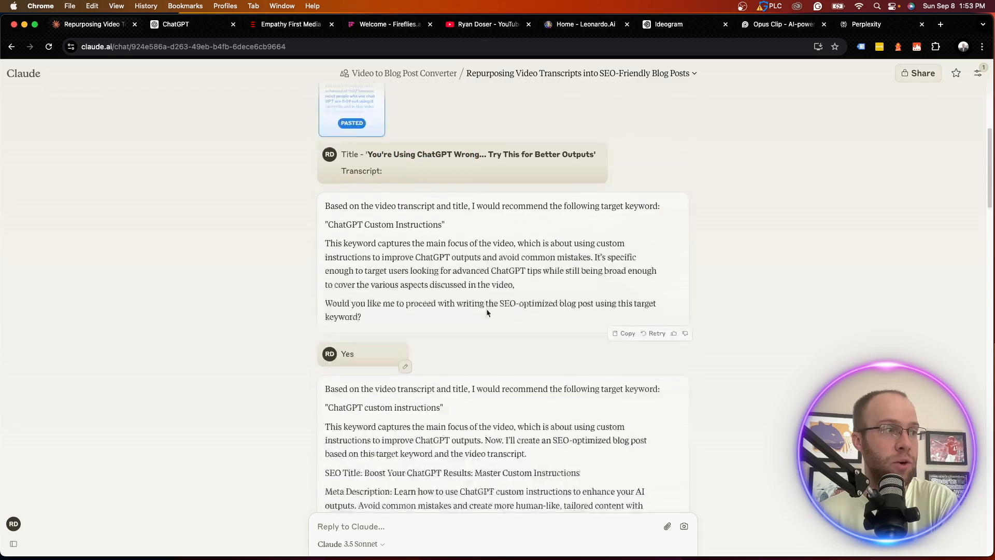
scroll("down", 3)
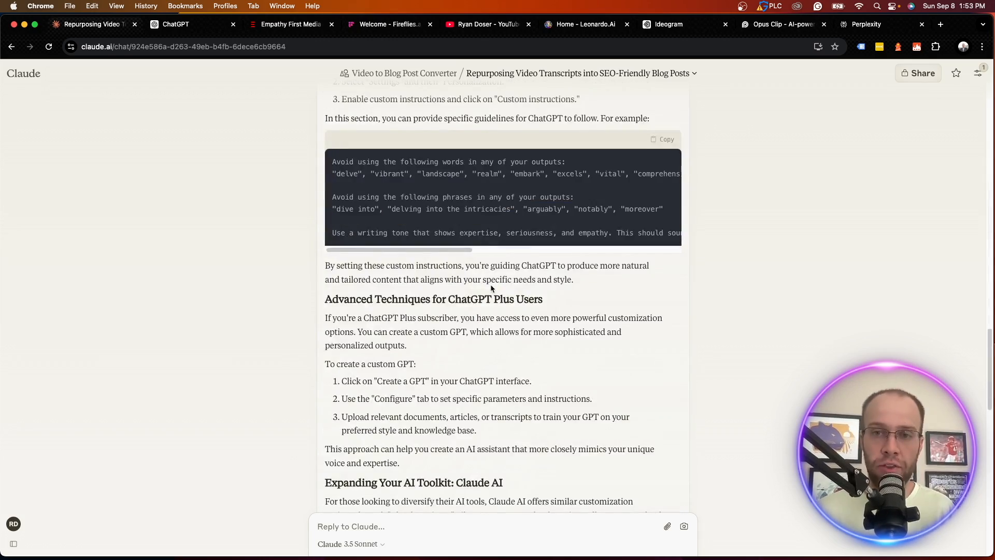
scroll("down", 3)
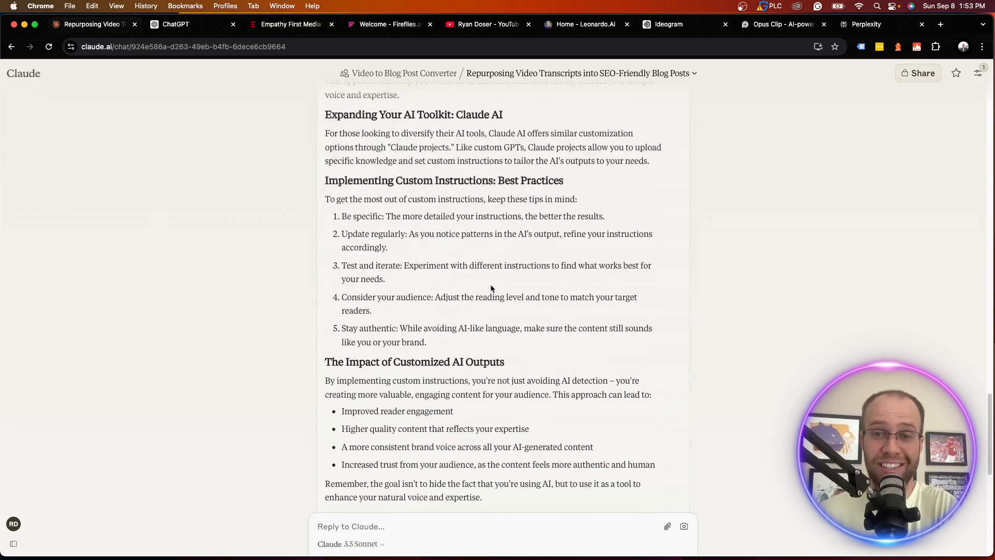
scroll("up", 3)
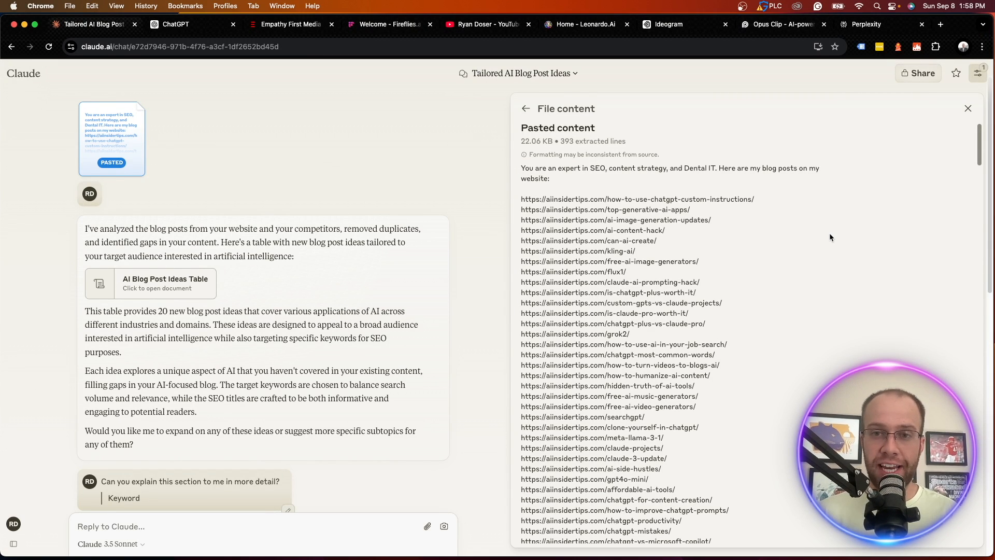
mouse_move(794, 239)
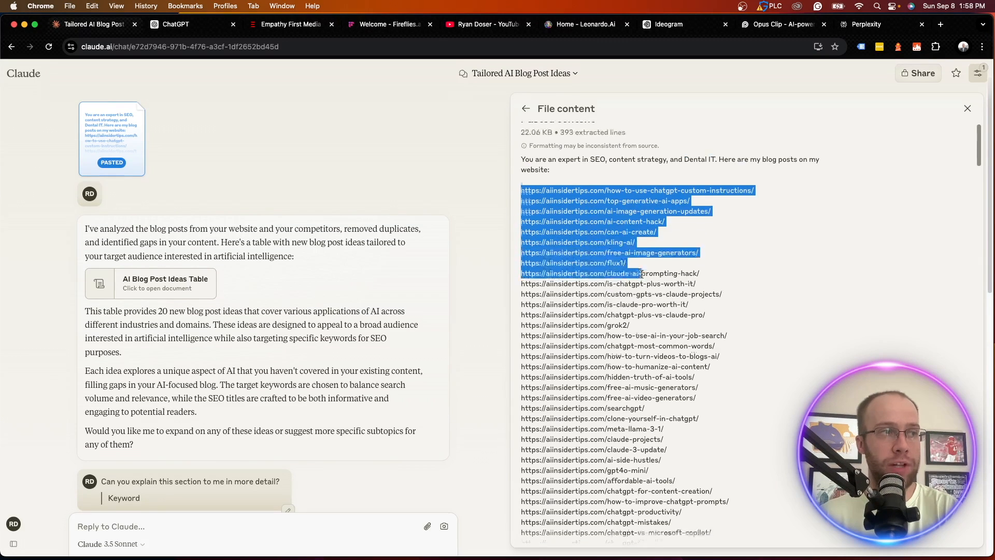
Step: Scroll the pasted-content panel through the own-site URLs, competitor blog list and closing analysis instructions
scroll("down", 3)
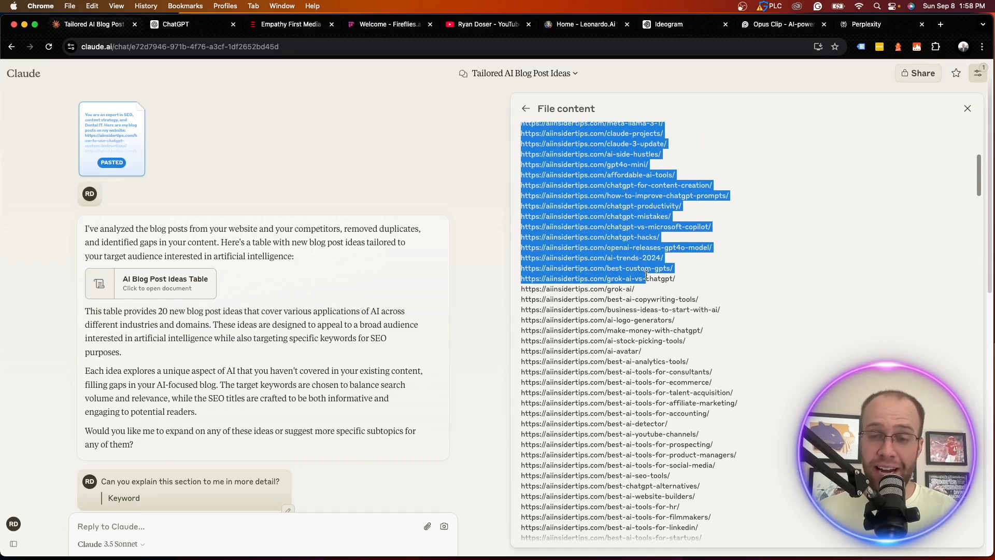
scroll("down", 3)
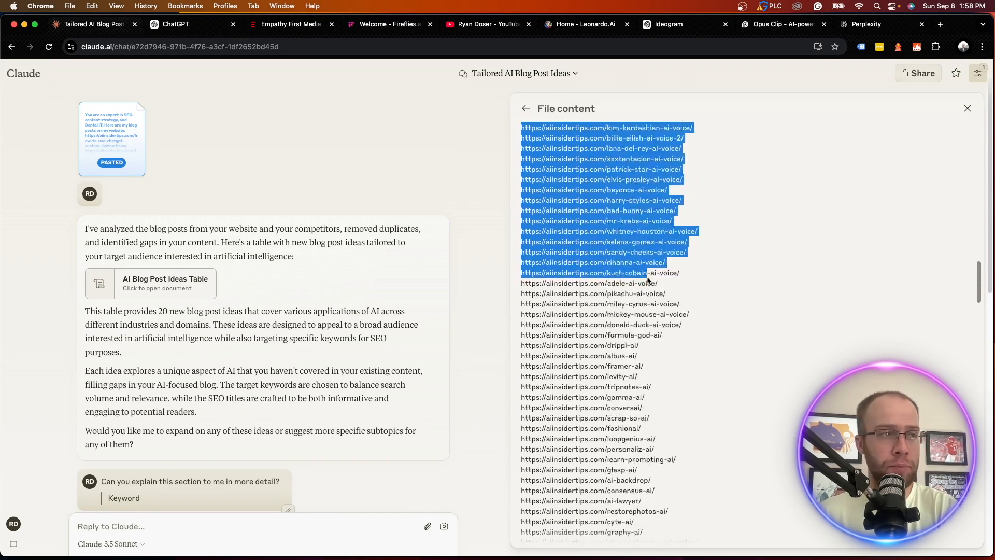
scroll("down", 3)
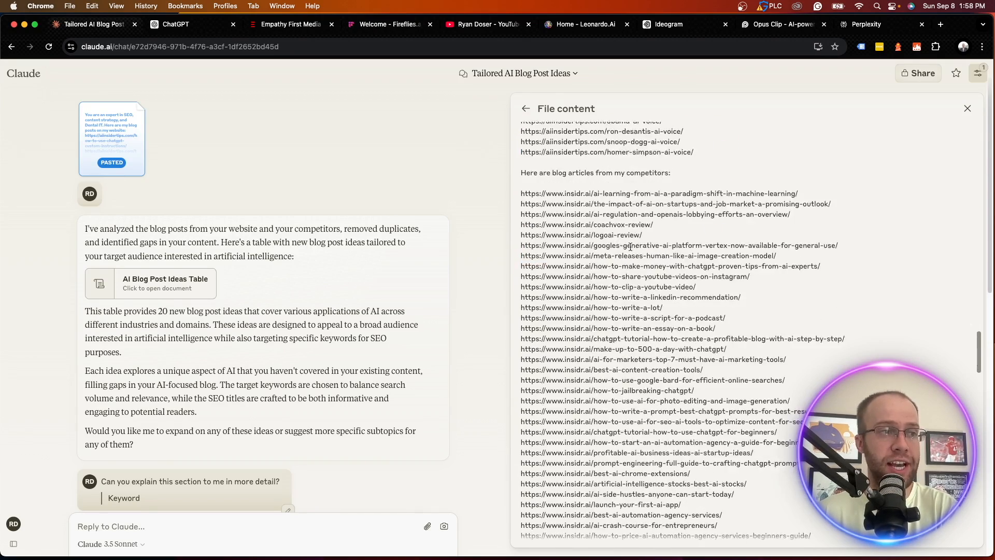
scroll("down", 3)
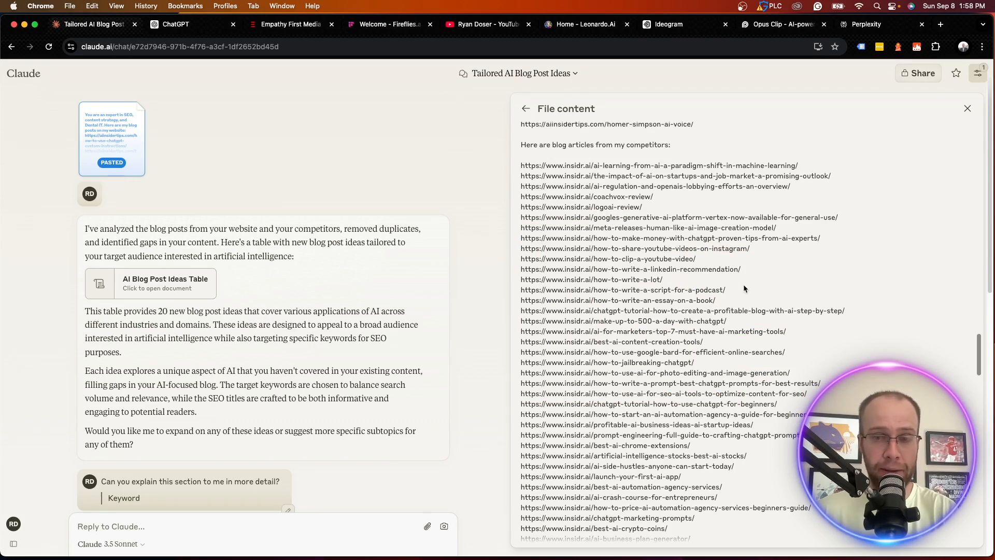
scroll("down", 3)
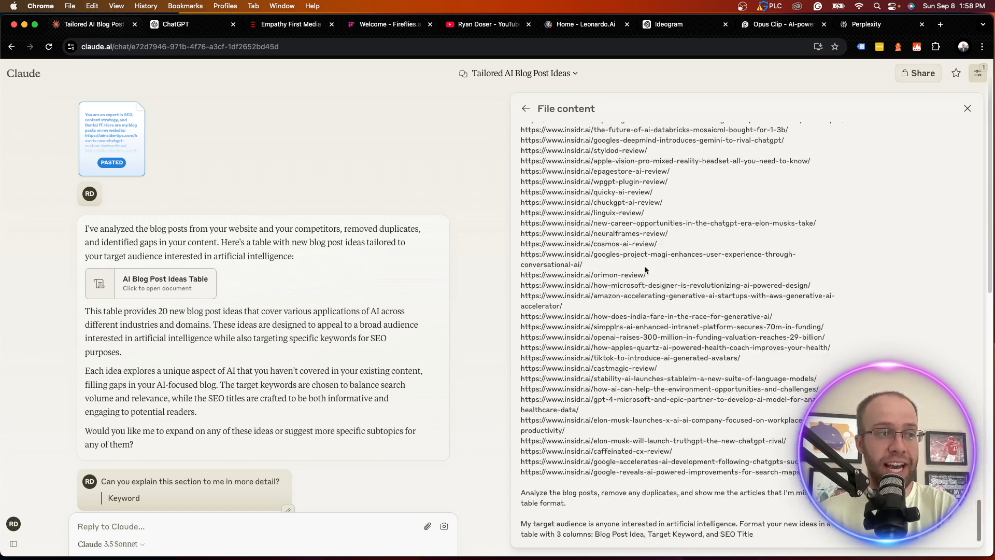
double_click(535, 491)
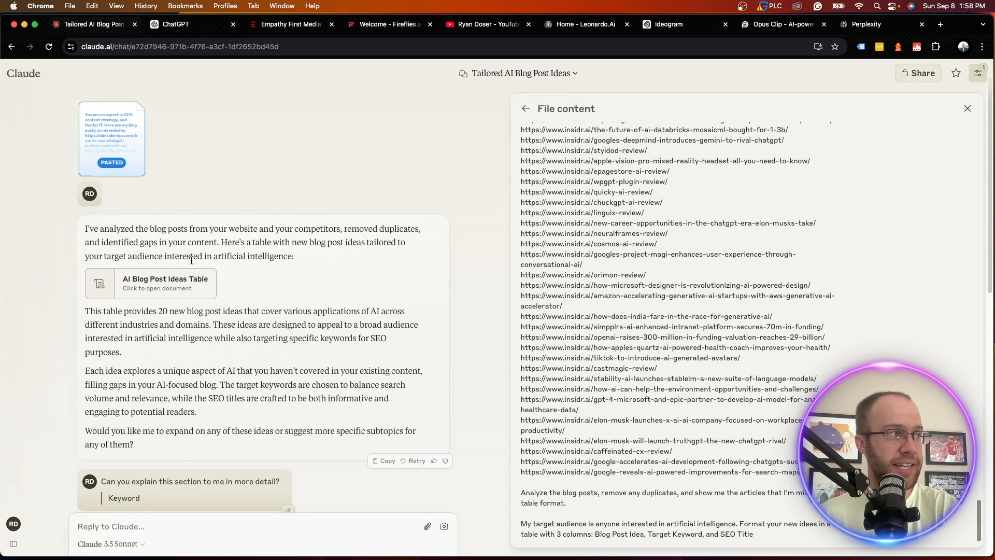
Step: Open the 'AI Blog Post Ideas Table' artifact listing 20 post ideas with keywords and SEO titles
left_click(165, 283)
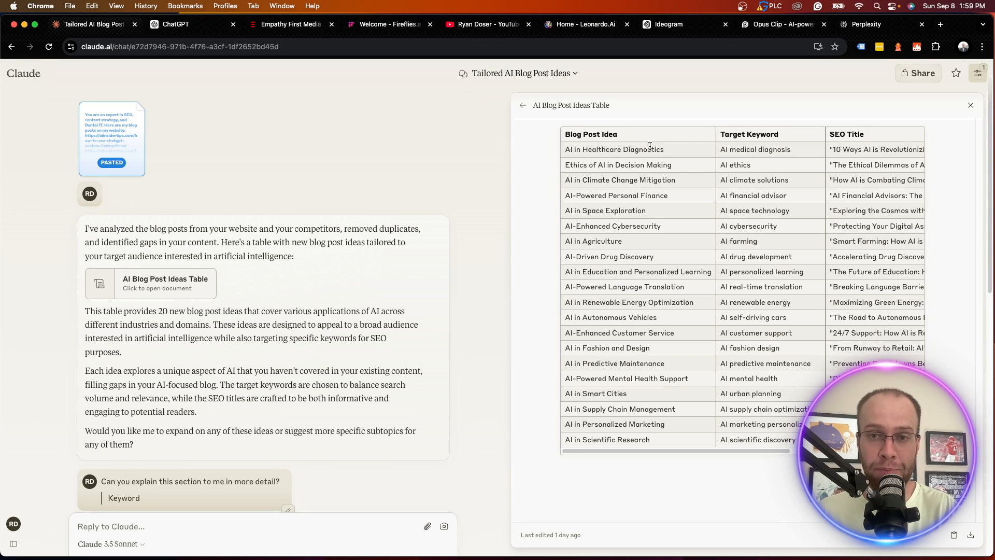
mouse_move(702, 202)
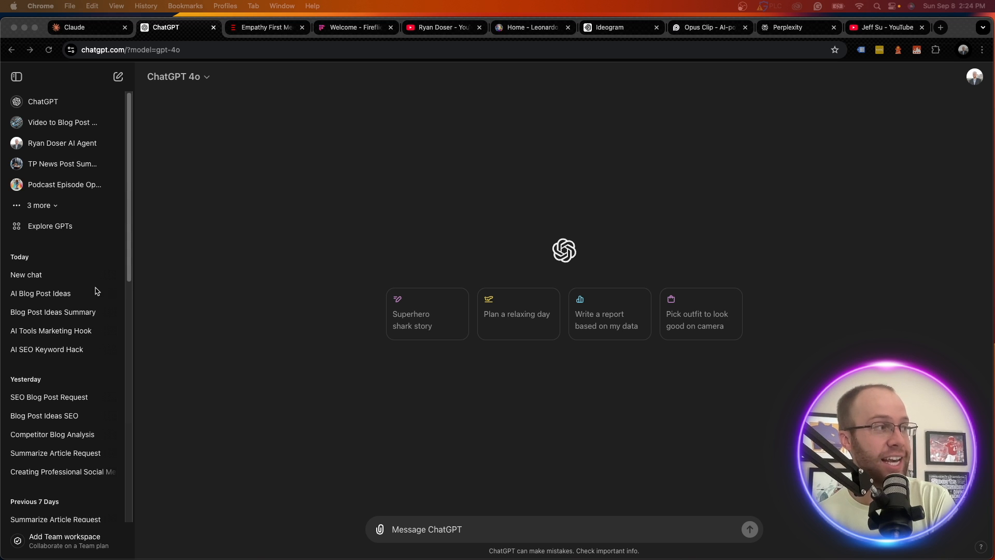
Step: Open ChatGPT's 'AI Blog Post Ideas' chat and scroll to its table of ten ideas with keywords and SEO titles
left_click(40, 293)
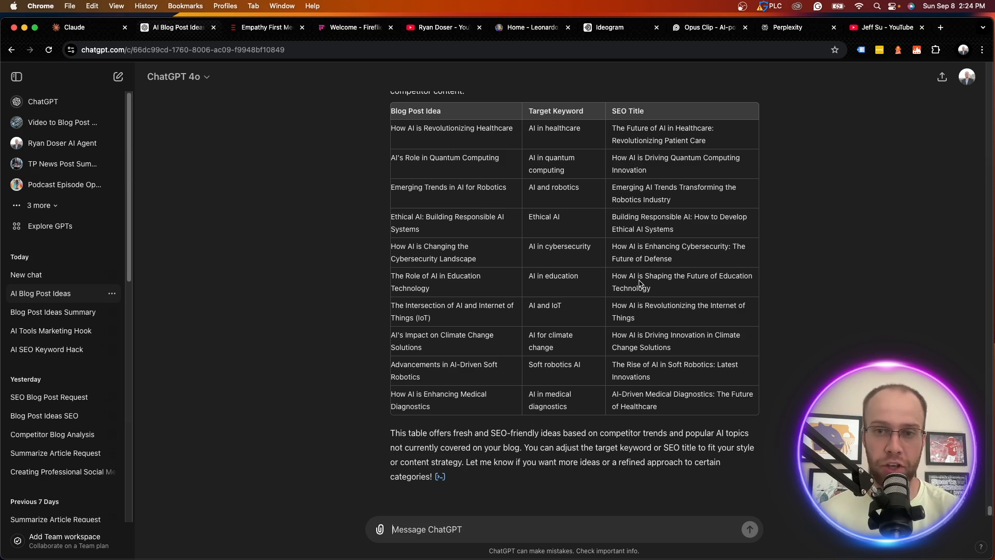
scroll("up", 3)
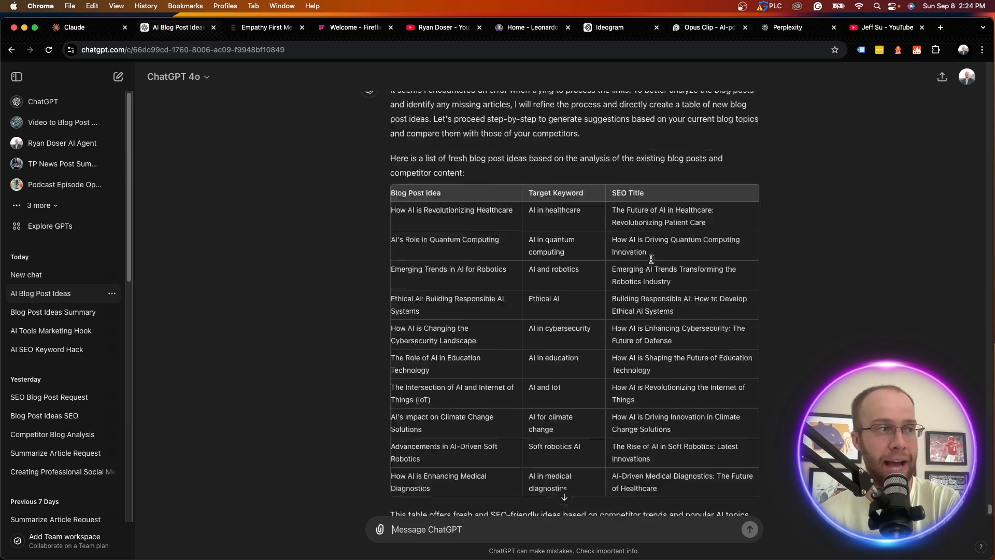
scroll("up", 3)
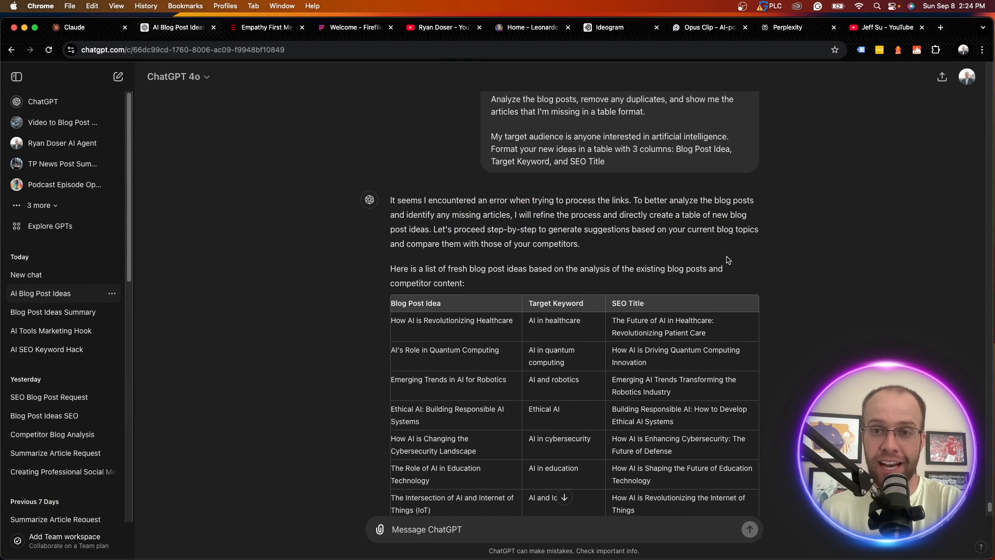
scroll("down", 3)
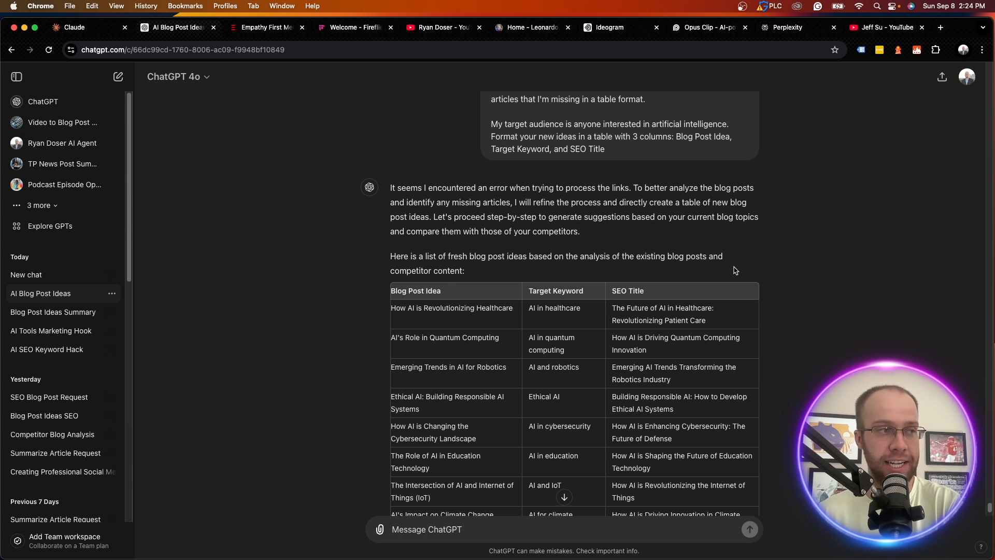
scroll("down", 3)
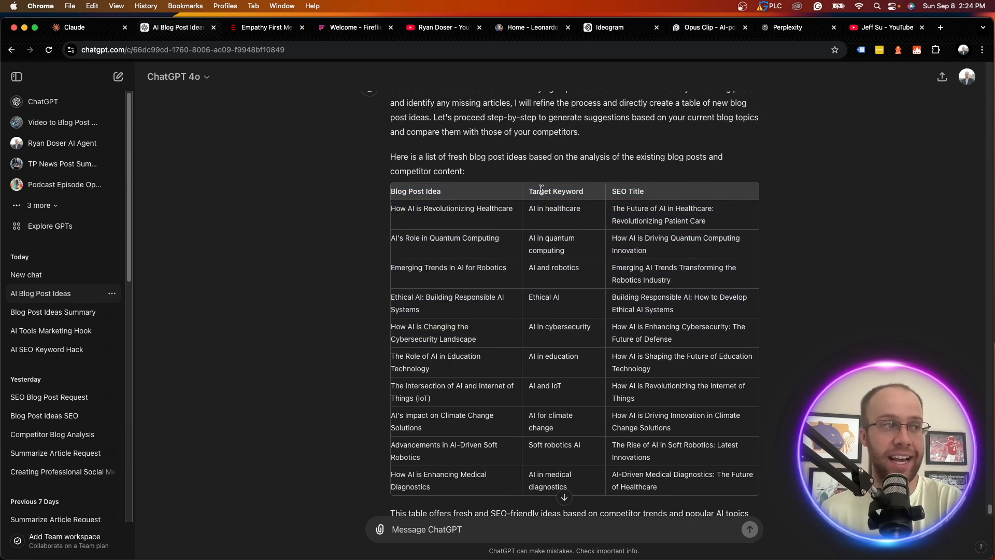
scroll("down", 3)
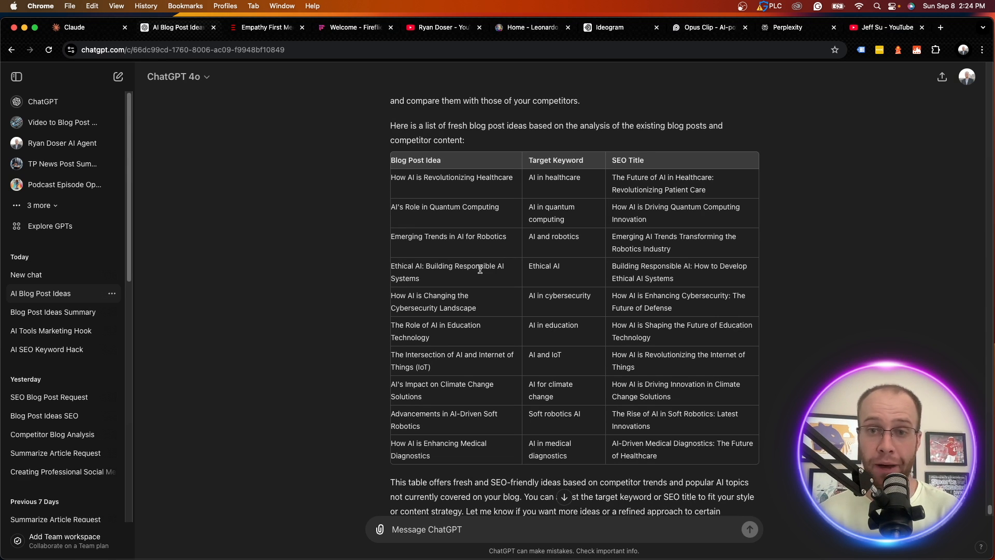
mouse_move(319, 202)
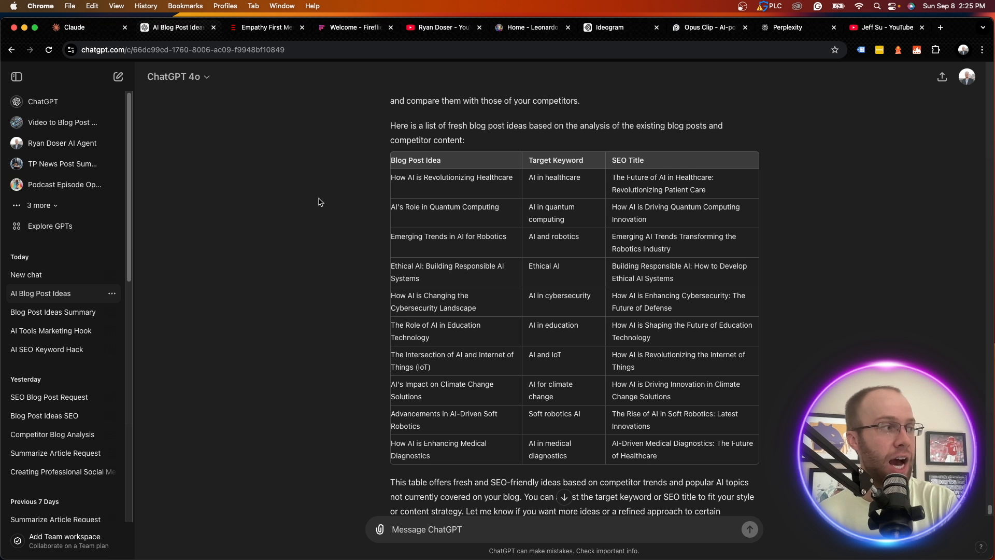
Step: Open the 'Creating Professional Social' chat and view the momentum boulder-on-dunes image full size, then close it
left_click(56, 472)
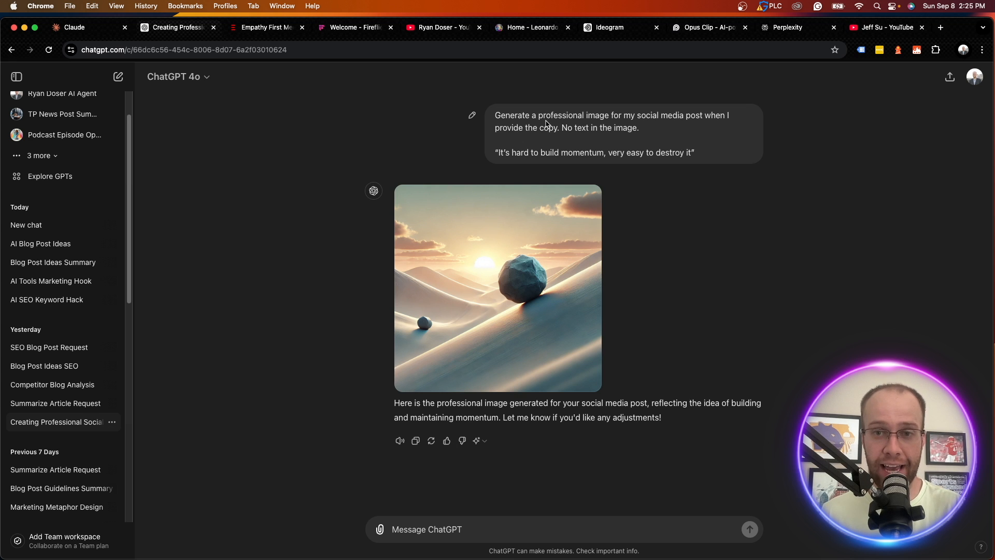
mouse_move(495, 115)
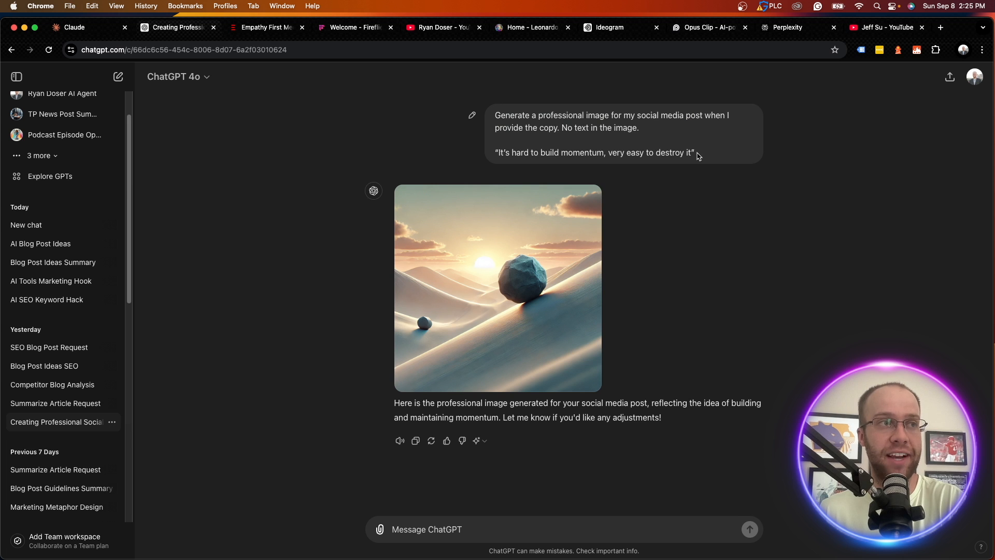
left_click(497, 288)
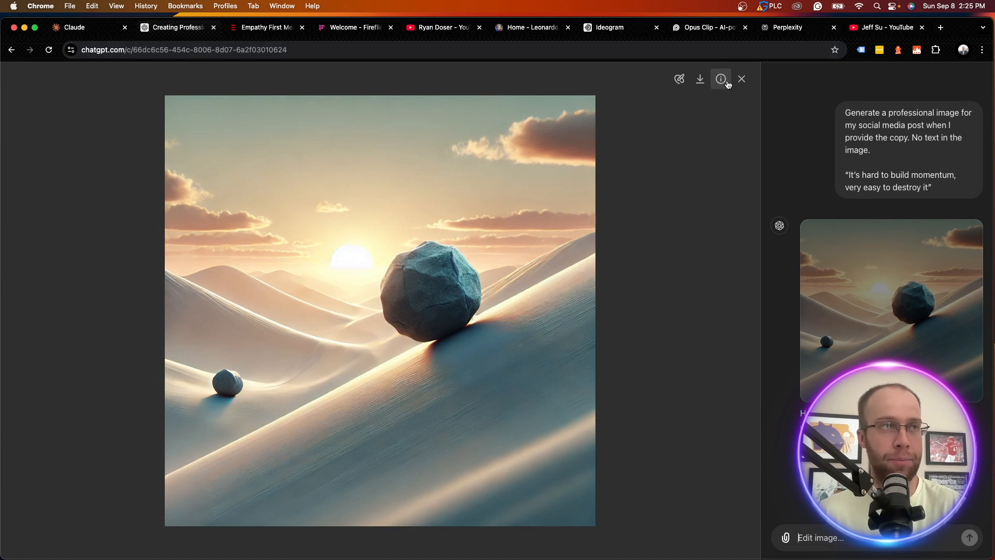
mouse_move(741, 79)
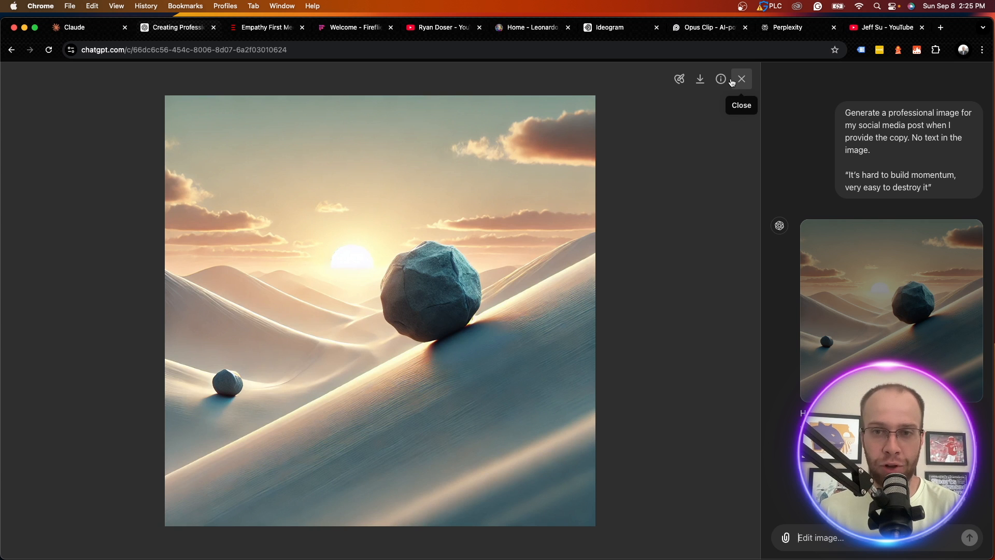
mouse_move(756, 87)
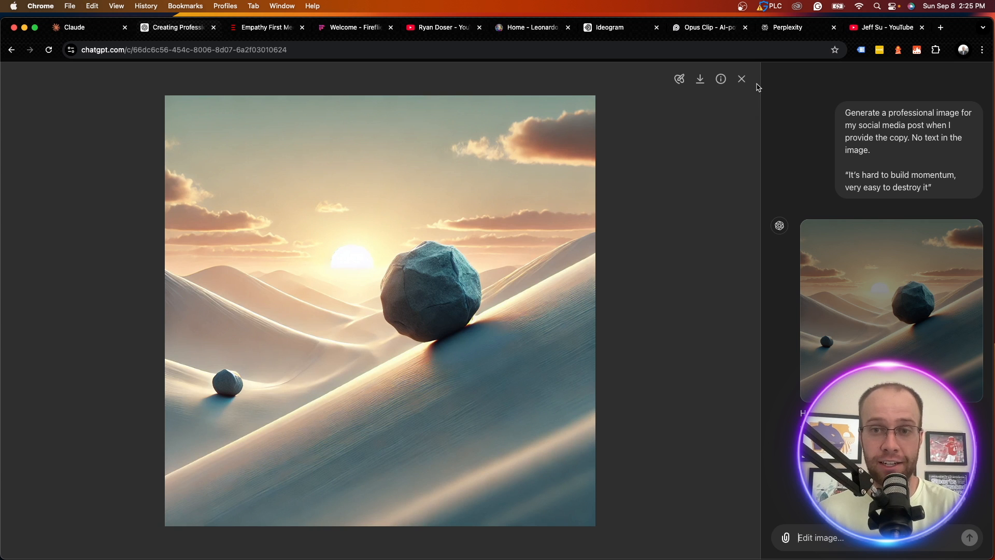
left_click(740, 78)
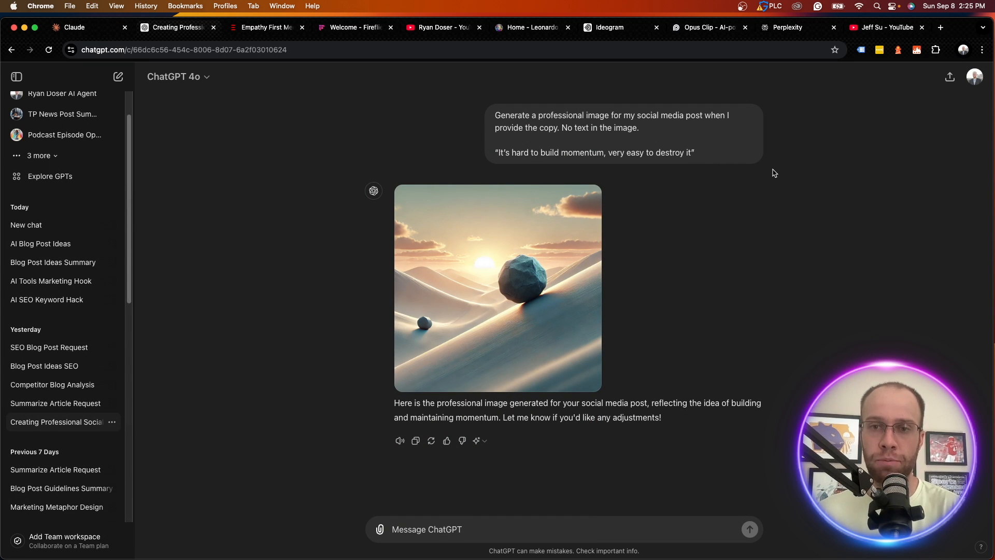
mouse_move(686, 235)
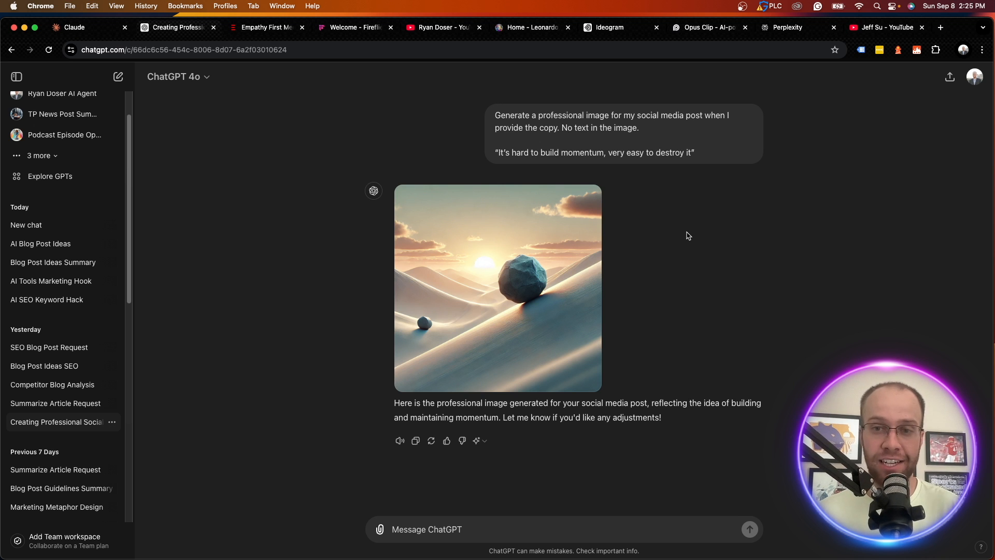
scroll("up", 3)
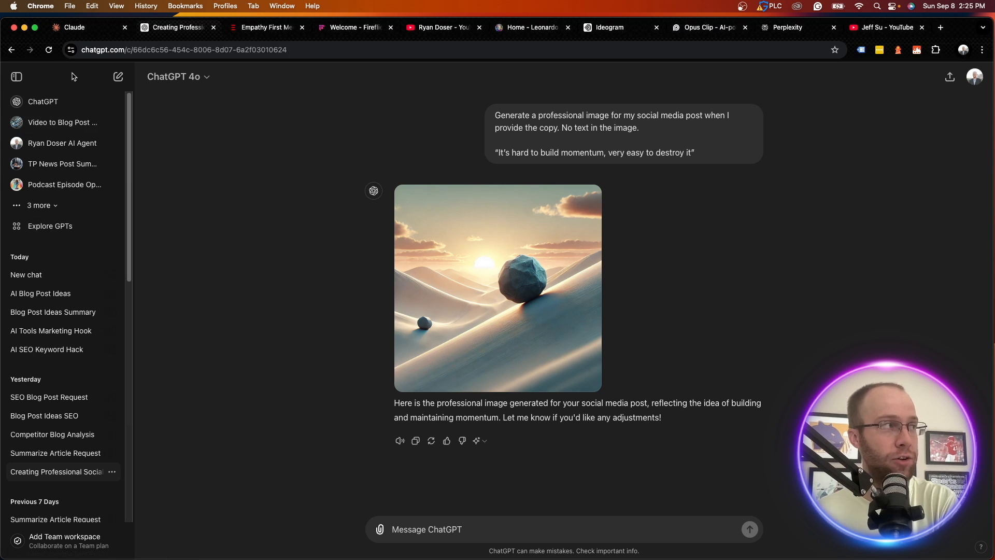
mouse_move(64, 185)
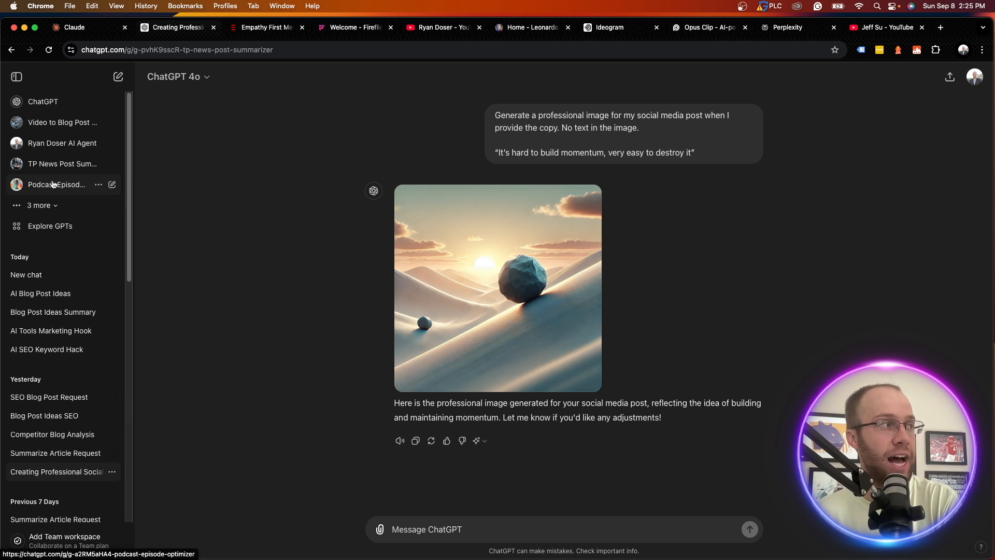
Step: Look at the Podcast Episode Optimizer, TP News Post Summarizer and Ryan Doser AI Agent custom GPTs
left_click(56, 185)
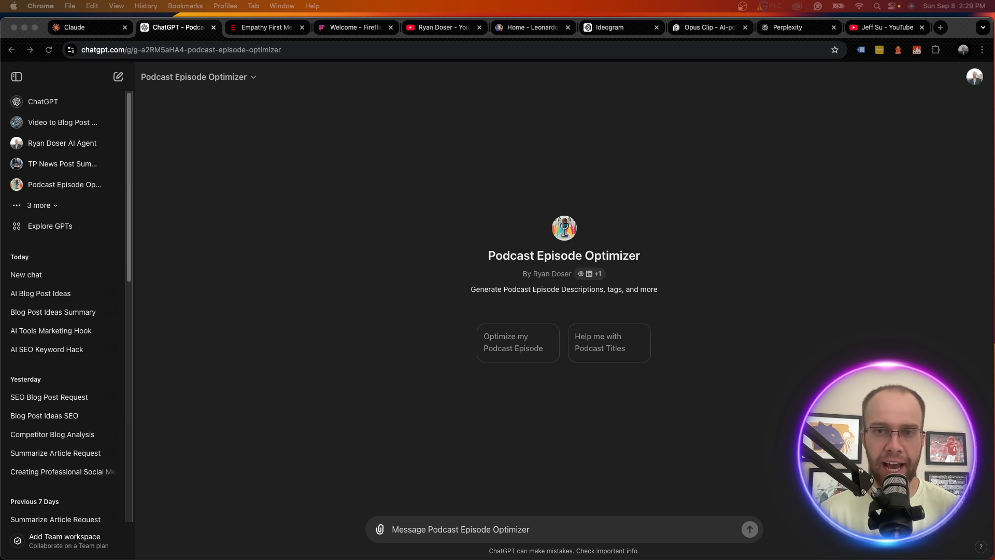
left_click(38, 205)
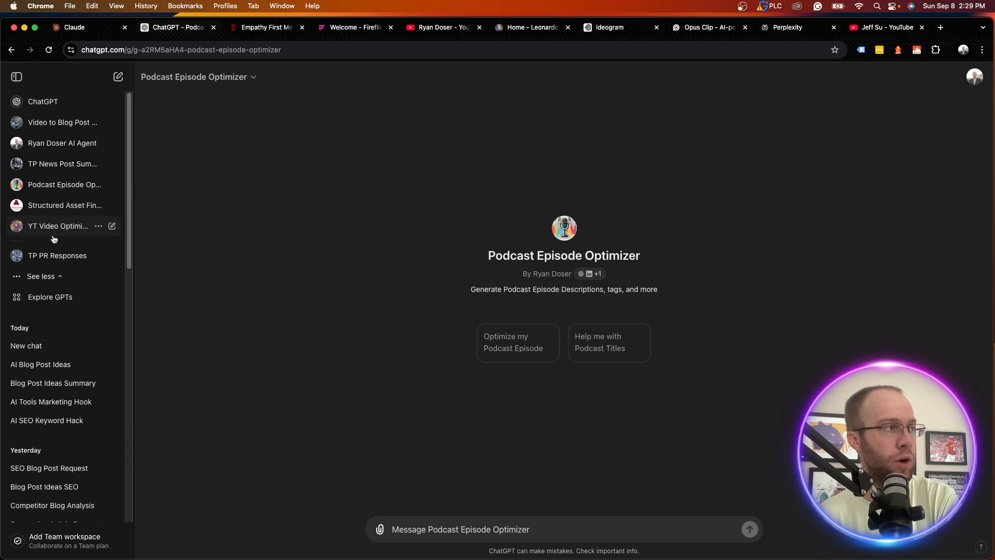
left_click(61, 164)
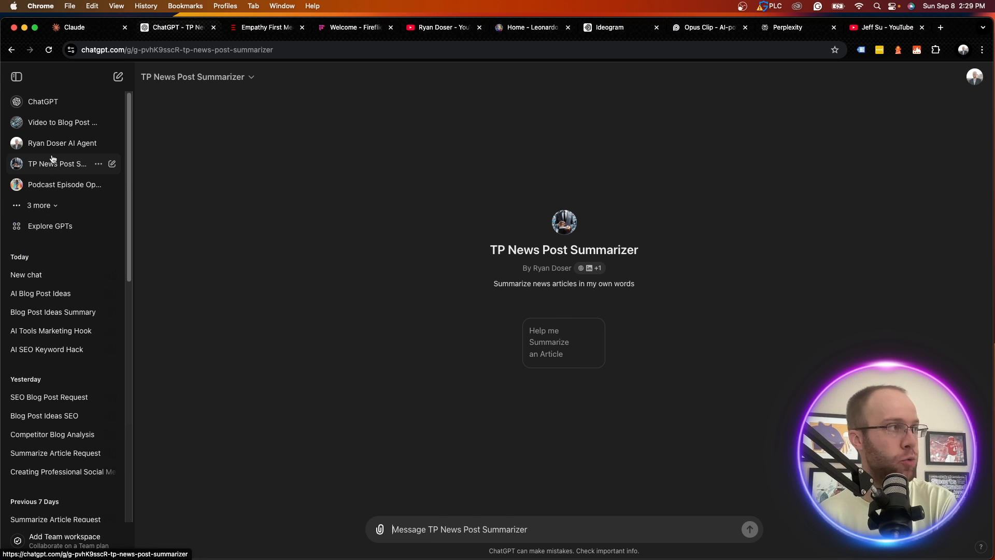
left_click(62, 143)
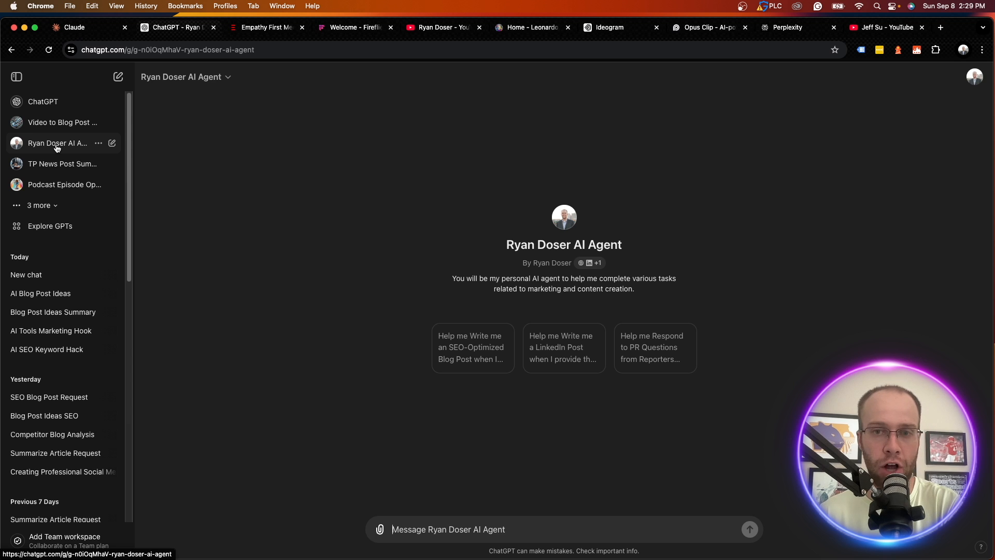
Step: Bring up the Explore GPTs directory
left_click(49, 225)
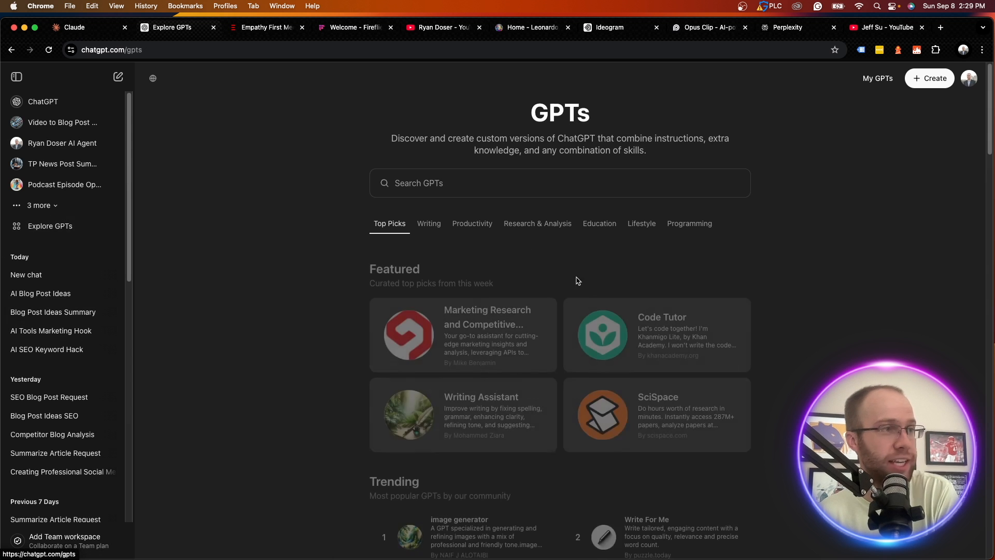
scroll("down", 3)
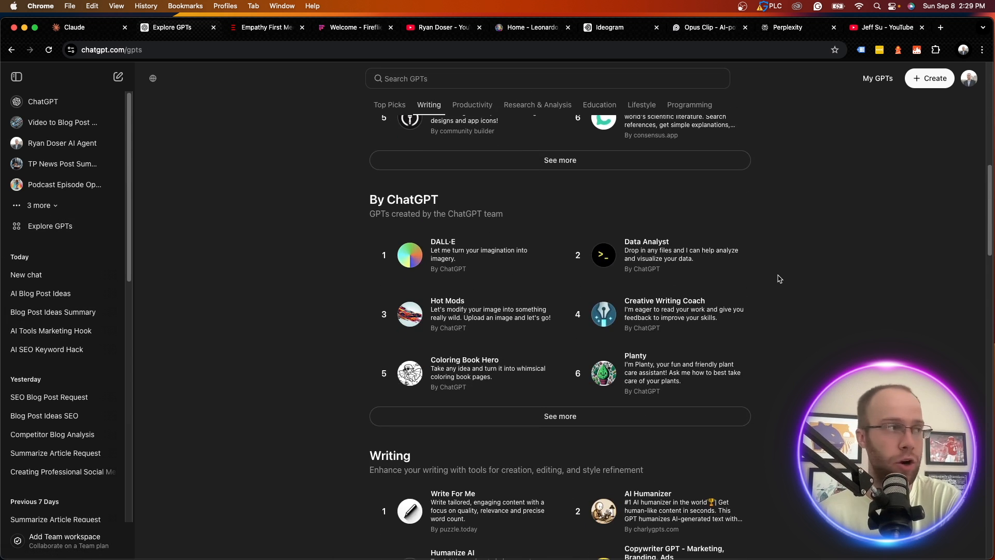
left_click(536, 104)
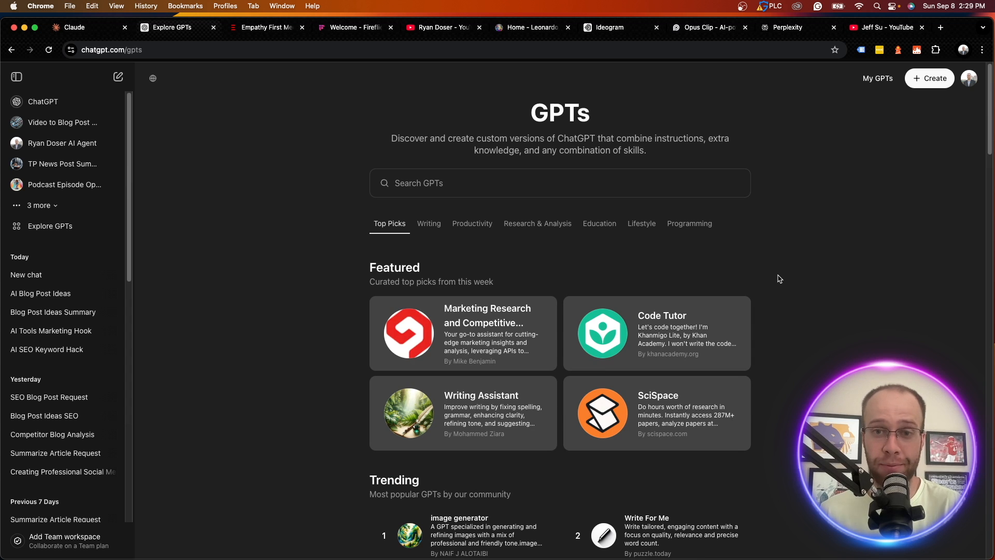
mouse_move(118, 76)
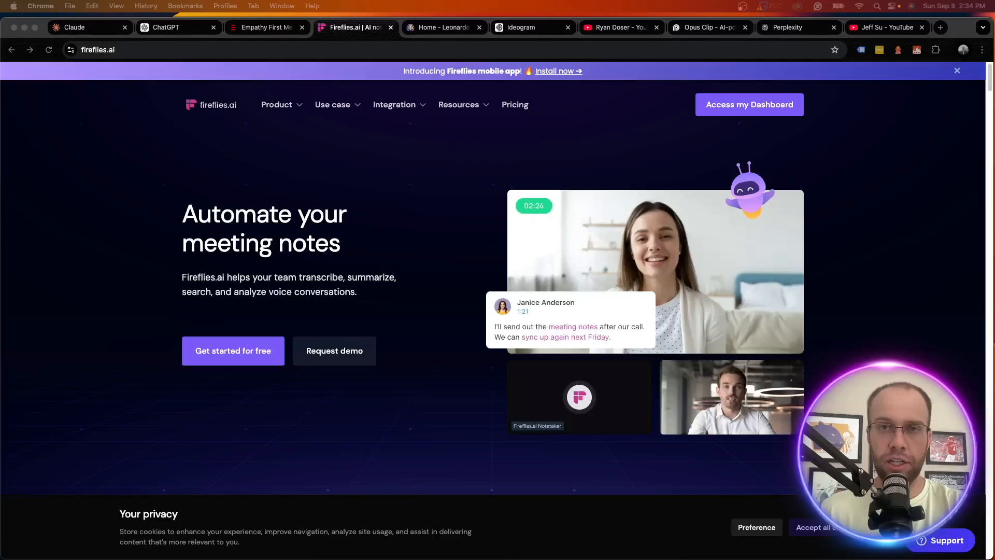
mouse_move(925, 255)
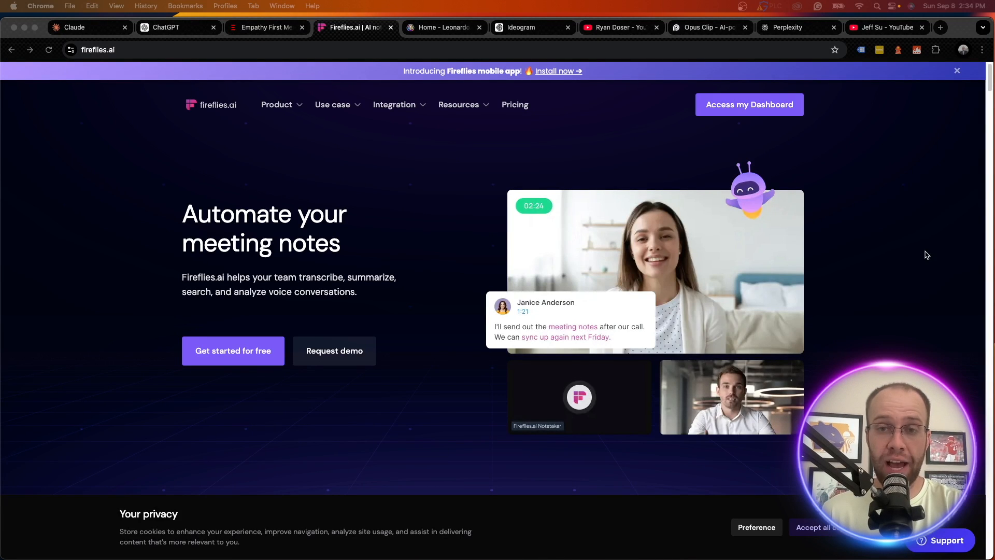
mouse_move(857, 255)
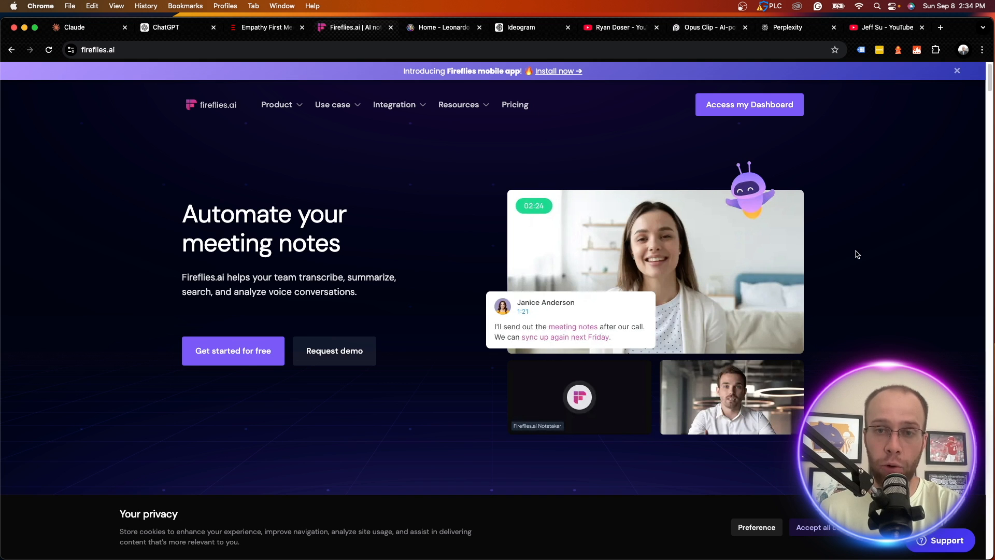
mouse_move(569, 241)
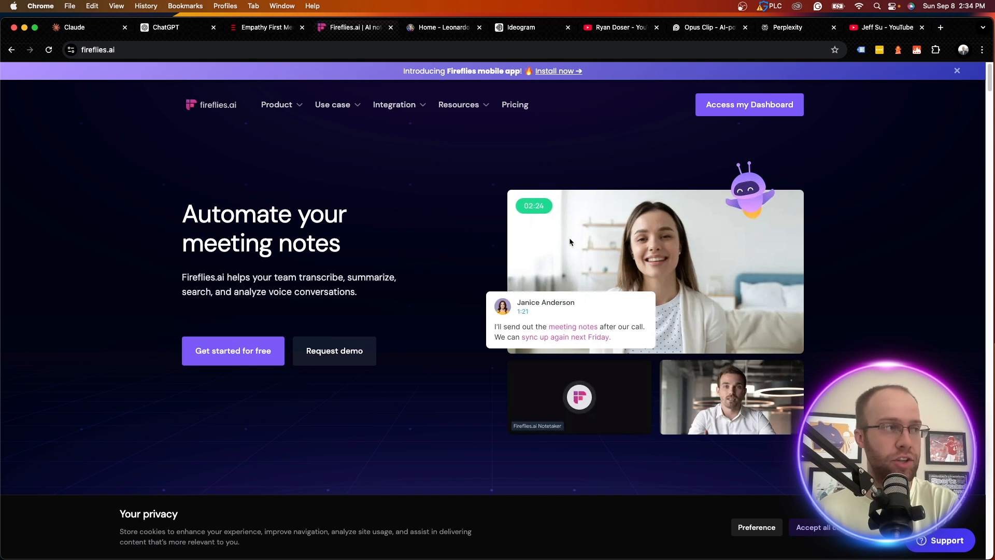
Step: Review the Fireflies.ai pricing plans
scroll("down", 3)
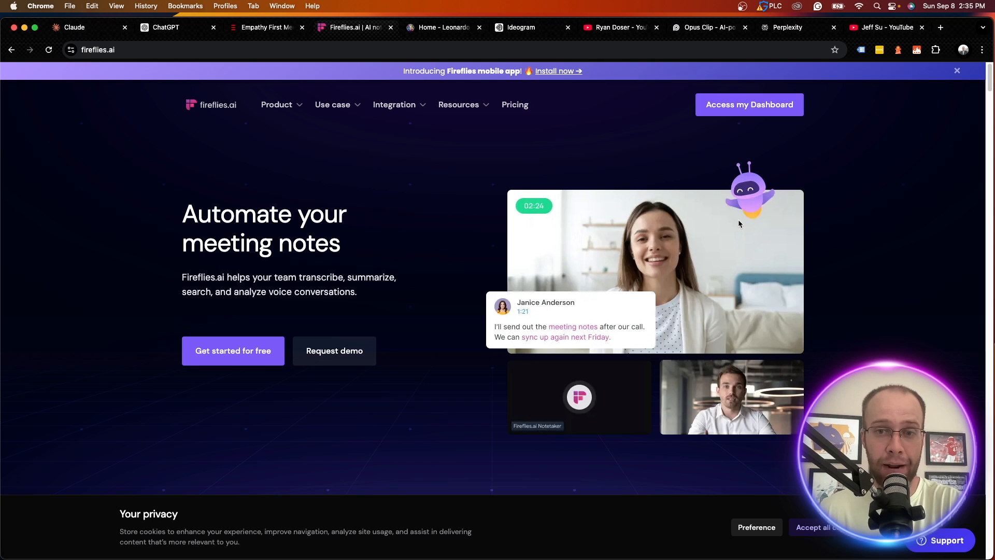
mouse_move(808, 196)
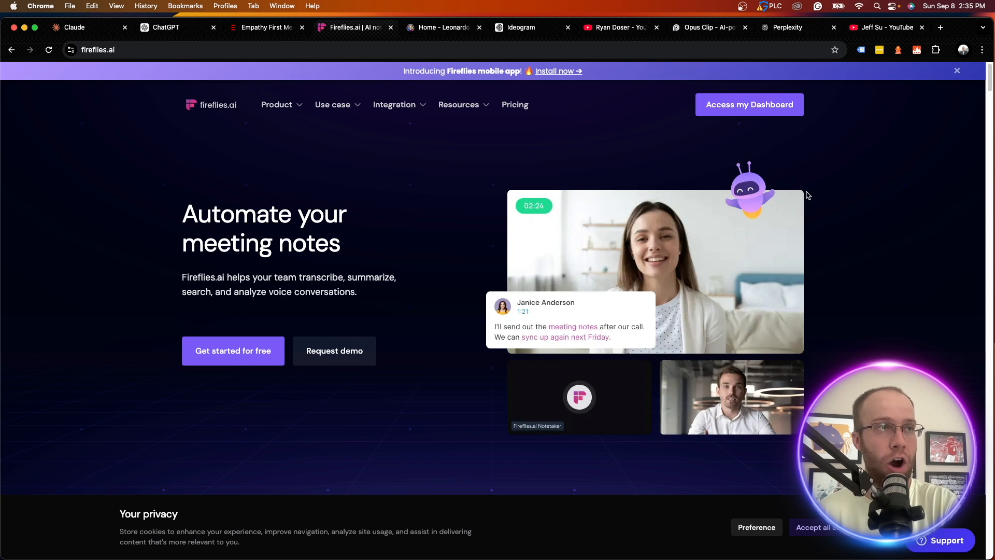
mouse_move(748, 103)
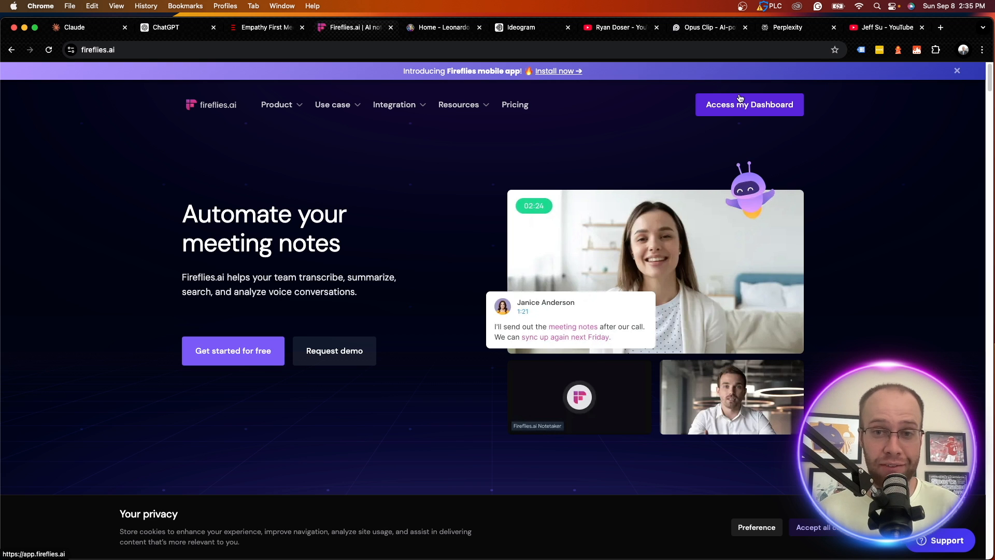
mouse_move(607, 239)
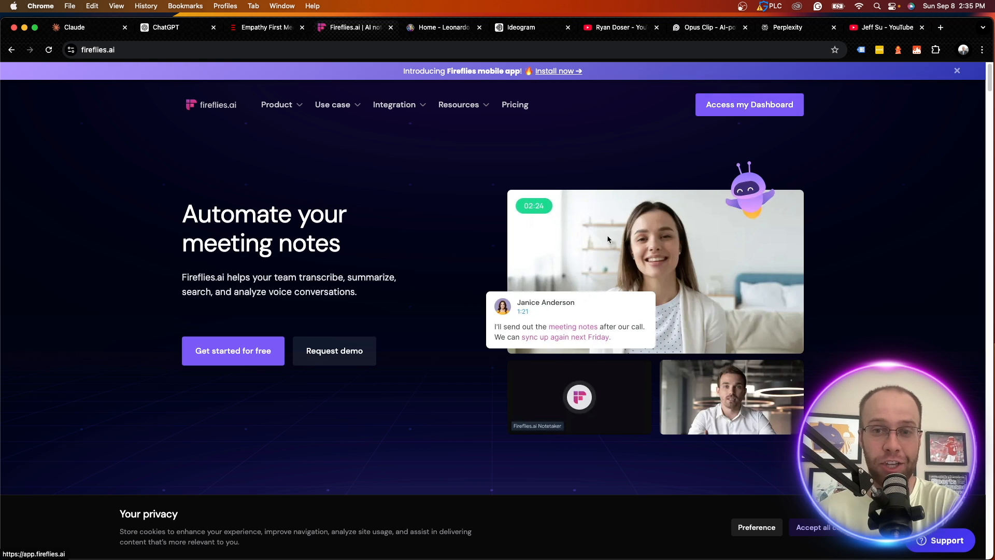
scroll("down", 3)
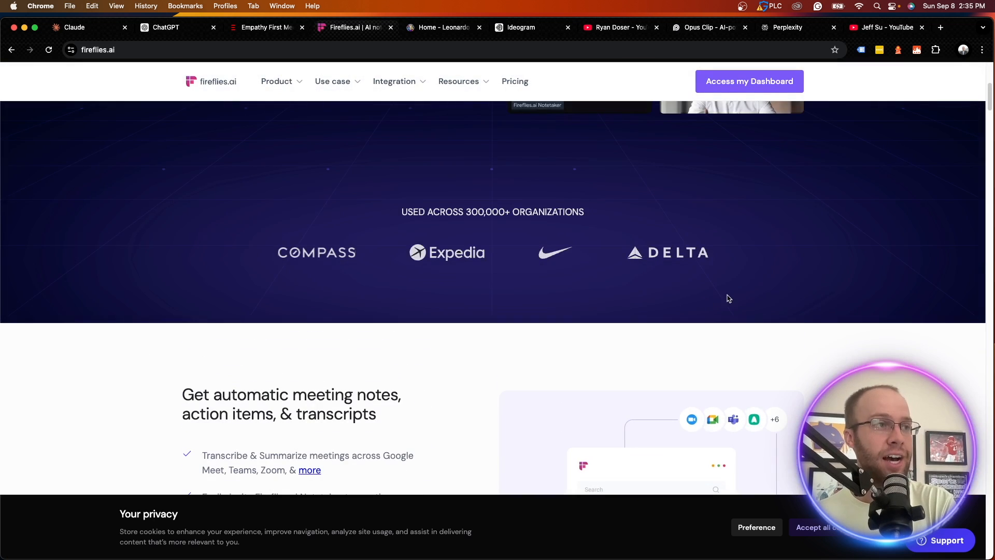
mouse_move(535, 241)
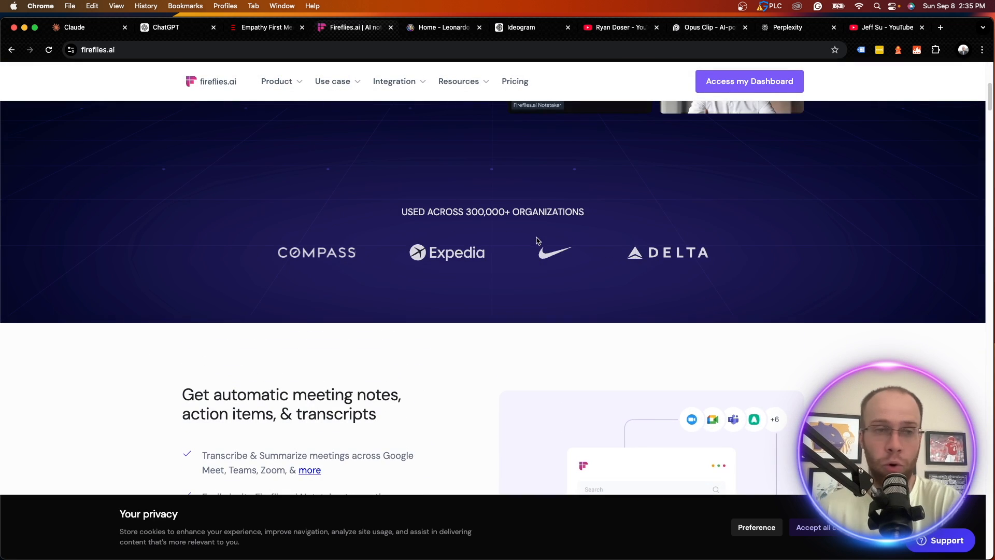
left_click(515, 81)
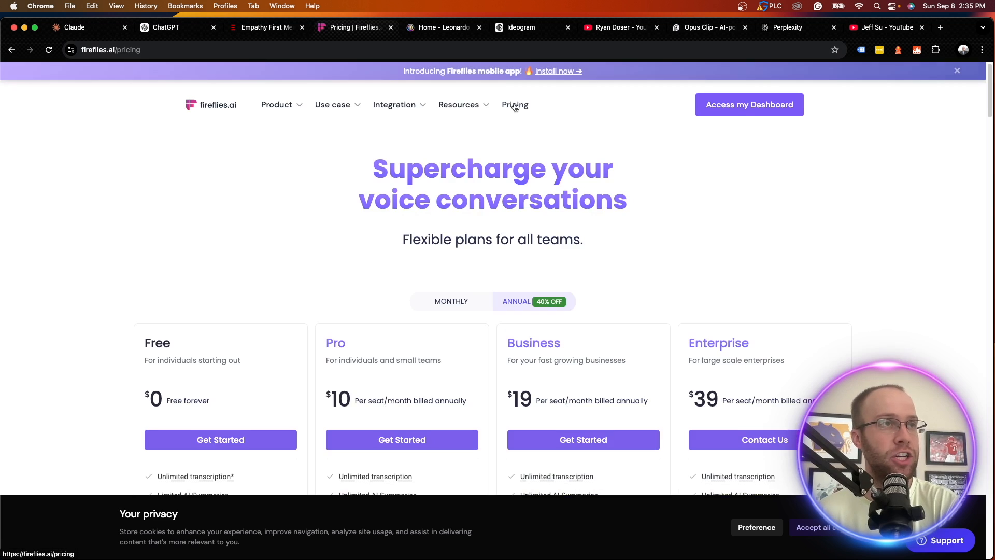
scroll("down", 3)
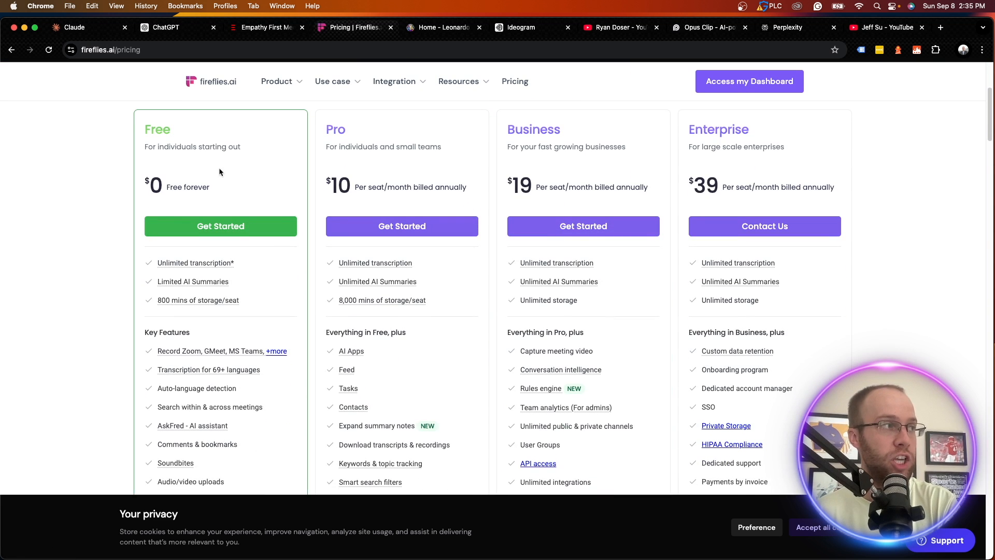
mouse_move(223, 335)
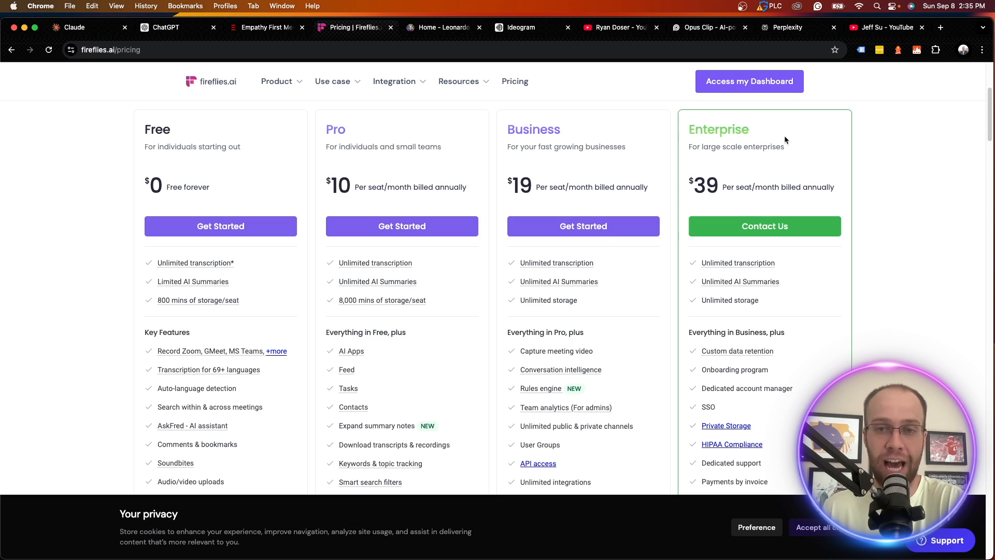
Step: Scan the Fireflies homepage features down to the footer, then move to the Leonardo.ai dashboard
left_click(210, 105)
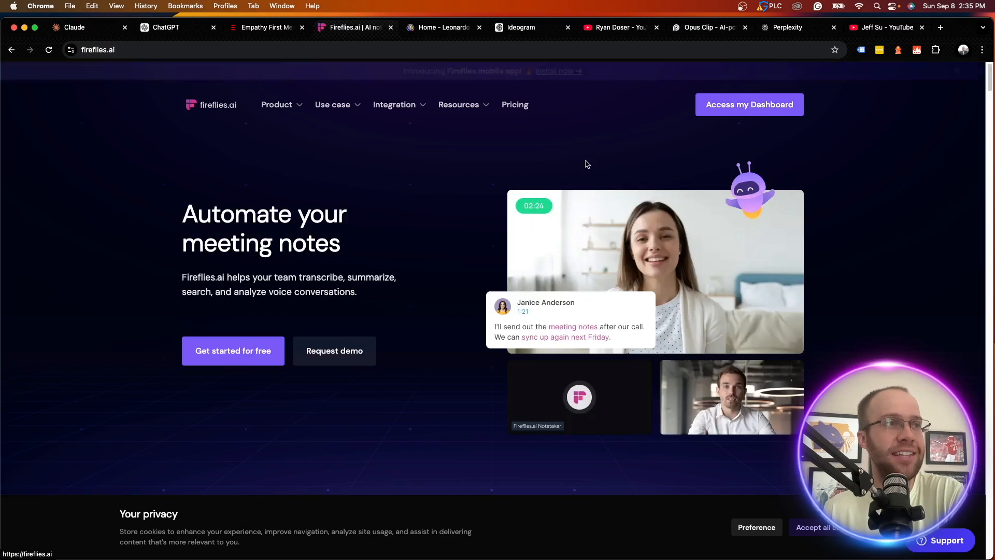
scroll("down", 3)
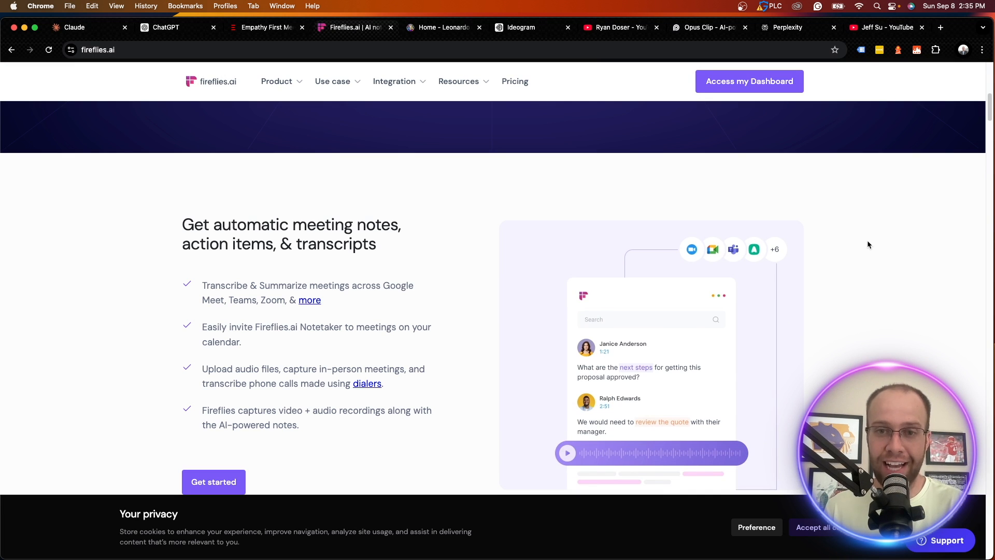
scroll("down", 3)
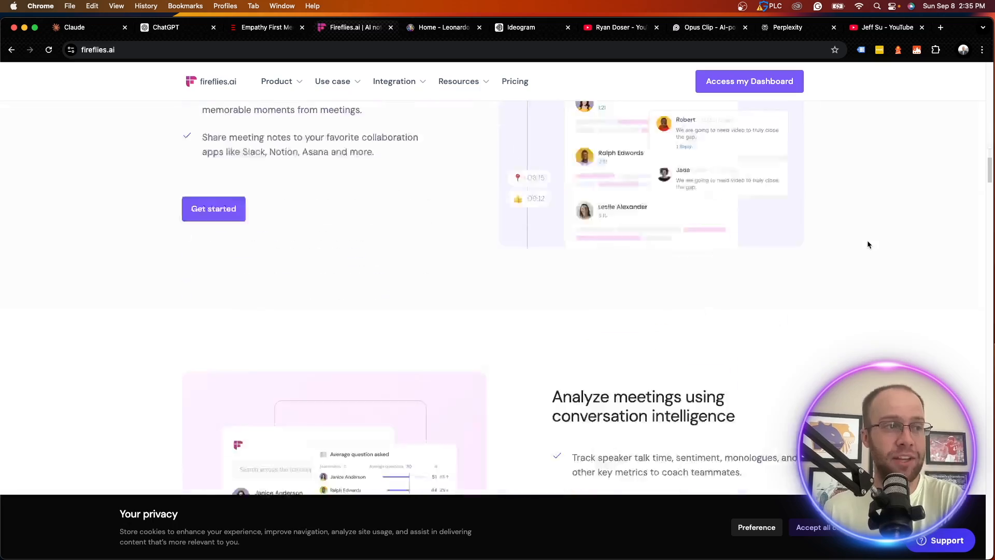
scroll("down", 3)
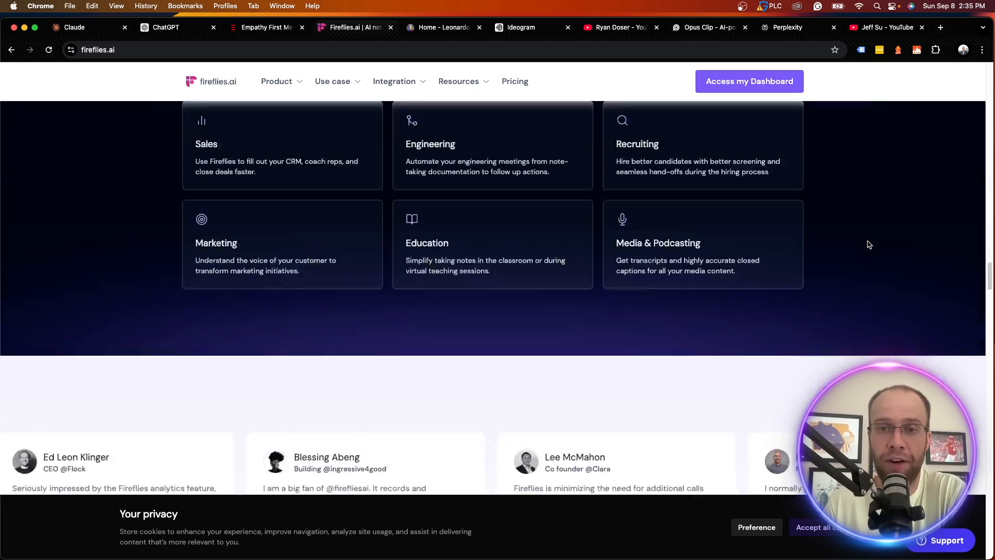
scroll("down", 3)
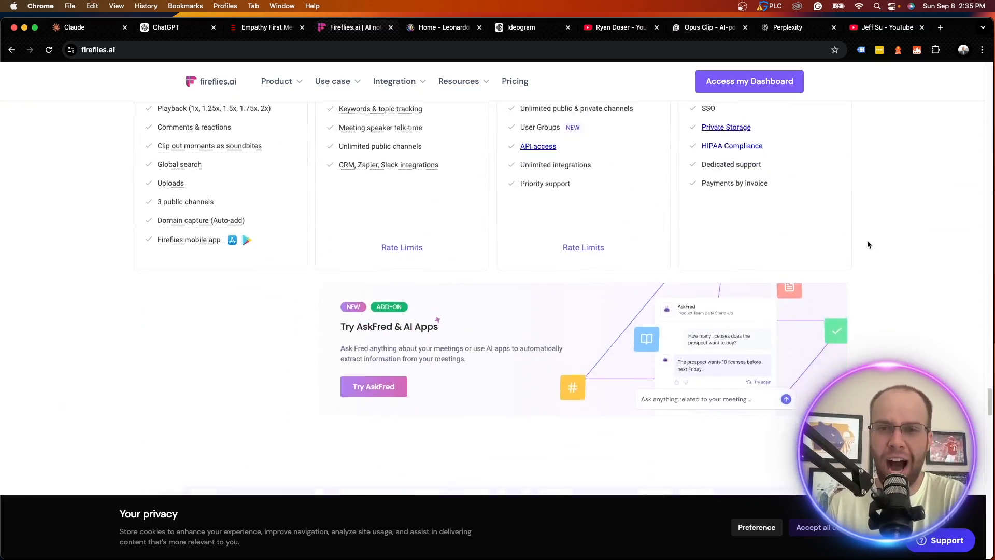
scroll("down", 3)
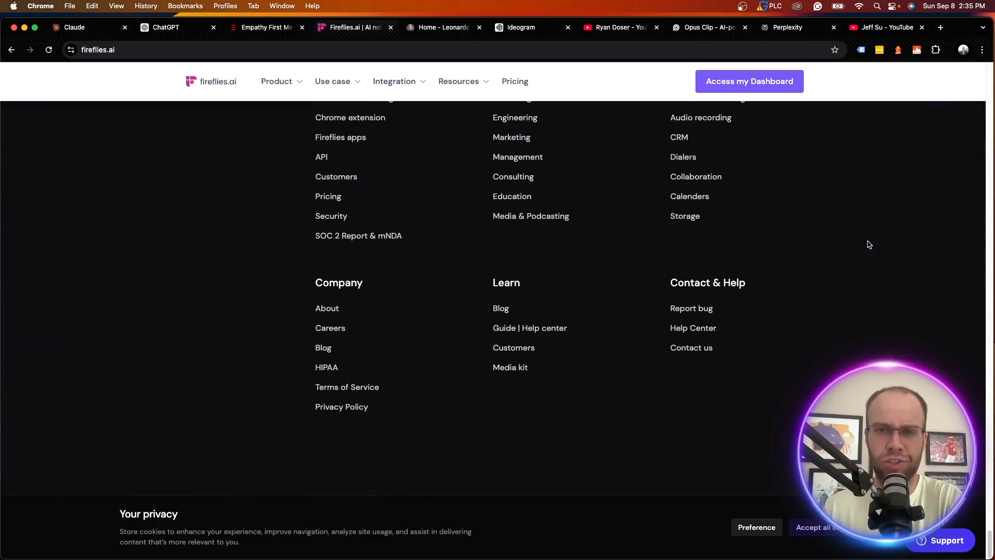
scroll("up", 3)
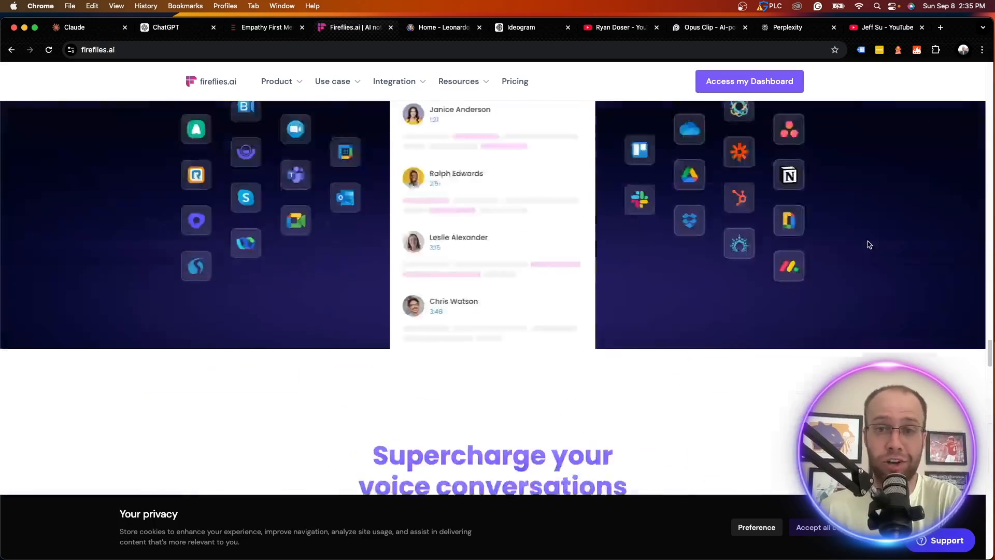
scroll("up", 3)
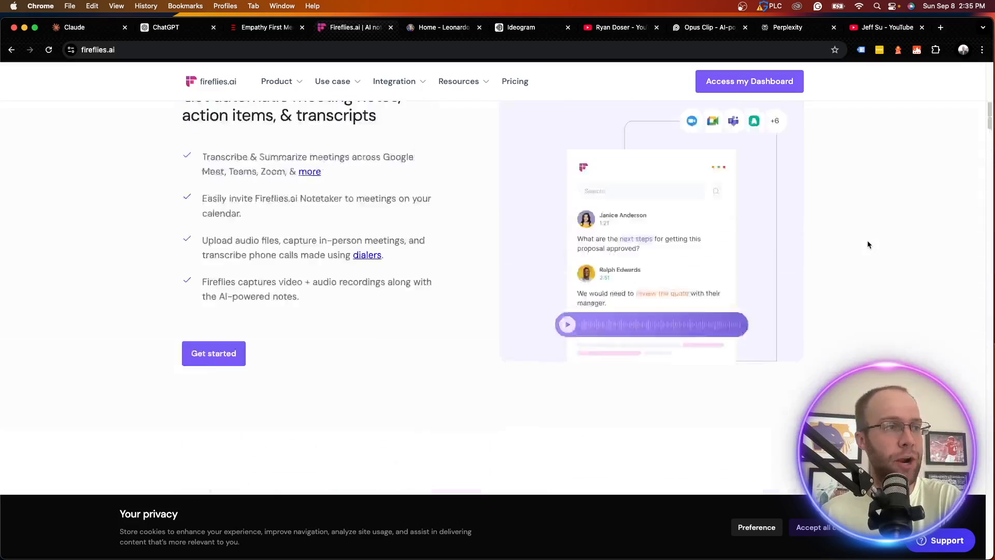
scroll("up", 3)
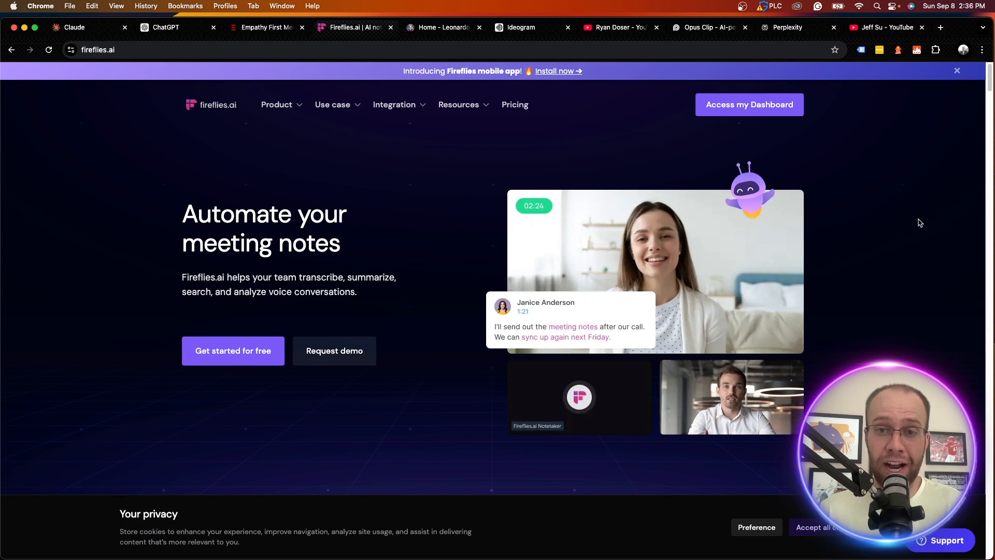
left_click(443, 27)
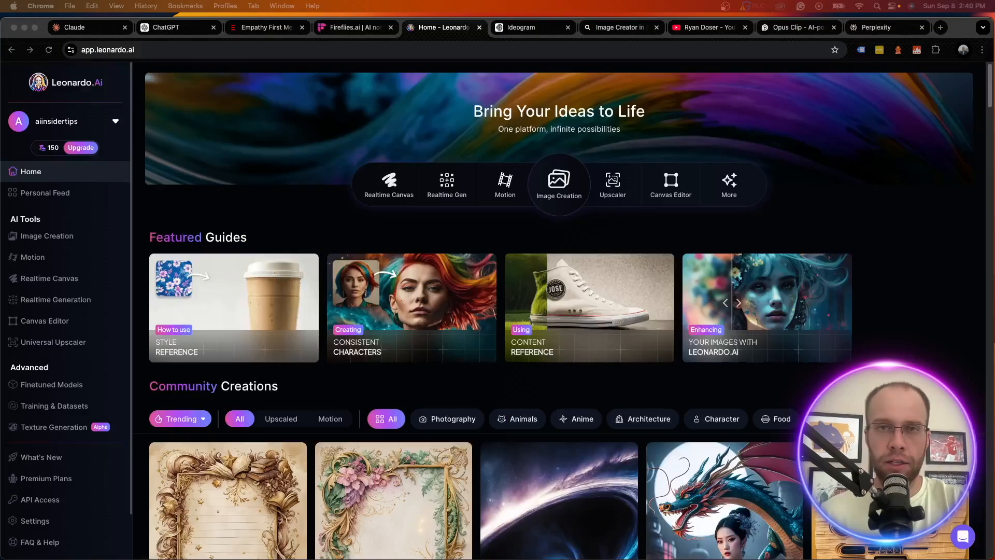
Step: Browse the top of Leonardo.ai's Community Creations gallery
scroll("down", 3)
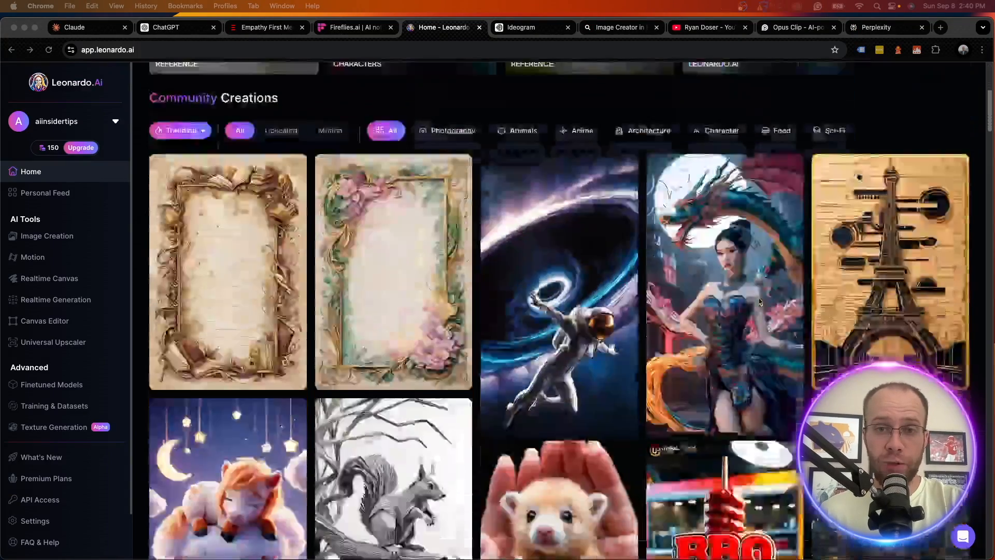
scroll("up", 3)
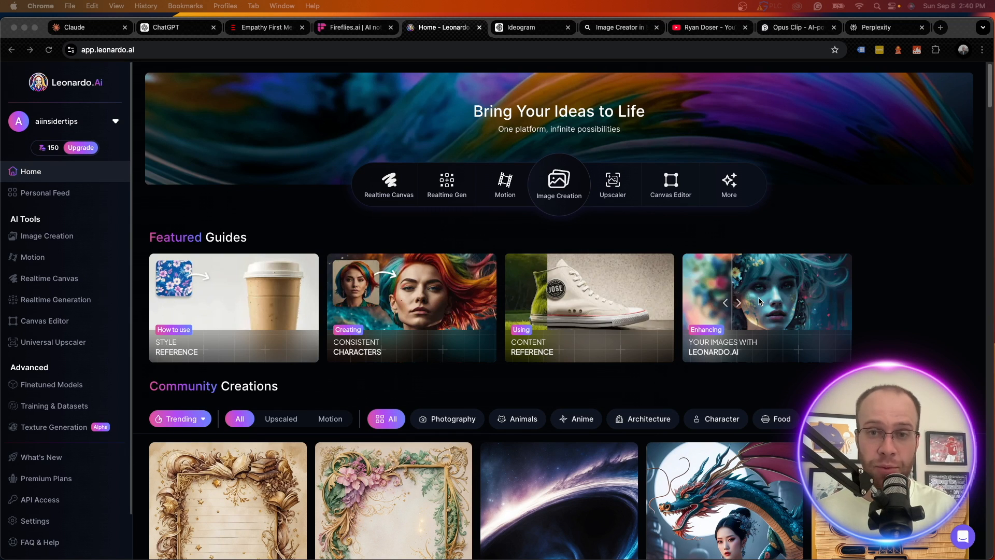
mouse_move(755, 269)
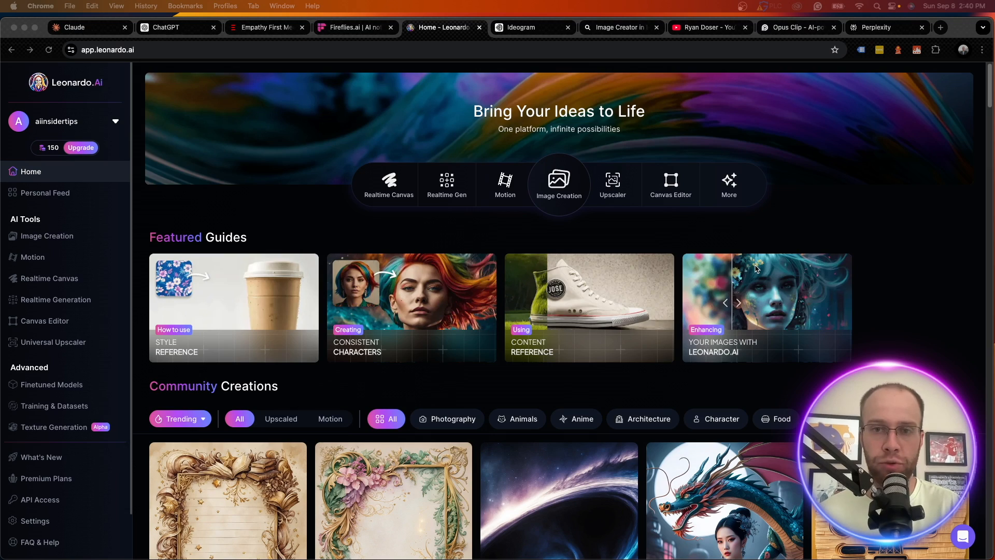
scroll("down", 3)
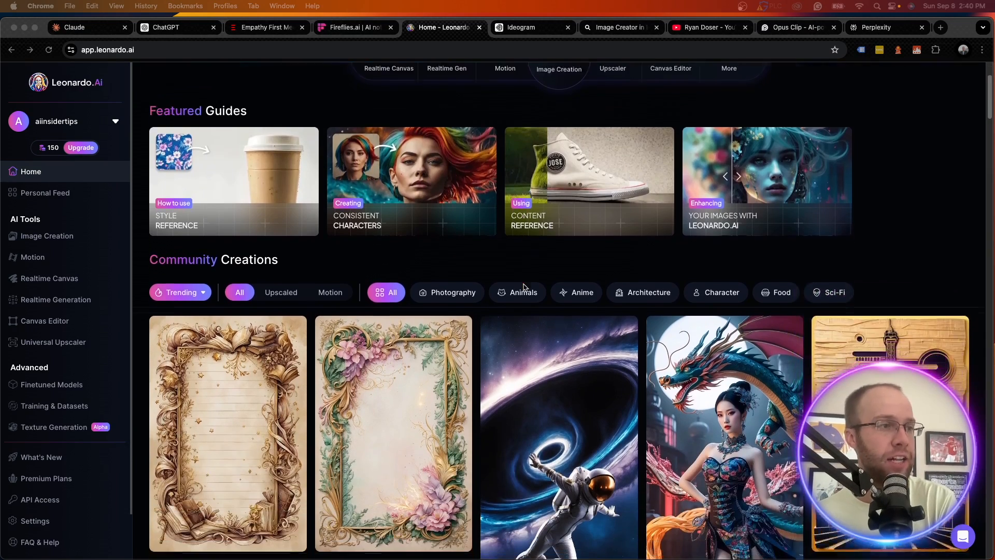
scroll("up", 3)
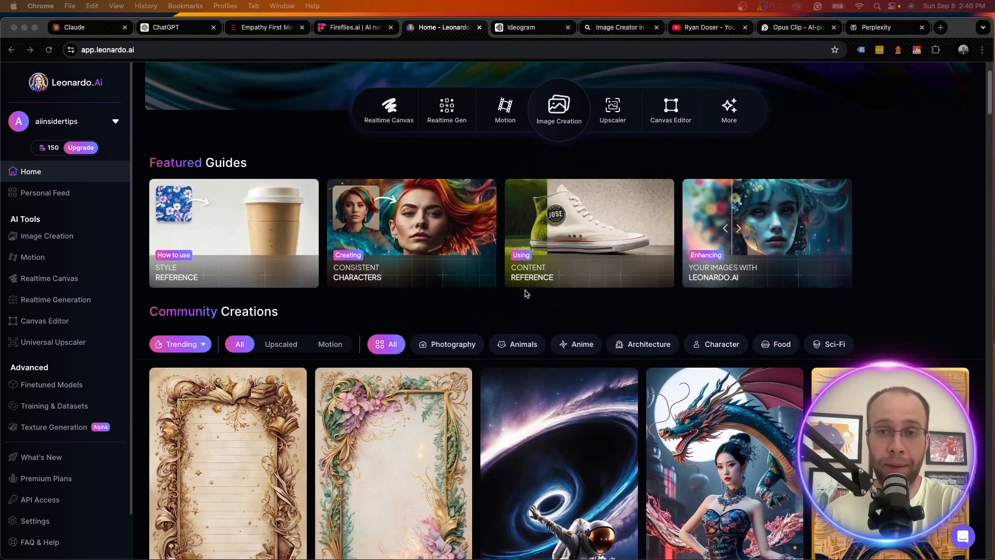
scroll("up", 3)
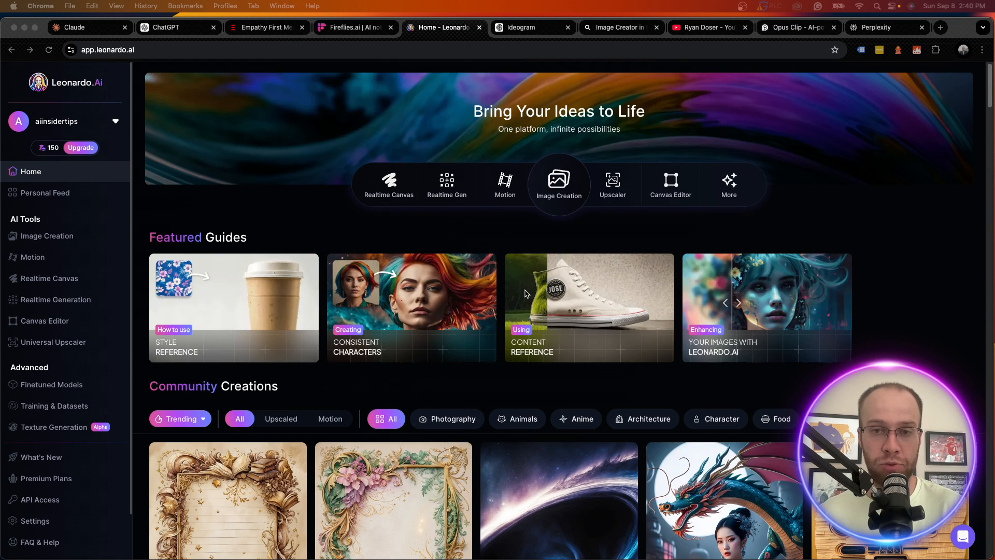
mouse_move(414, 227)
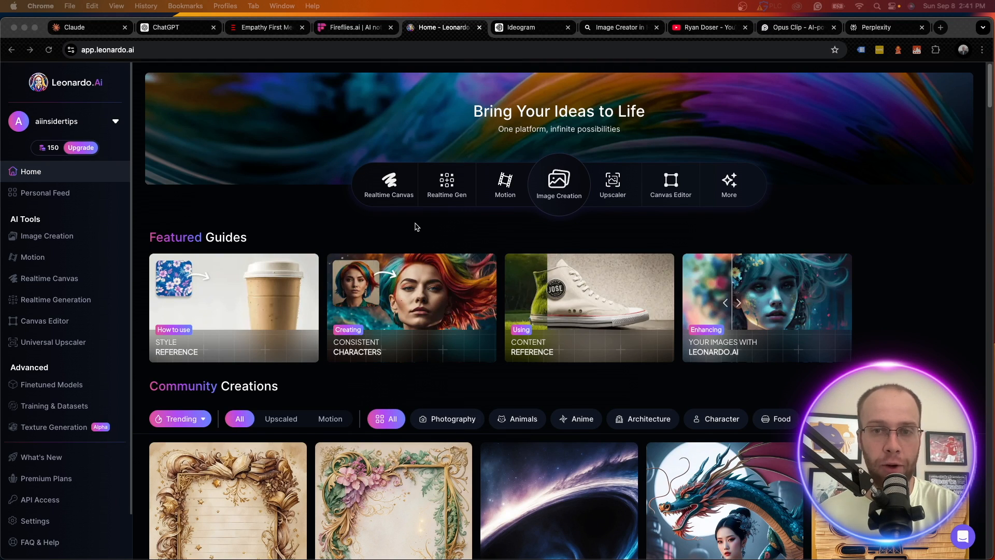
mouse_move(150, 52)
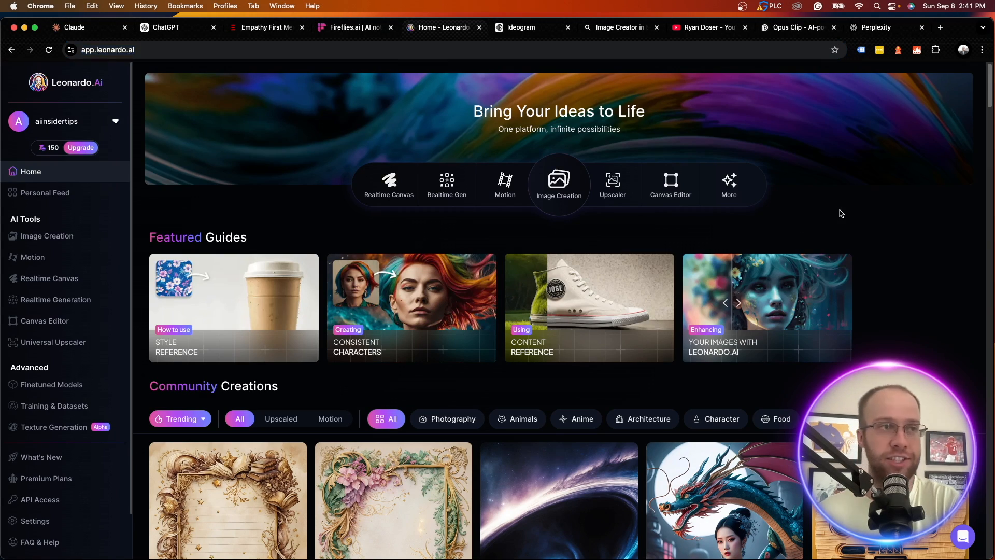
Step: Scroll further through the community feed and back up, then move to Ideogram's explore page
scroll("down", 3)
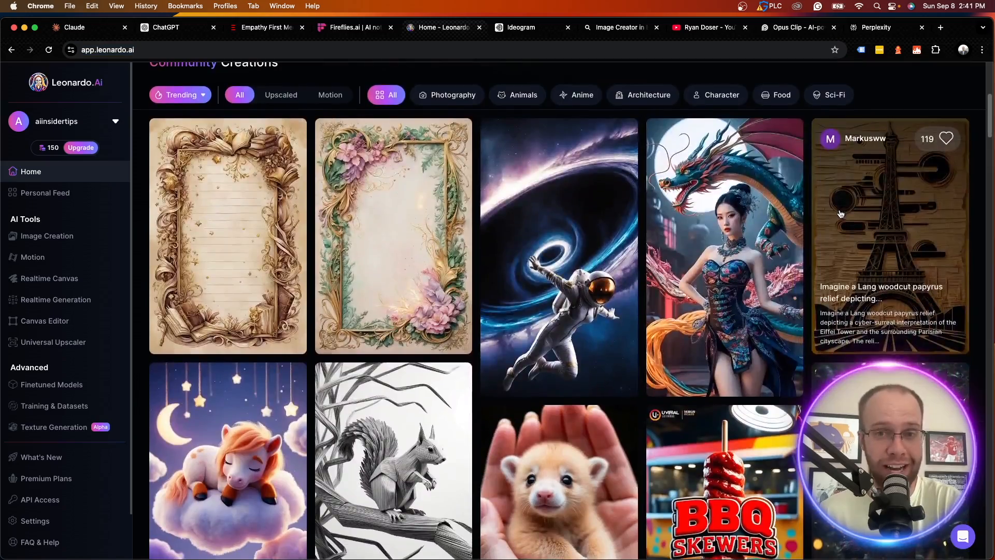
scroll("down", 3)
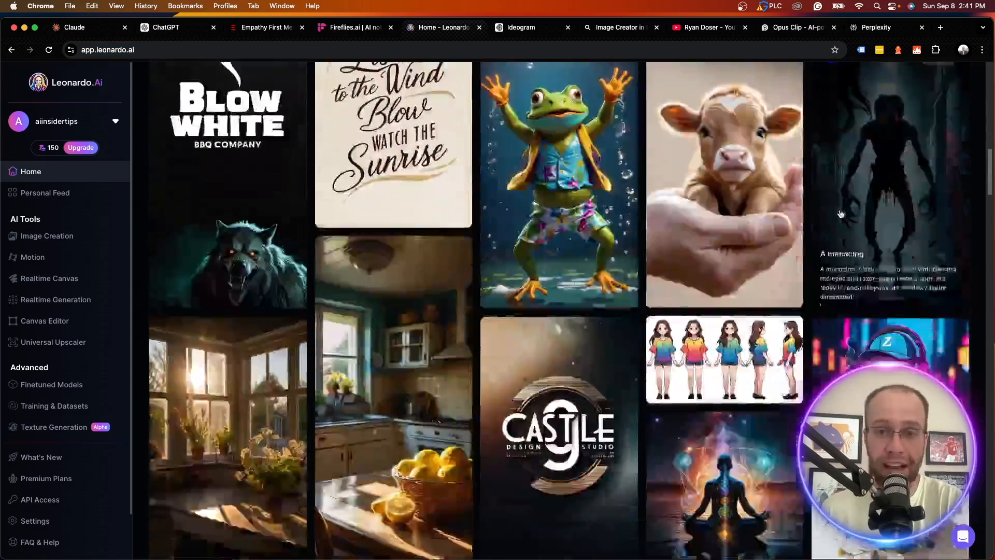
scroll("down", 3)
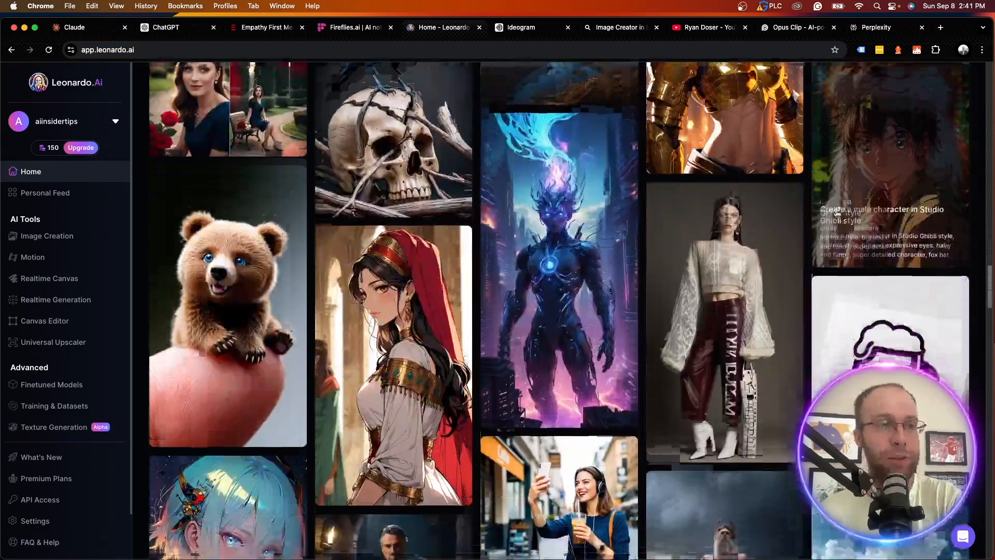
scroll("up", 3)
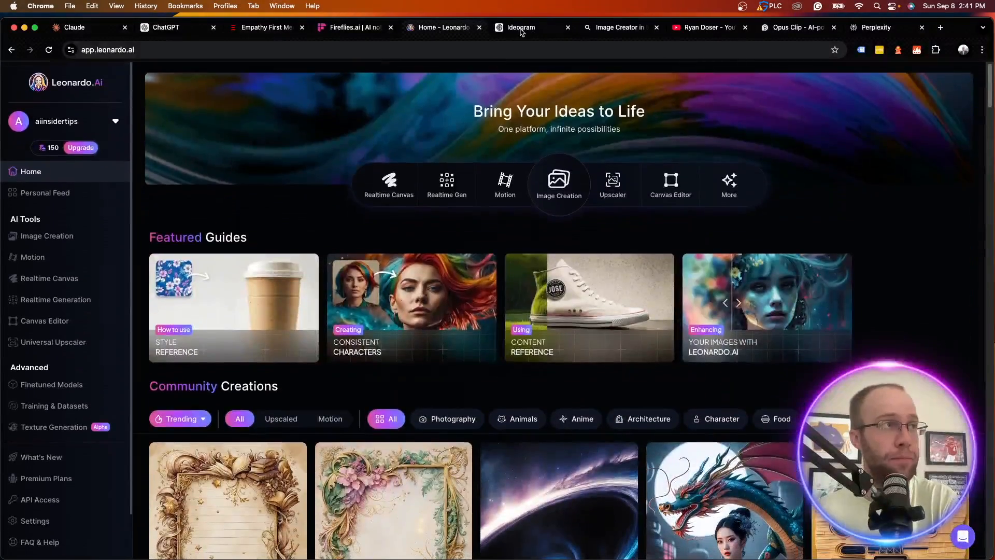
left_click(520, 27)
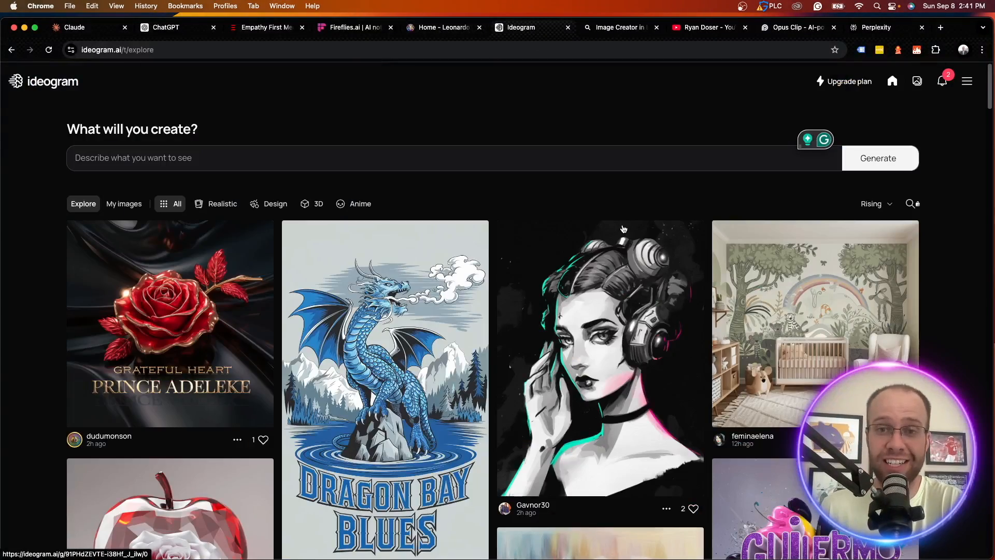
Step: View Ideogram's subscription plans and highlight the free plan's image limit
scroll("down", 3)
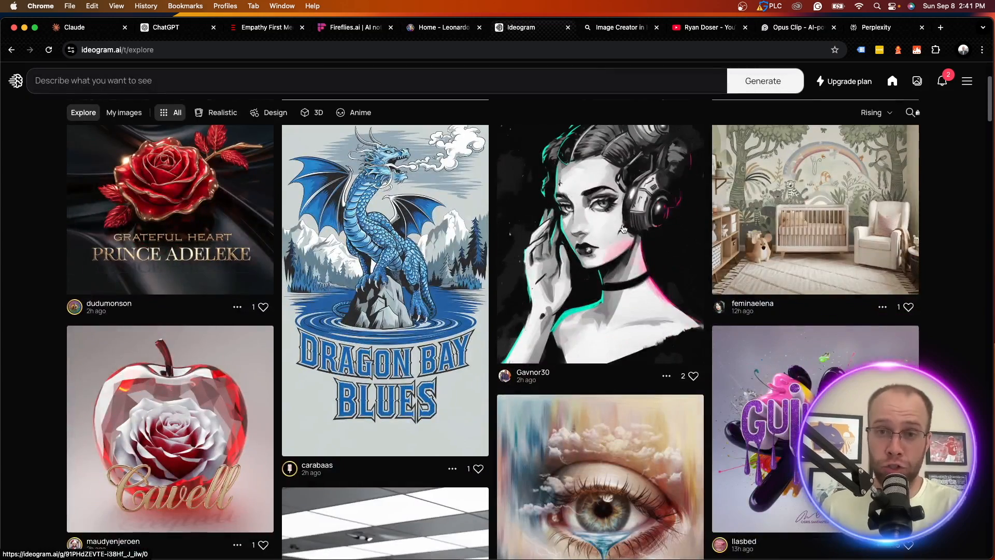
scroll("down", 3)
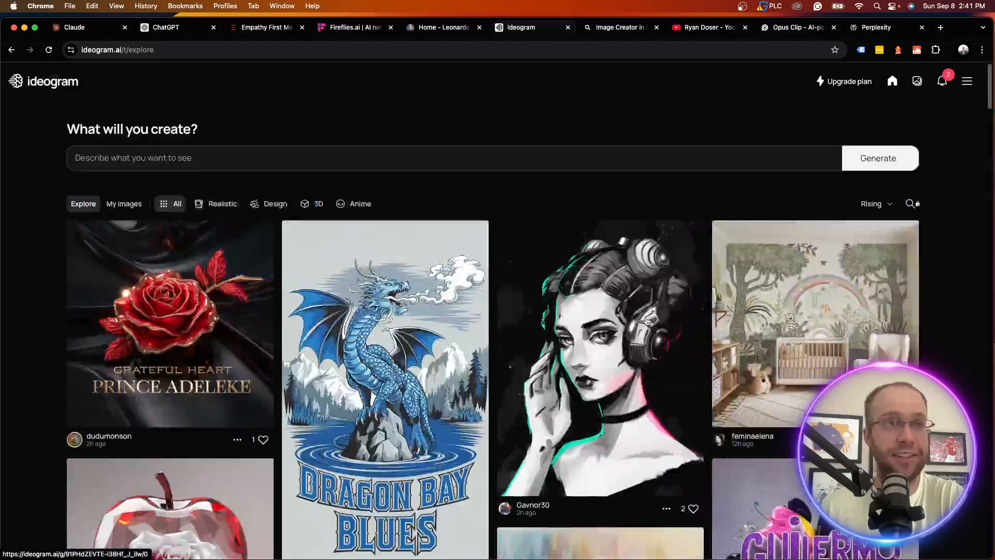
left_click(849, 81)
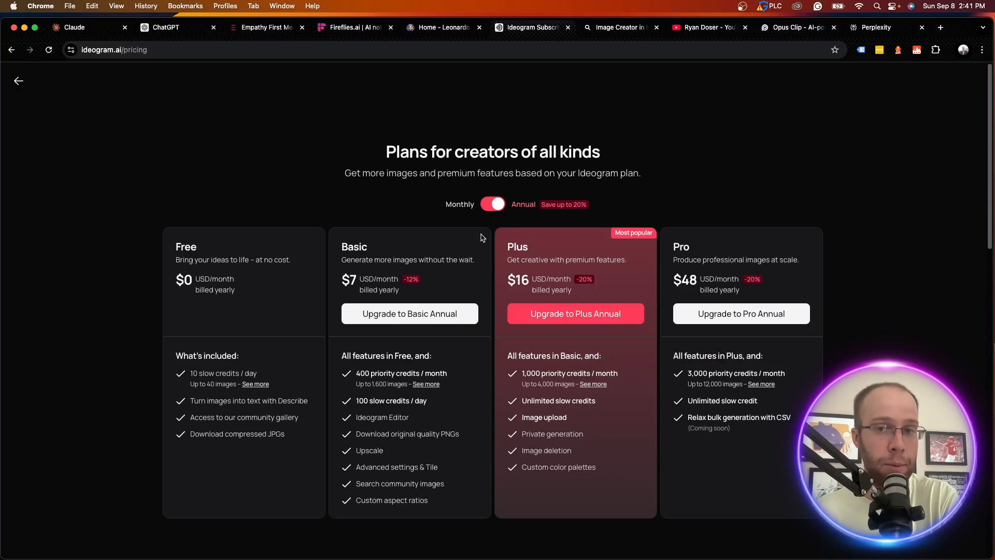
double_click(222, 372)
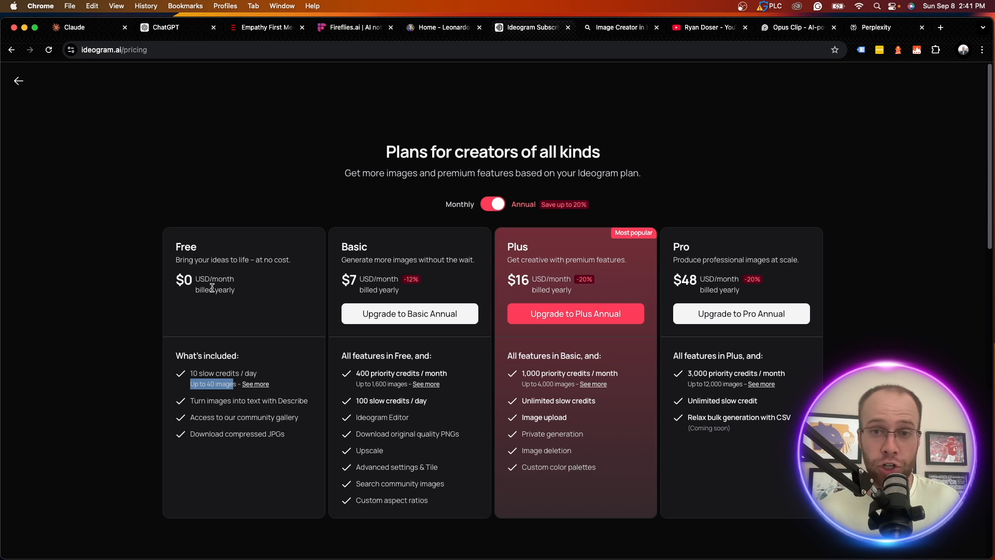
mouse_move(287, 288)
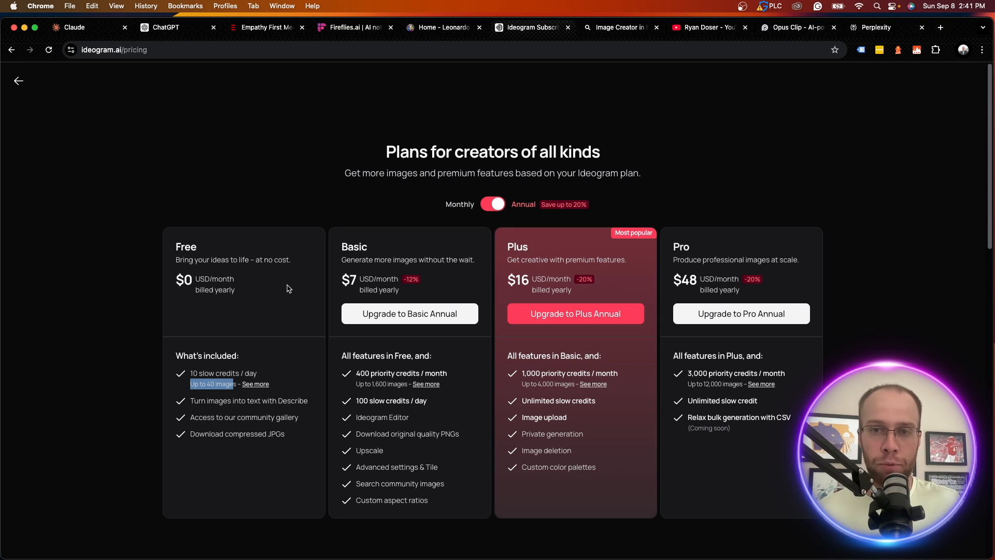
Step: Return to the Ideogram explore gallery, then move to Bing Image Creator
left_click(17, 81)
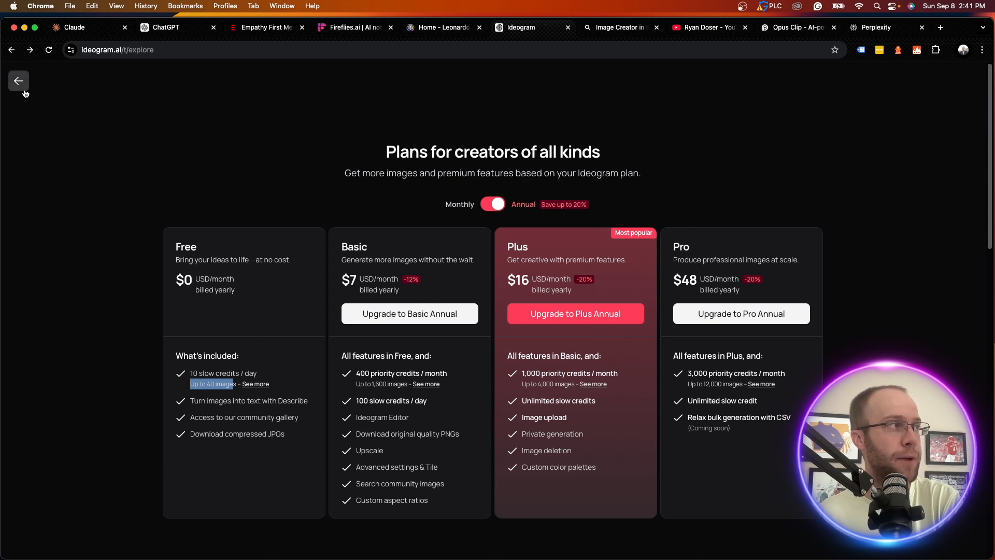
left_click(19, 81)
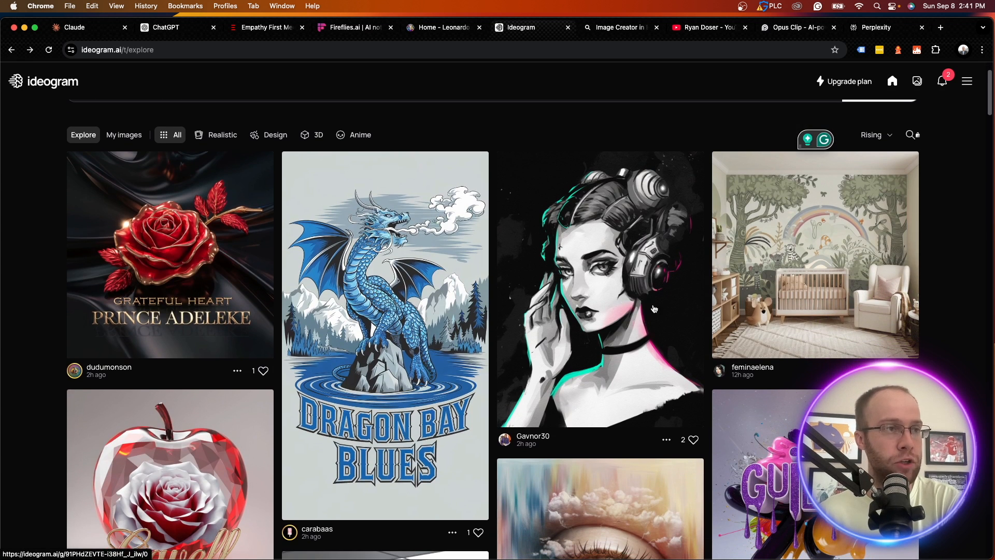
left_click(615, 27)
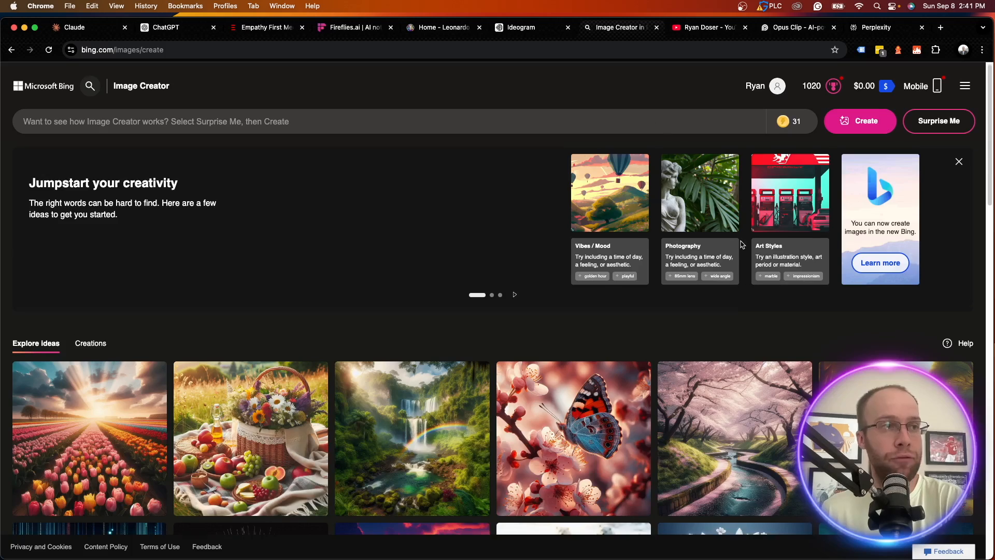
Step: Scroll through Bing Image Creator's Explore ideas gallery of generated images
left_click(958, 162)
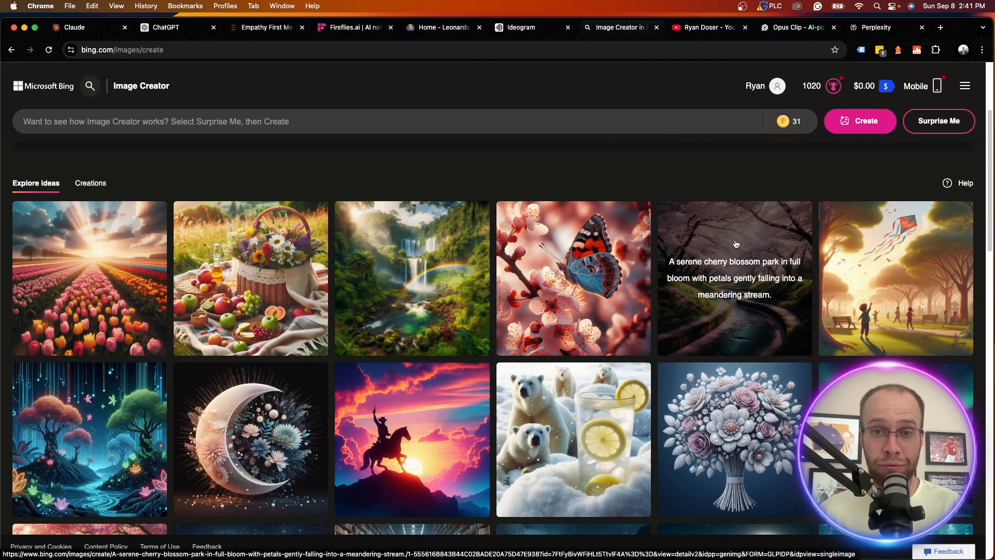
scroll("down", 3)
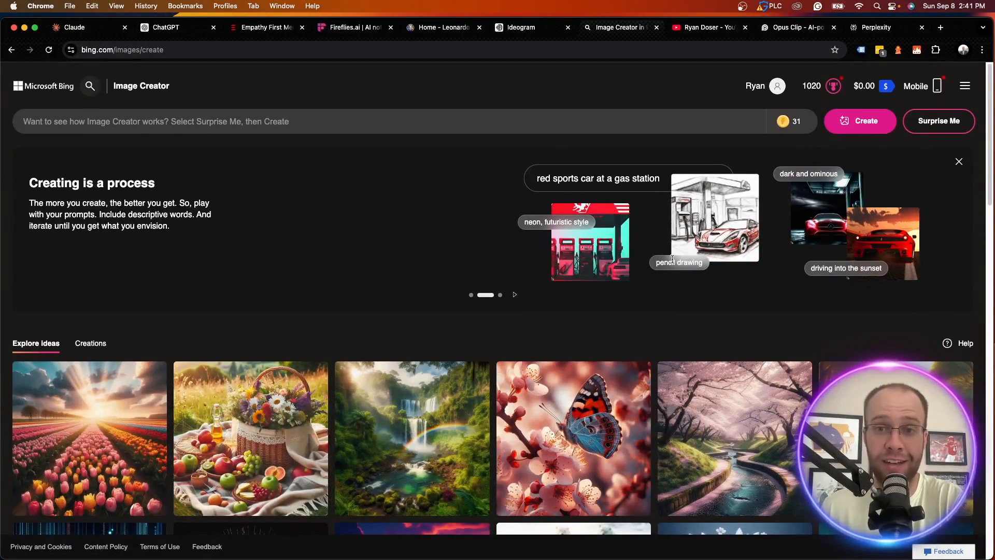
left_click(957, 162)
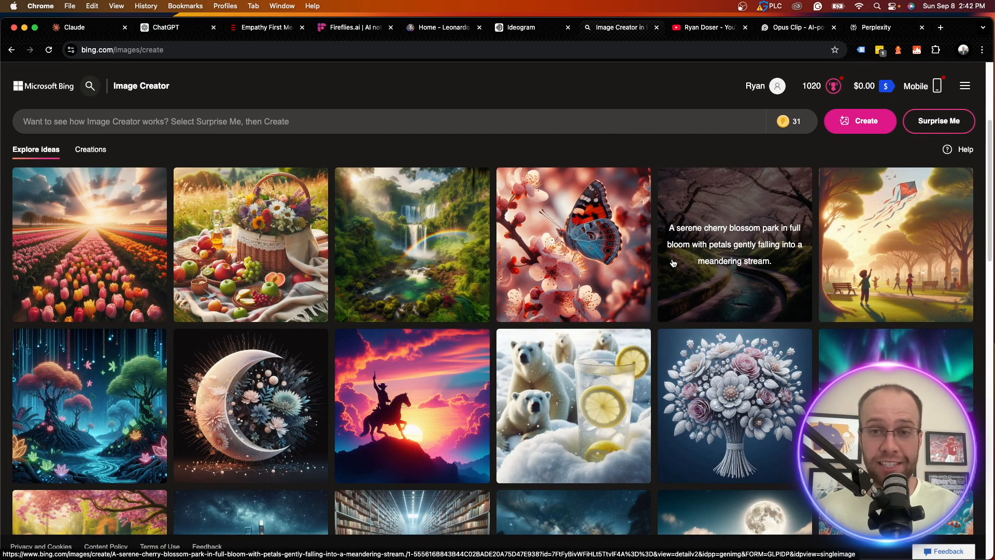
scroll("down", 3)
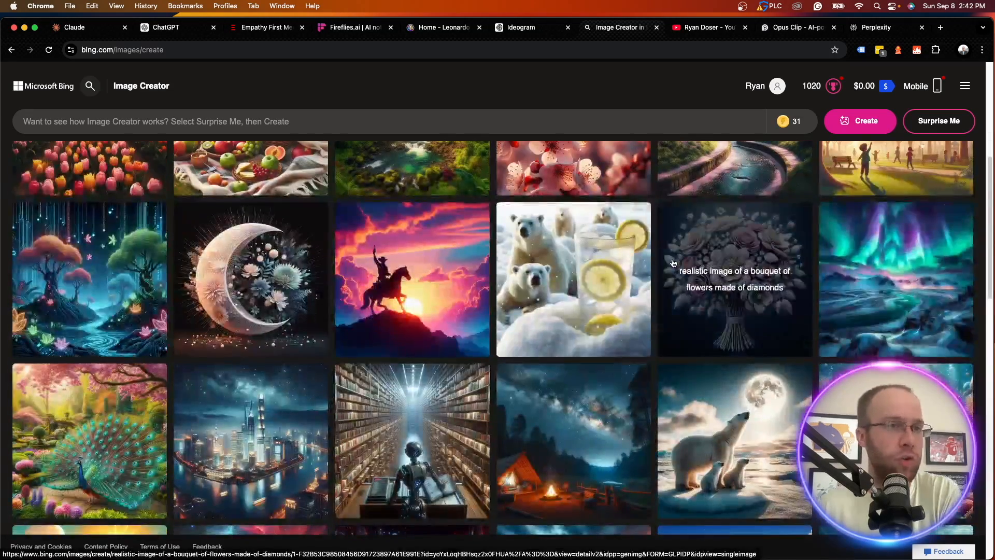
scroll("down", 3)
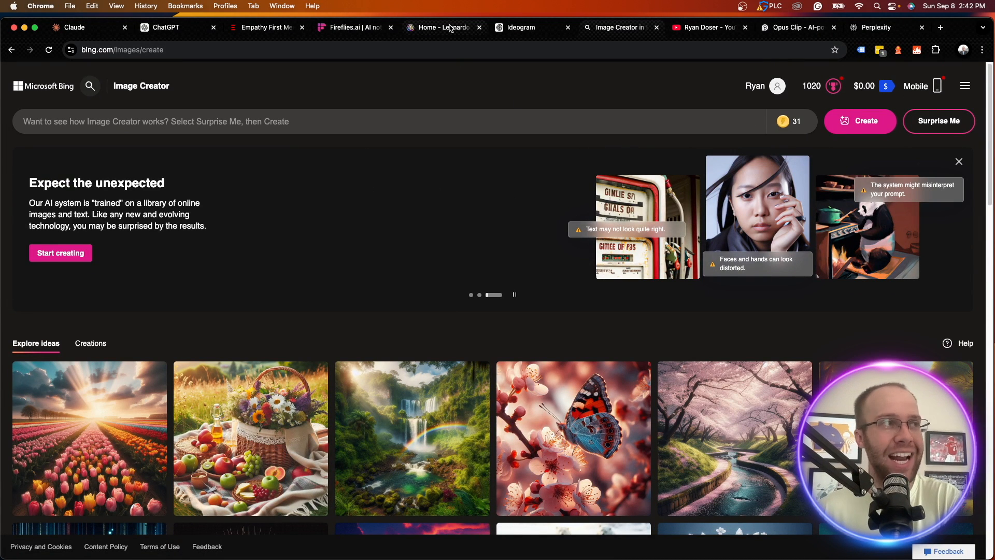
mouse_move(443, 27)
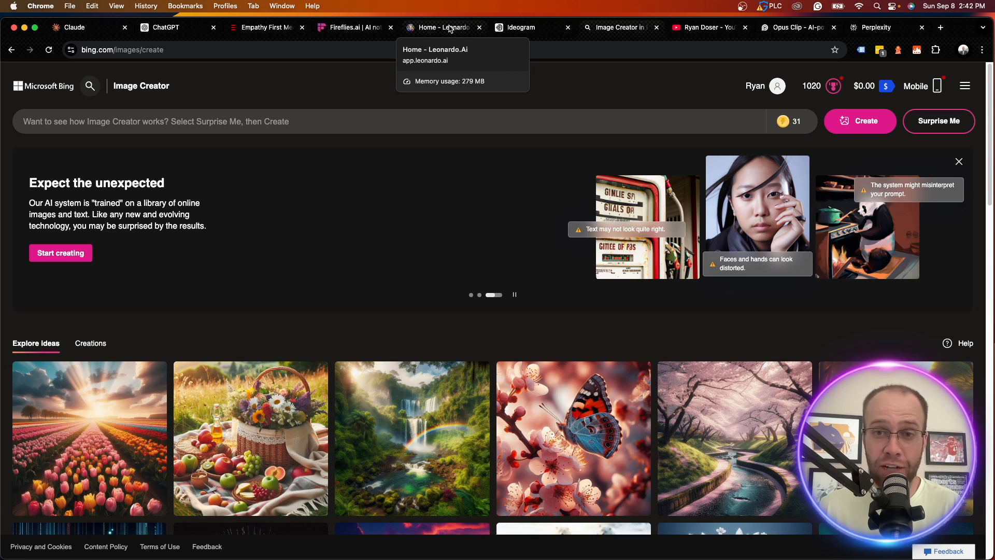
Step: Glance back at Ideogram's feed and return to Bing Image Creator
left_click(520, 27)
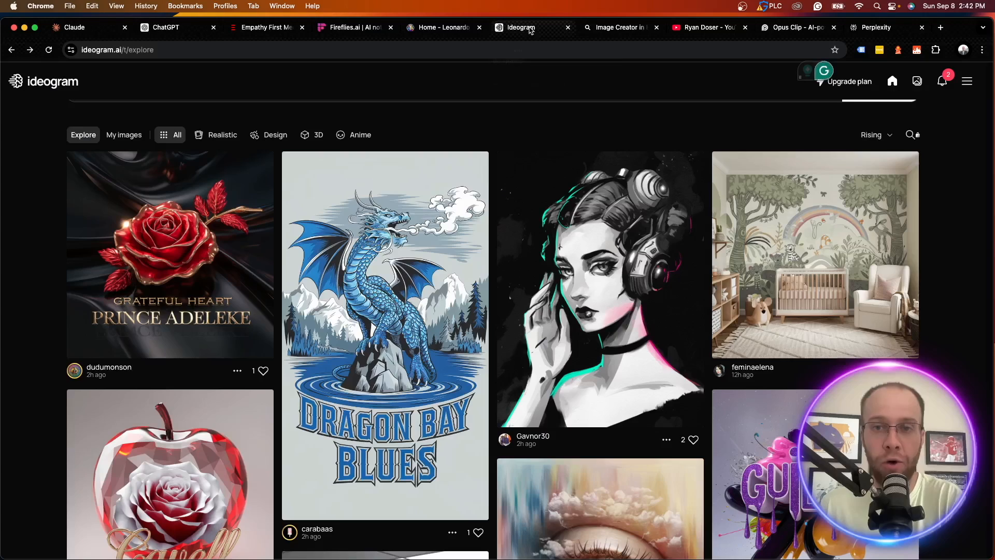
left_click(617, 27)
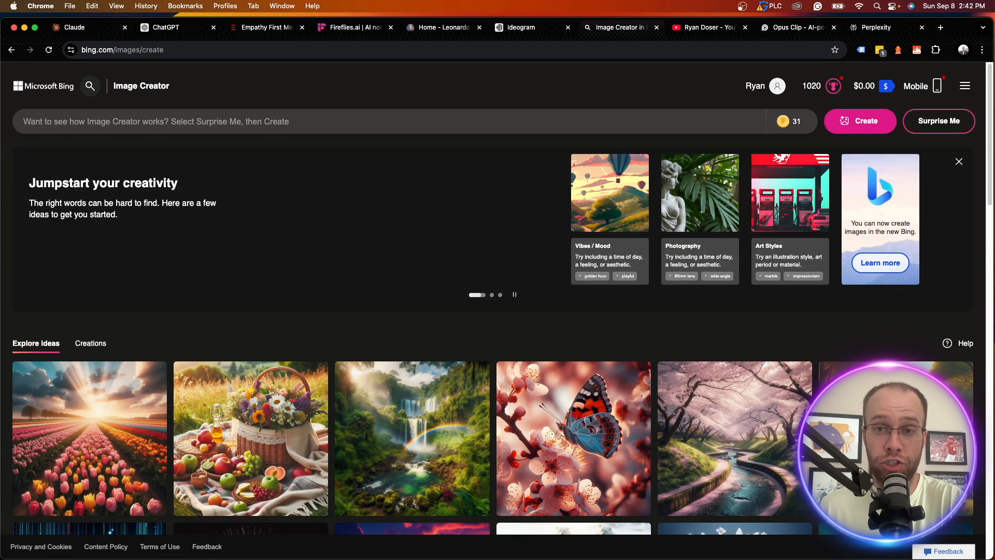
Step: Bring up Perplexity's home page with its empty search box and suggested questions
left_click(796, 27)
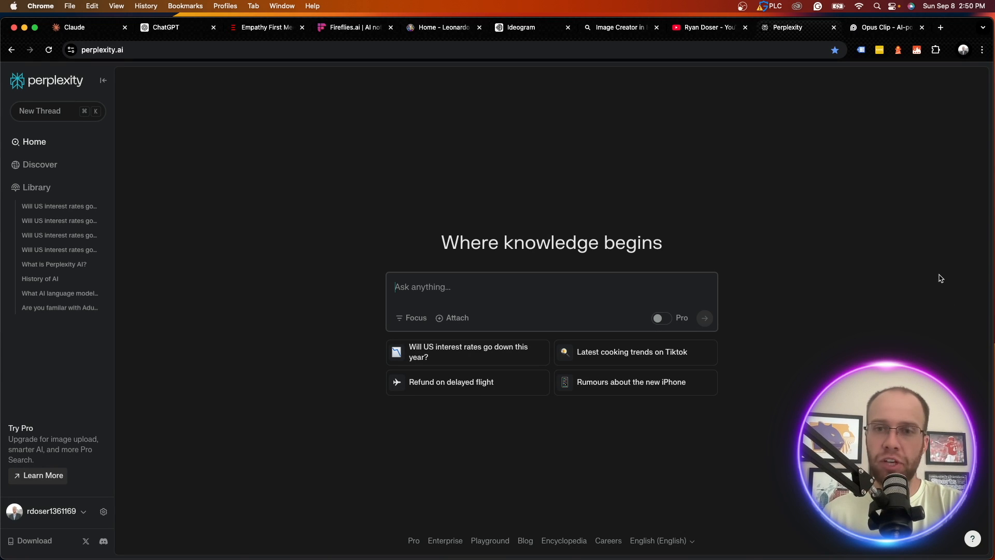
mouse_move(950, 271)
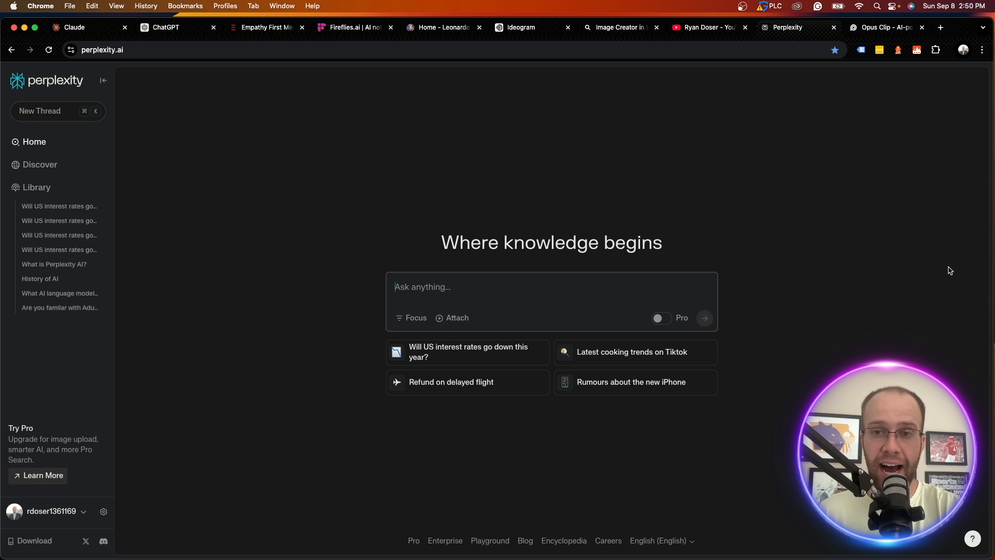
mouse_move(903, 279)
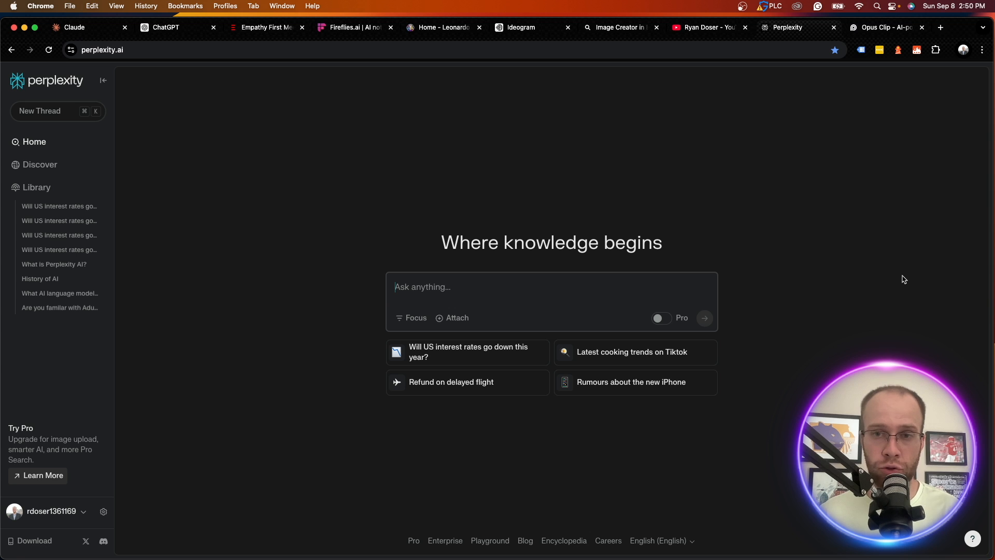
mouse_move(200, 348)
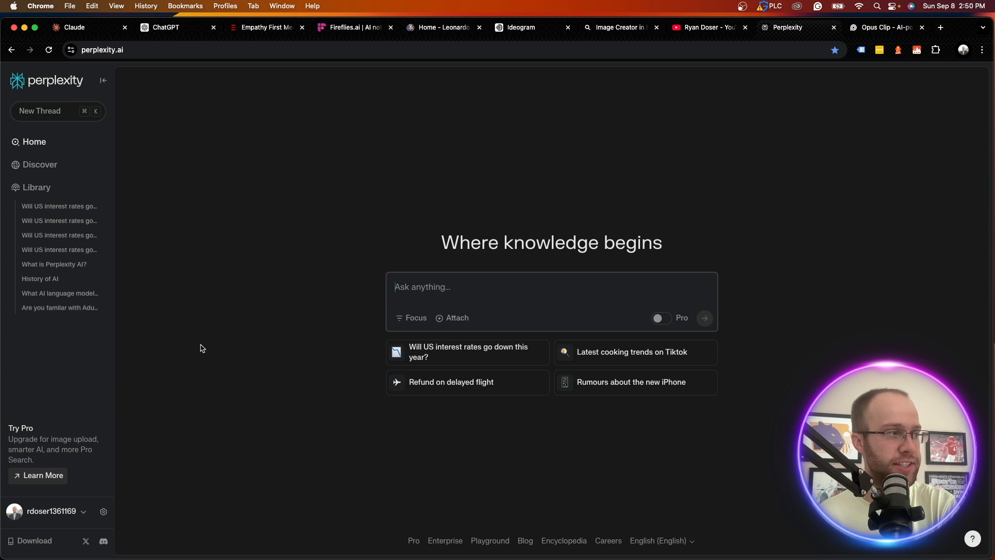
mouse_move(118, 404)
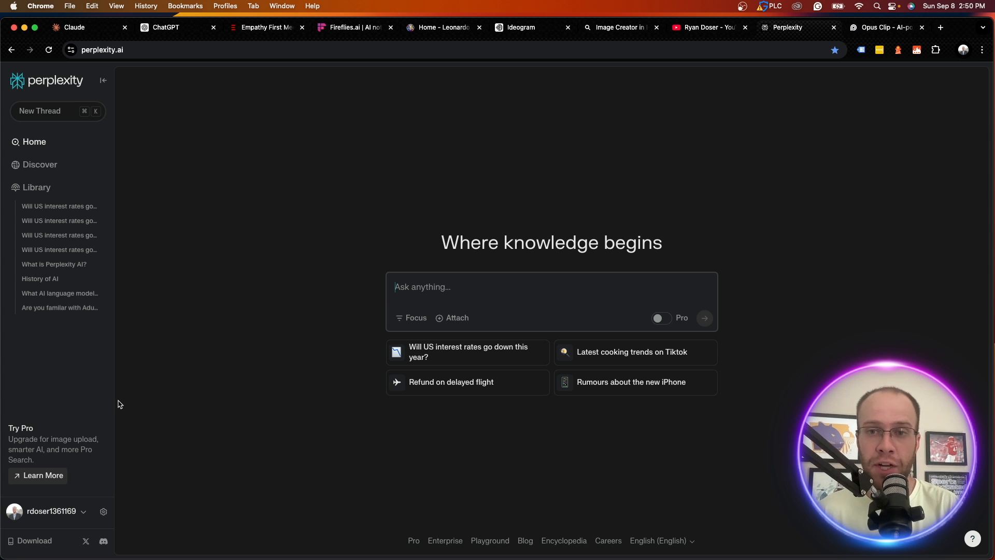
mouse_move(127, 411)
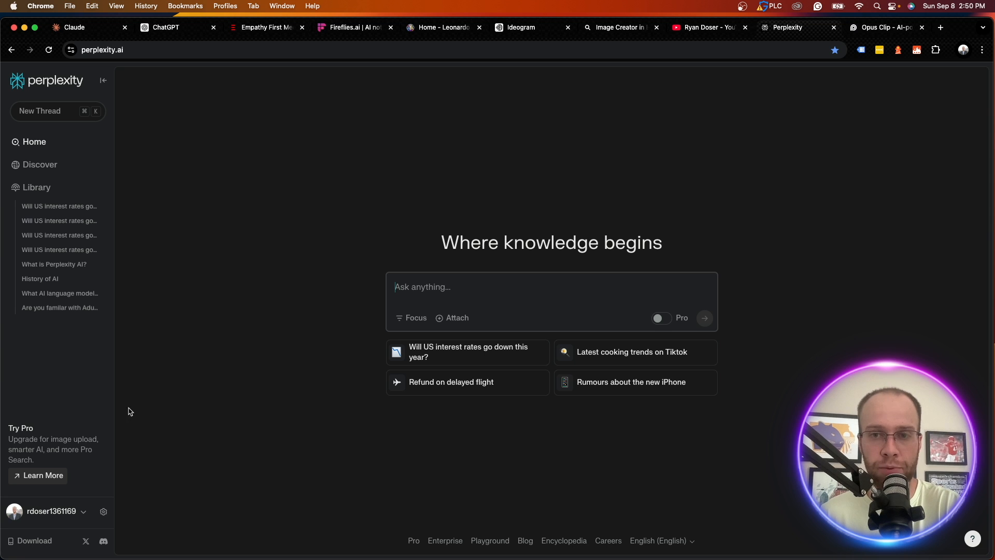
mouse_move(146, 414)
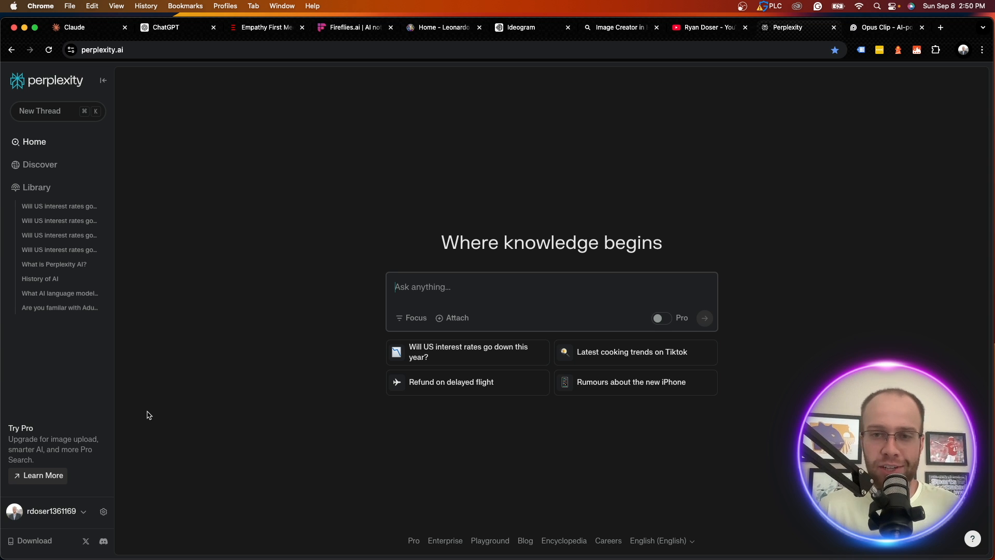
mouse_move(352, 369)
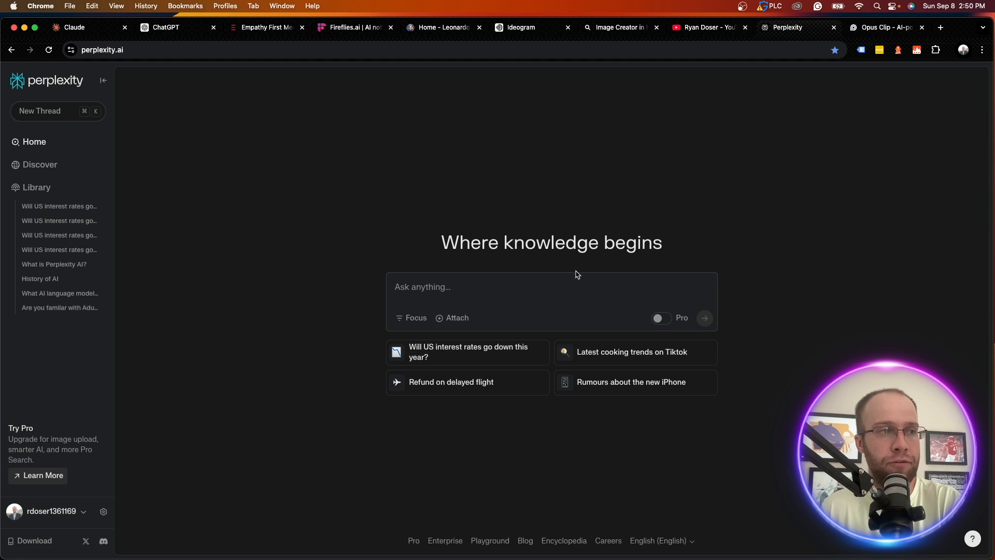
mouse_move(590, 323)
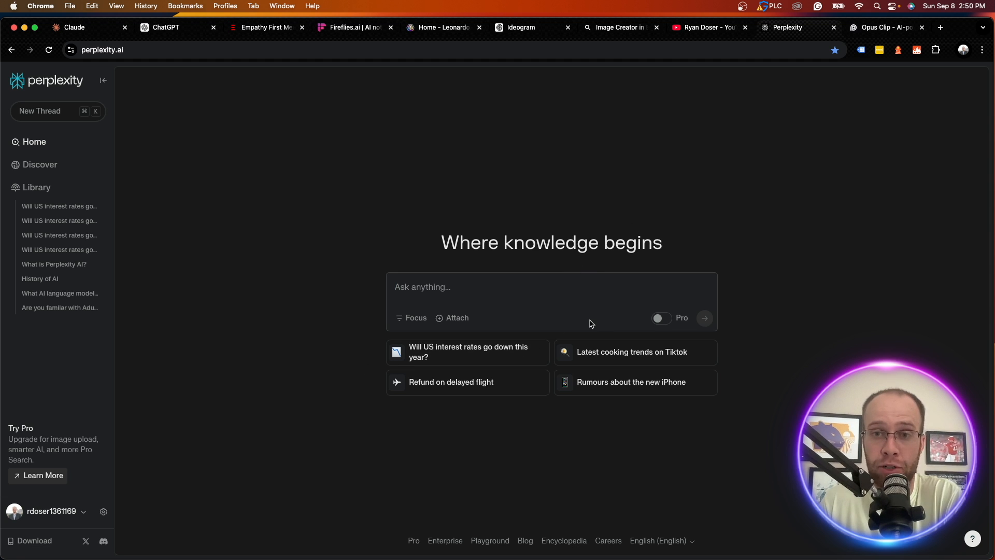
mouse_move(484, 353)
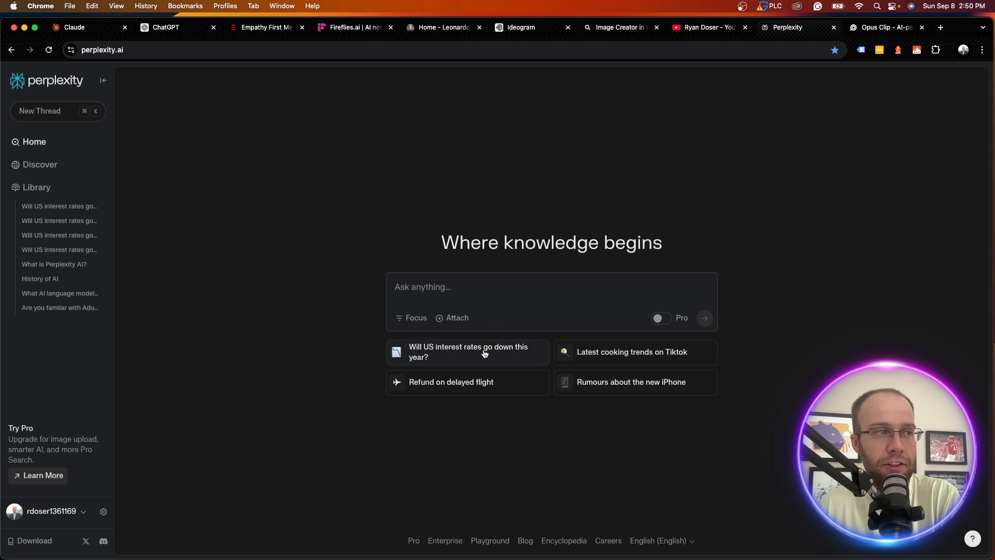
Step: Ask the suggested US interest rates question and read through the sourced answer
left_click(467, 351)
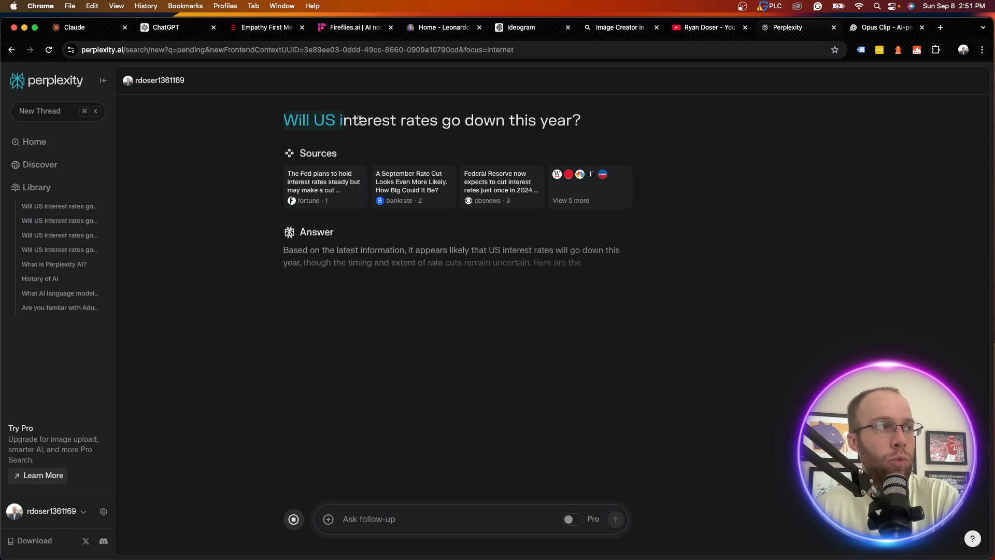
mouse_move(683, 143)
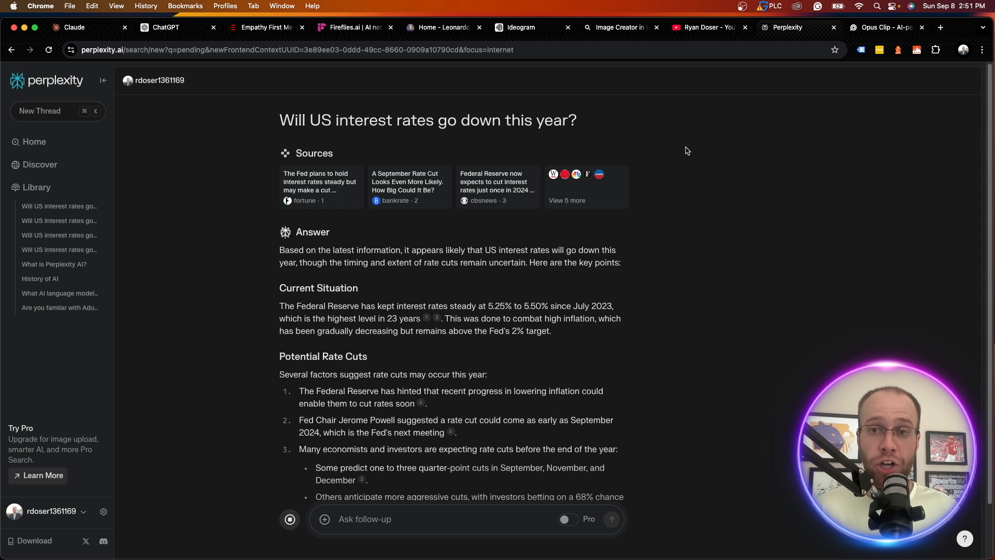
scroll("down", 3)
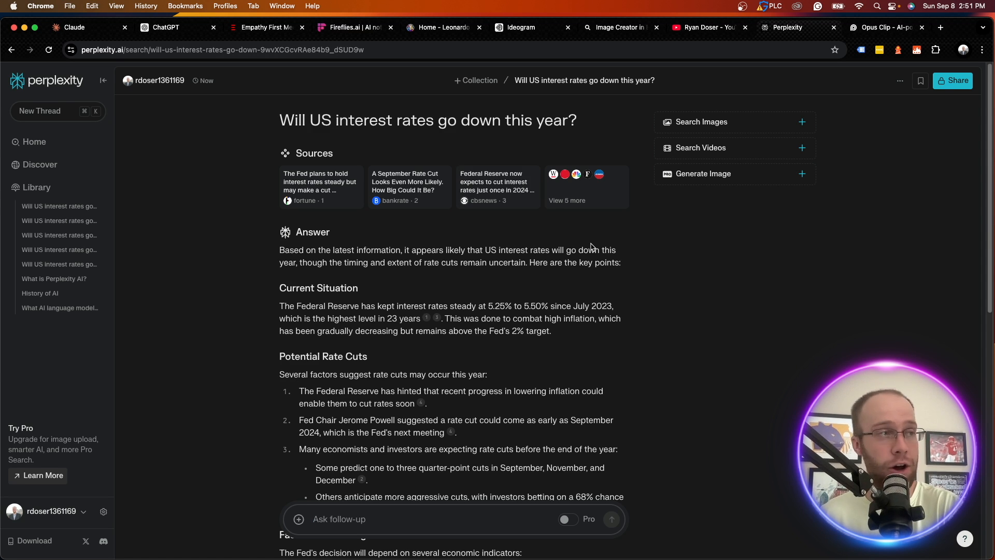
scroll("down", 3)
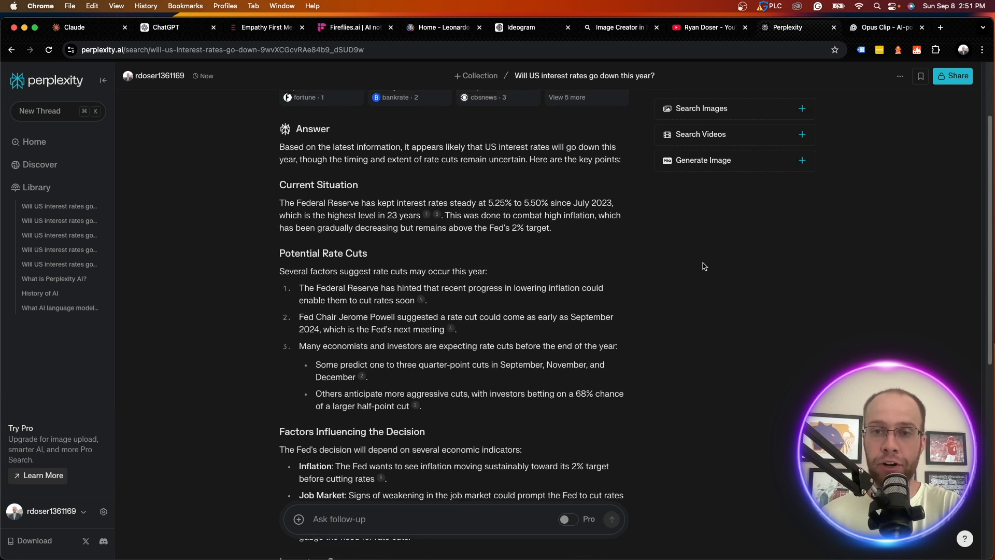
scroll("up", 3)
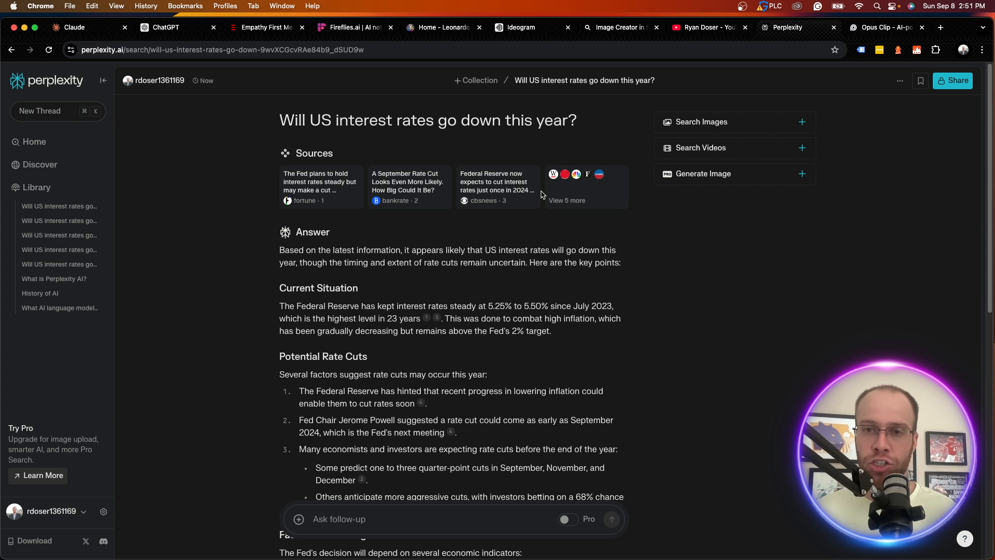
mouse_move(745, 331)
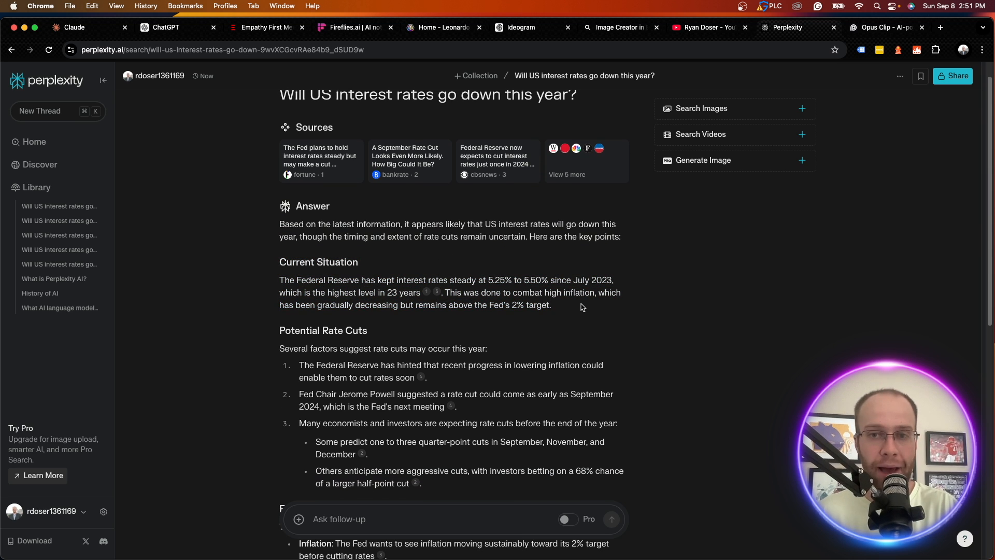
mouse_move(429, 298)
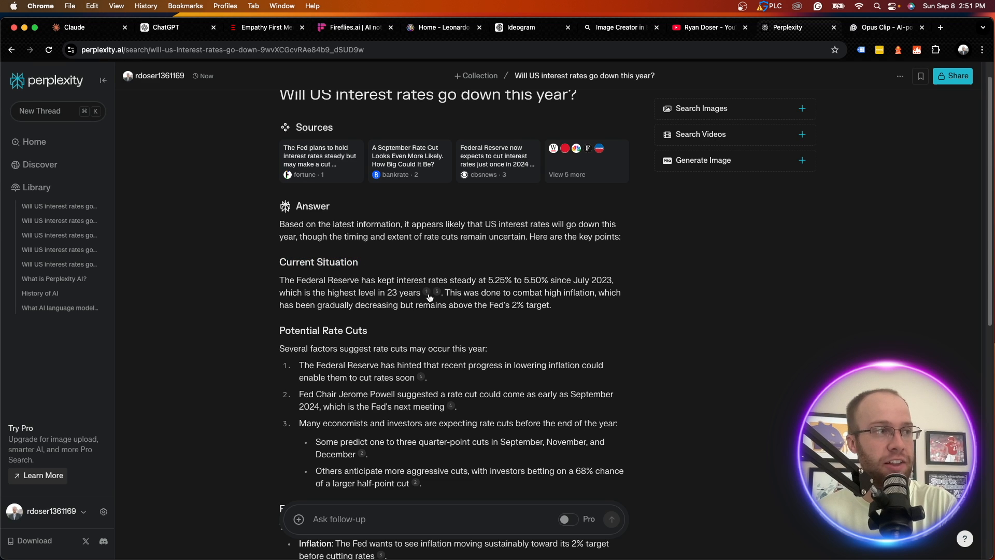
mouse_move(436, 293)
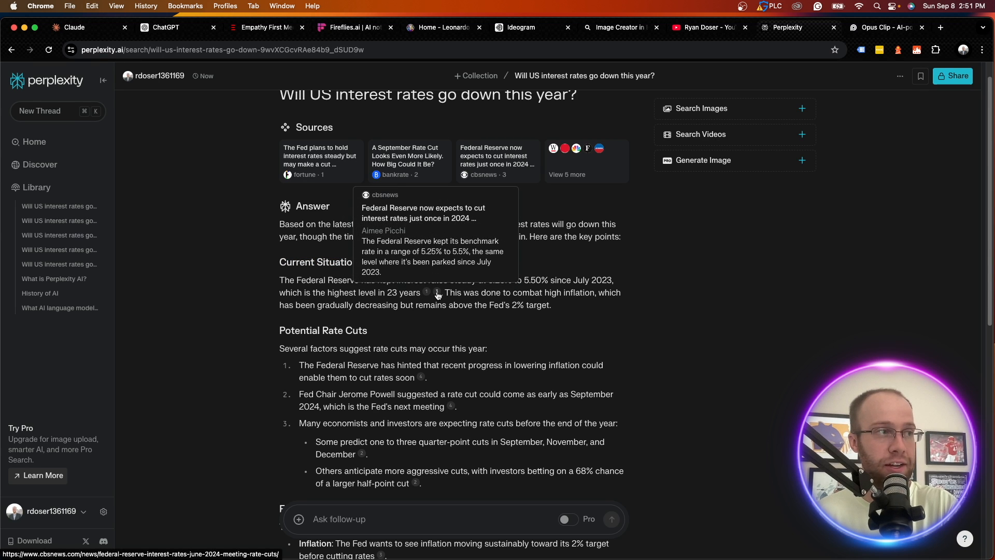
mouse_move(721, 248)
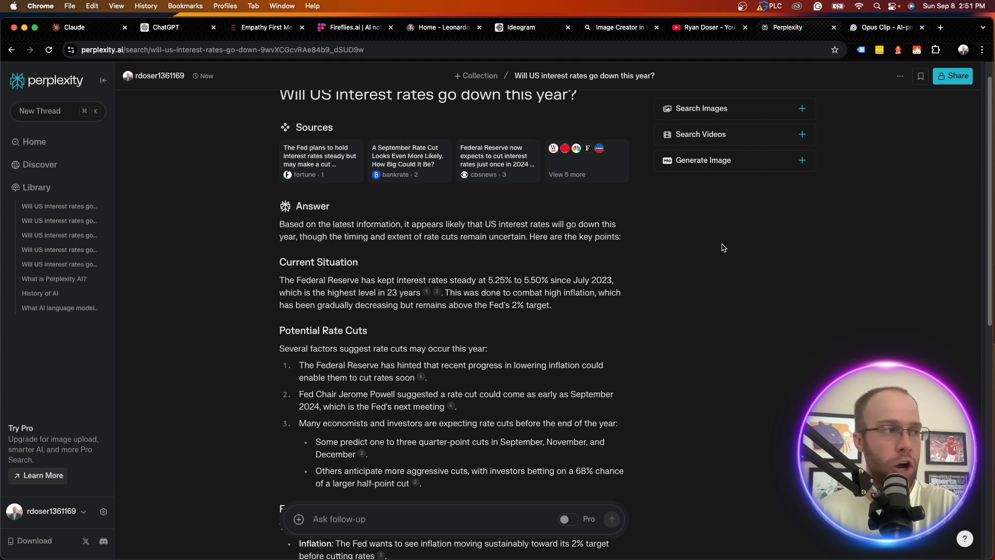
scroll("down", 3)
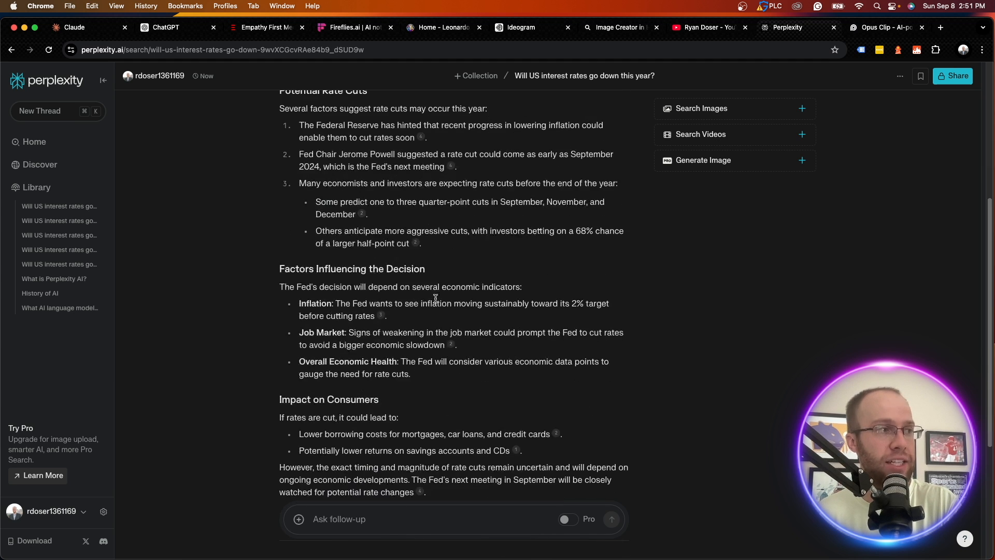
scroll("down", 3)
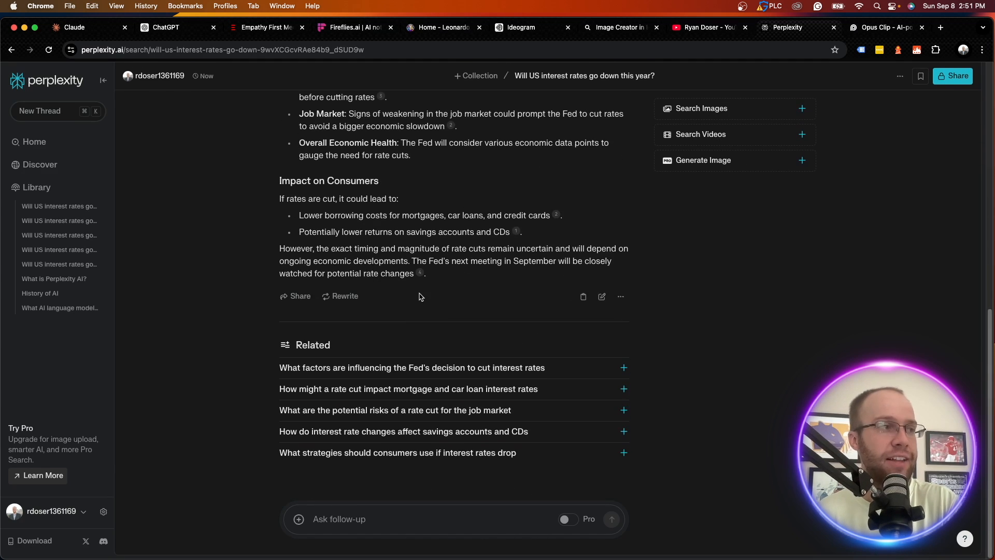
scroll("up", 3)
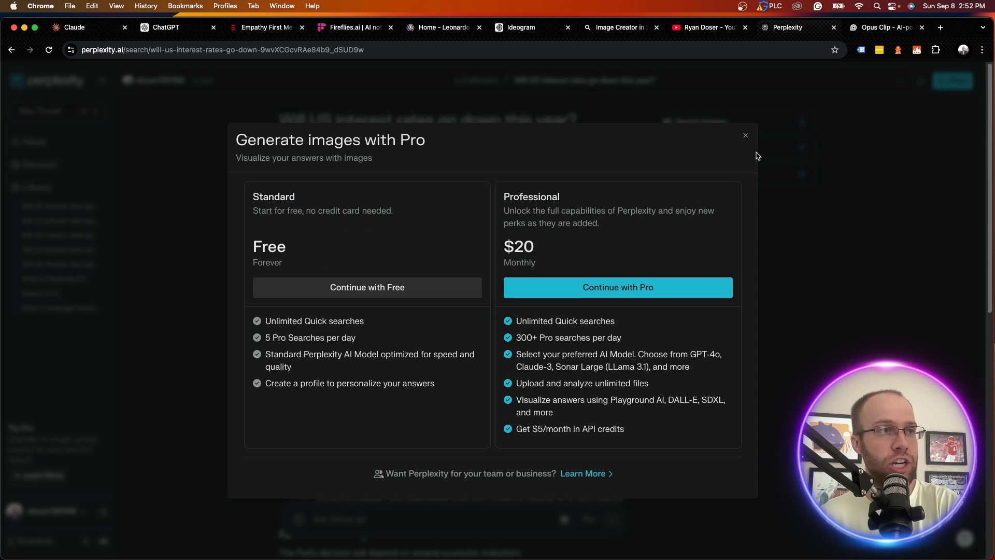
Step: Dismiss the Pro image-generation offer and move to the OpusClip homepage
left_click(745, 135)
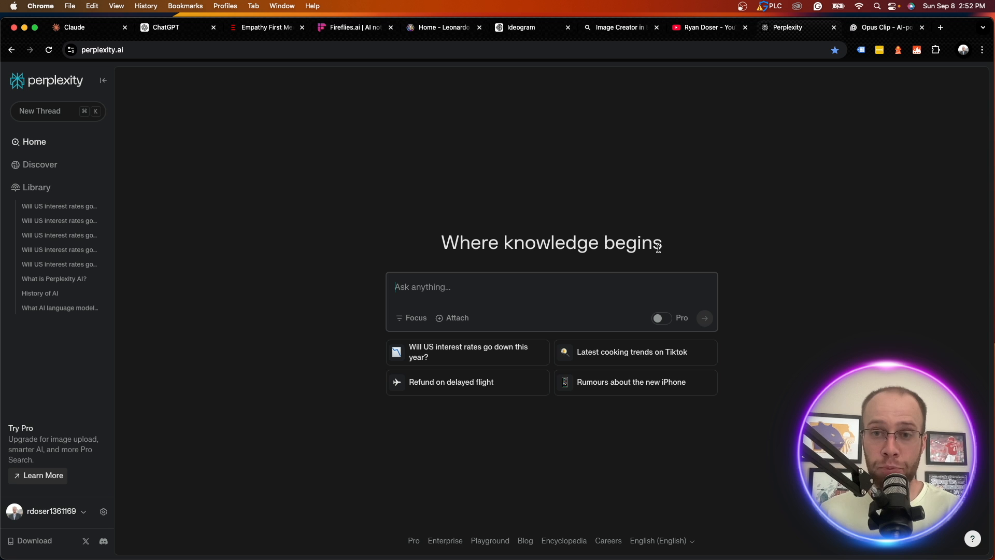
left_click(882, 27)
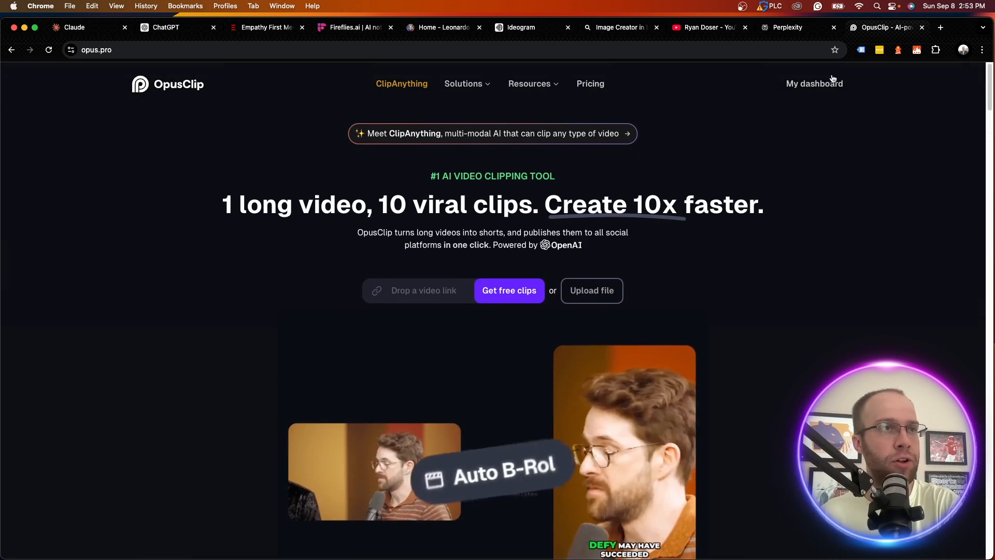
Step: From the OpusClip dashboard, open the Episode 54 - Isaac Jarnigan project's generated clips
left_click(814, 83)
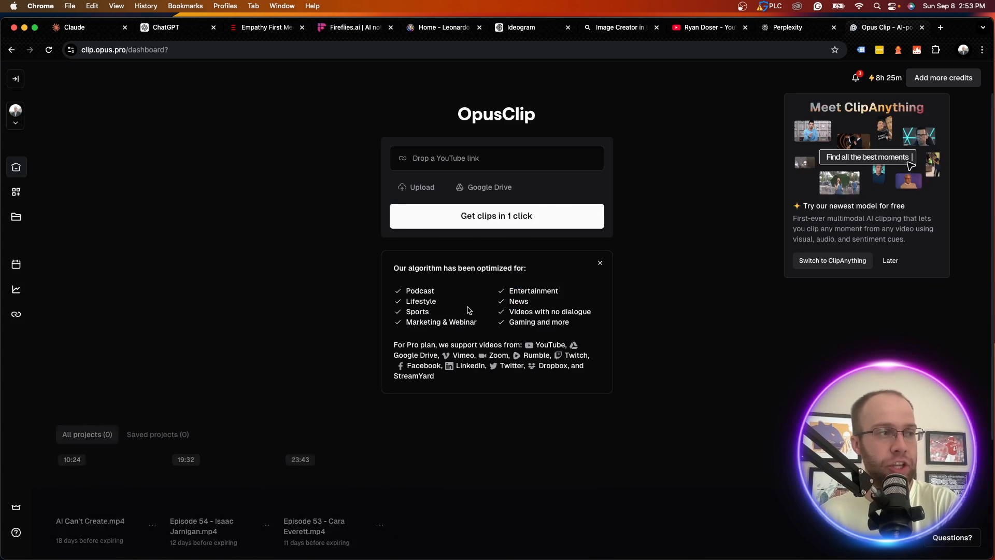
scroll("down", 3)
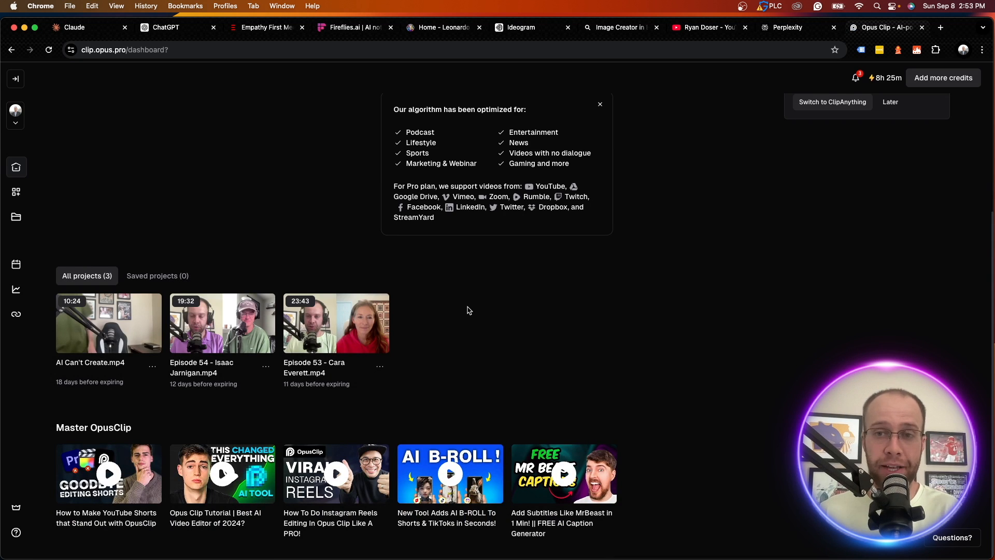
left_click(222, 322)
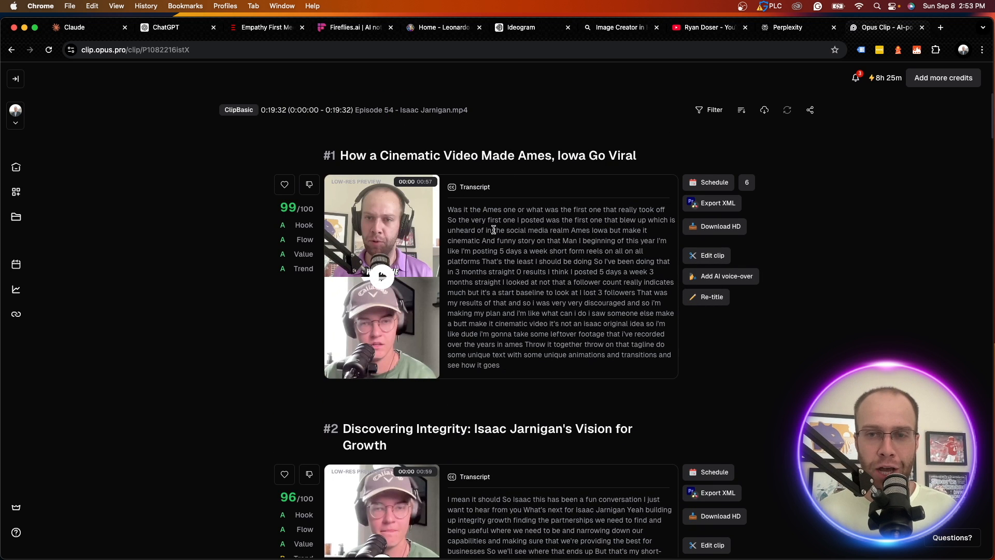
mouse_move(281, 214)
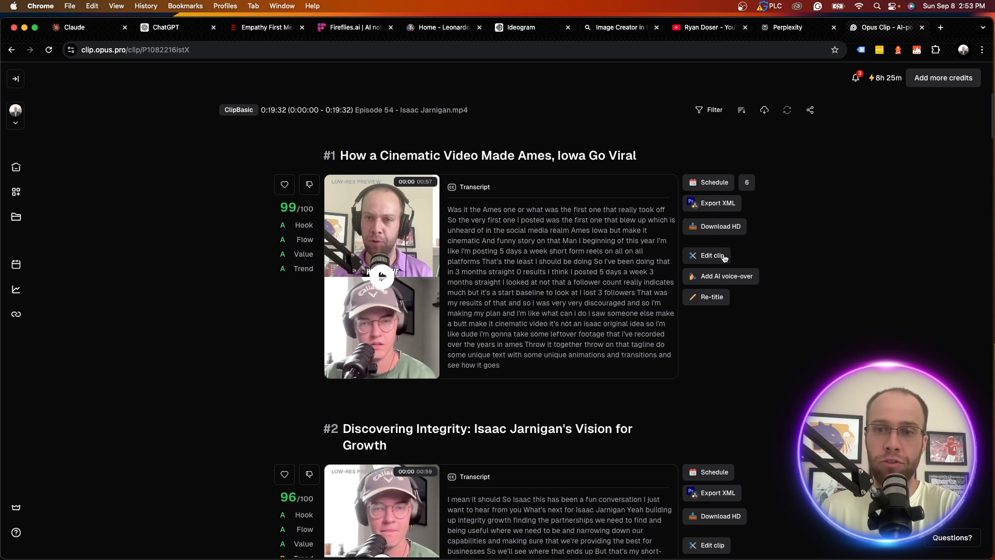
mouse_move(15, 264)
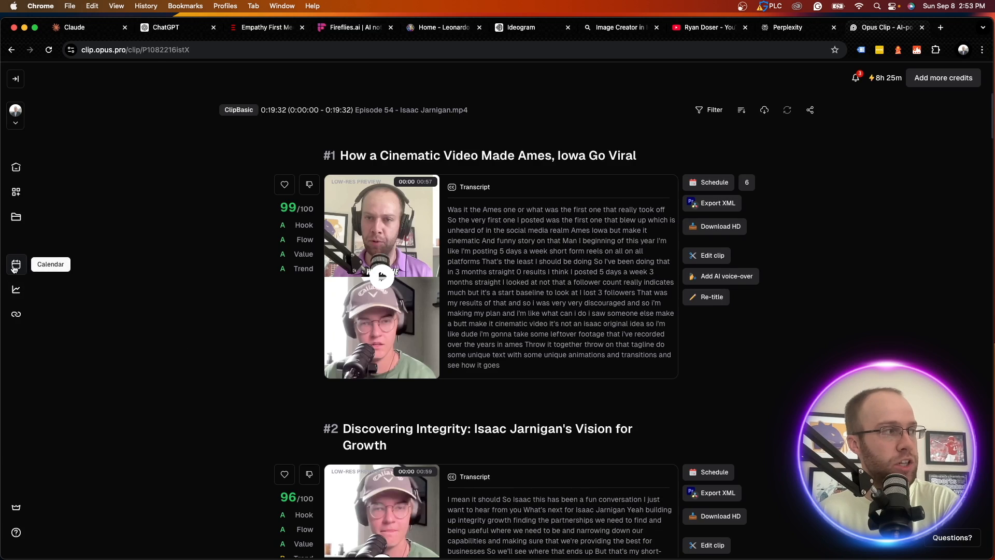
Step: View the content calendar of scheduled September 2024 posts for the AI Insider Tips accounts
left_click(16, 264)
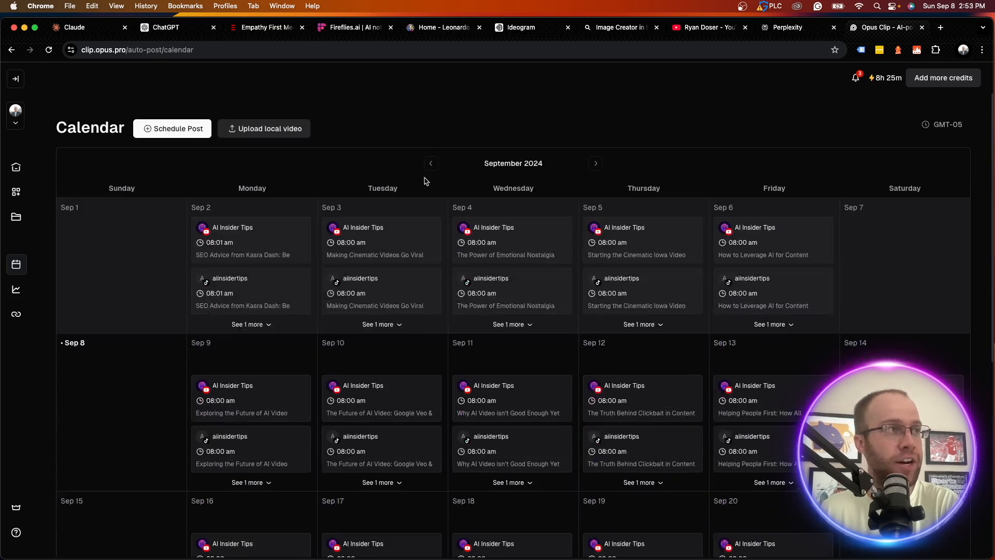
scroll("down", 3)
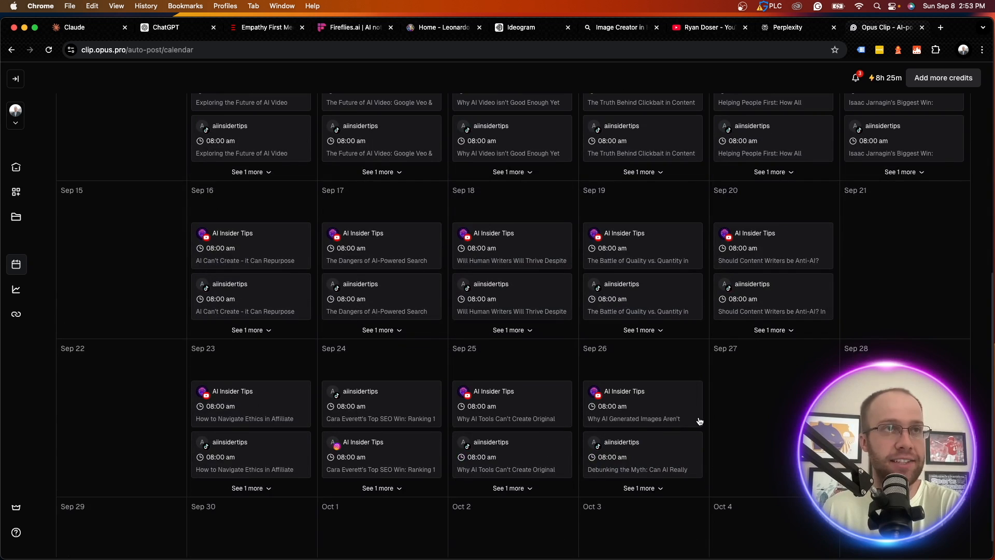
mouse_move(686, 417)
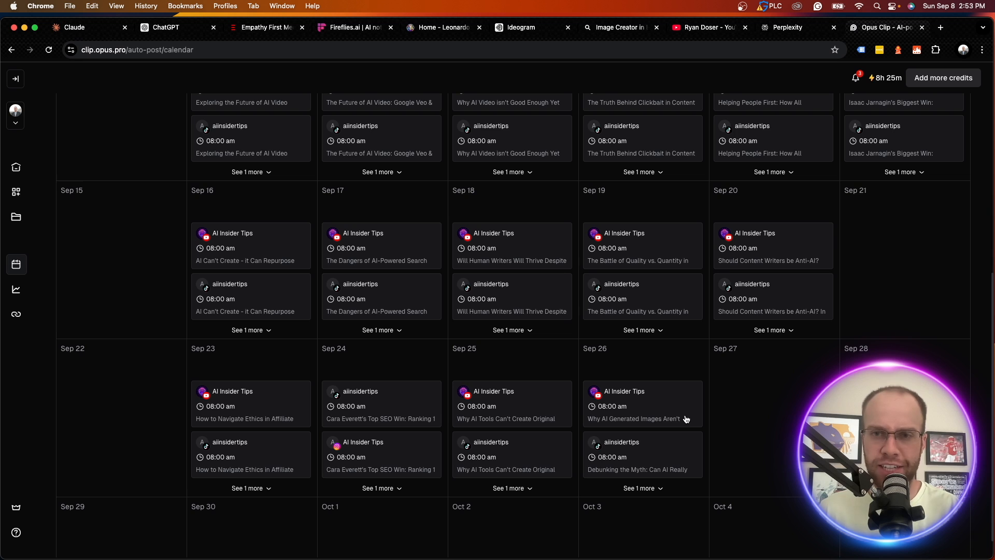
scroll("up", 3)
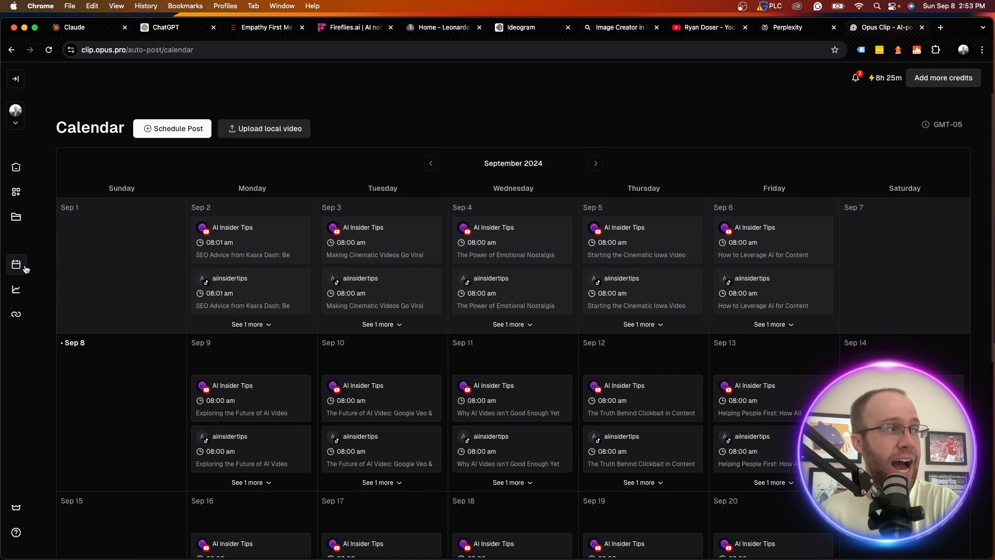
mouse_move(29, 228)
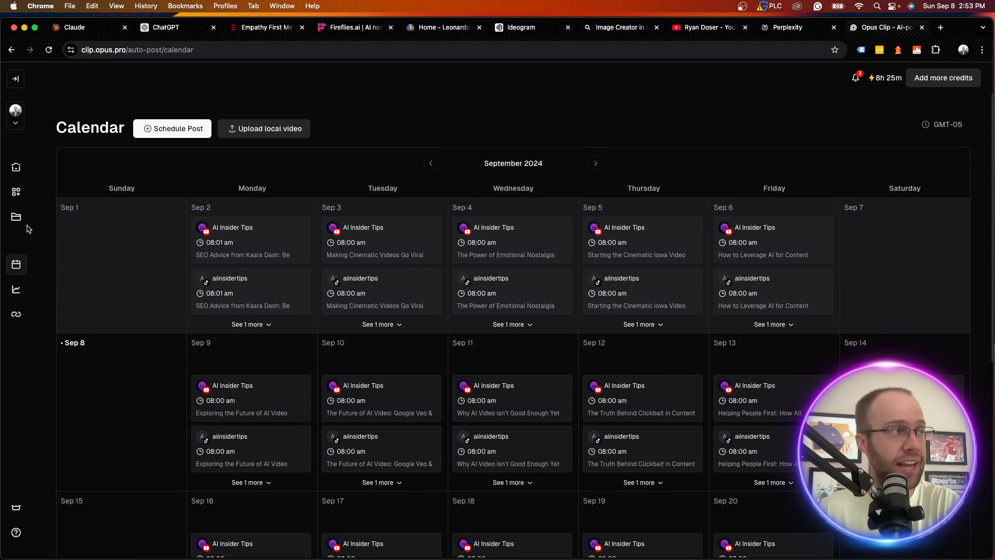
Step: Reopen the Episode 54 project from the dashboard and browse its generated clips
left_click(16, 167)
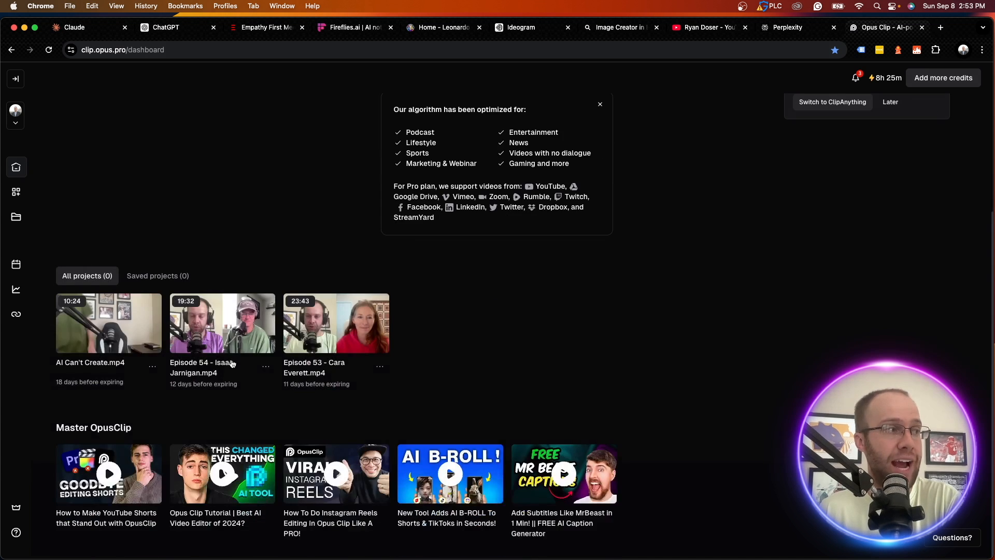
left_click(221, 323)
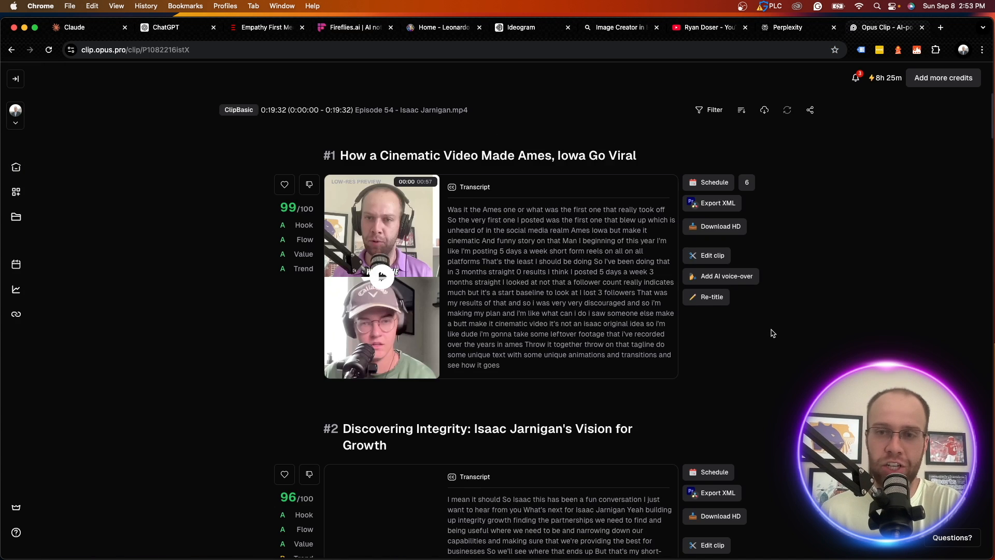
scroll("down", 3)
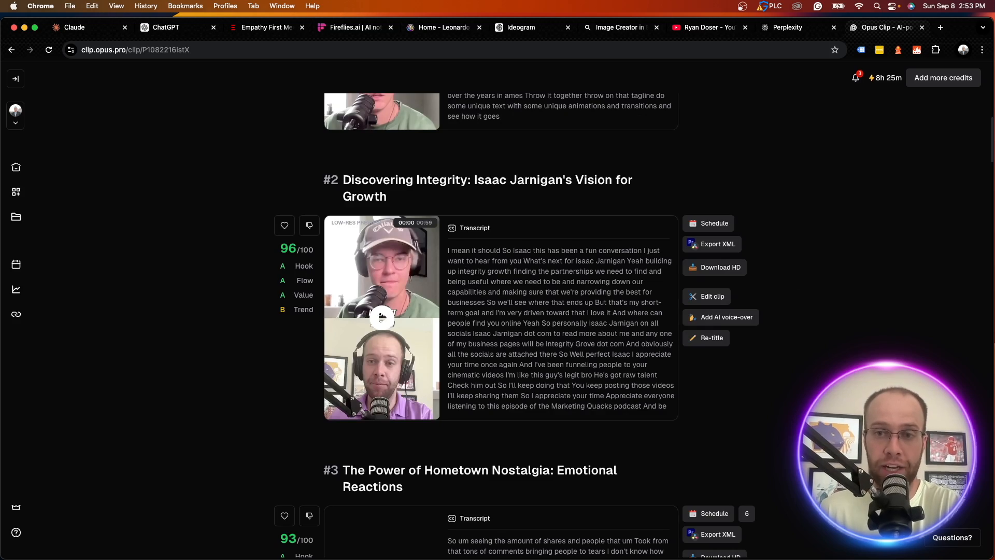
scroll("down", 3)
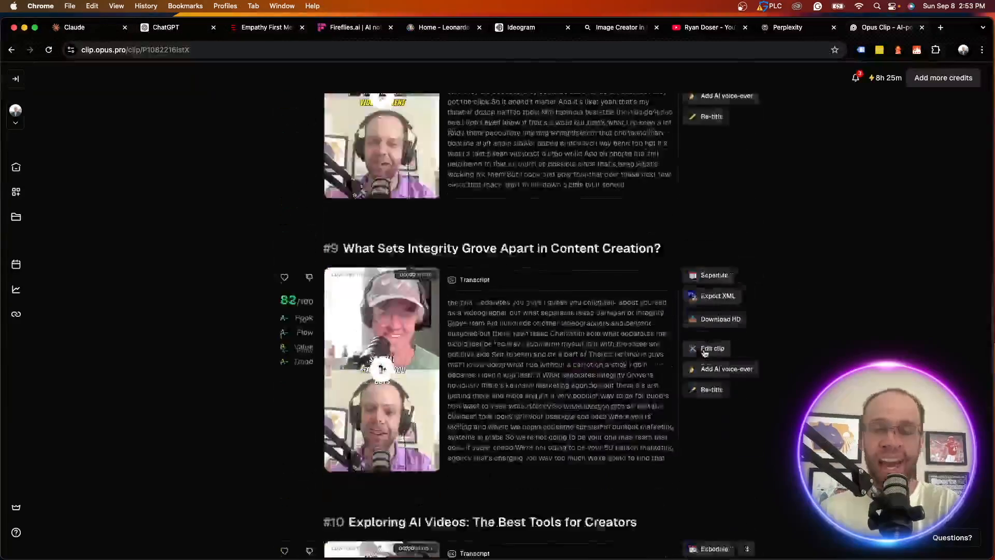
scroll("up", 3)
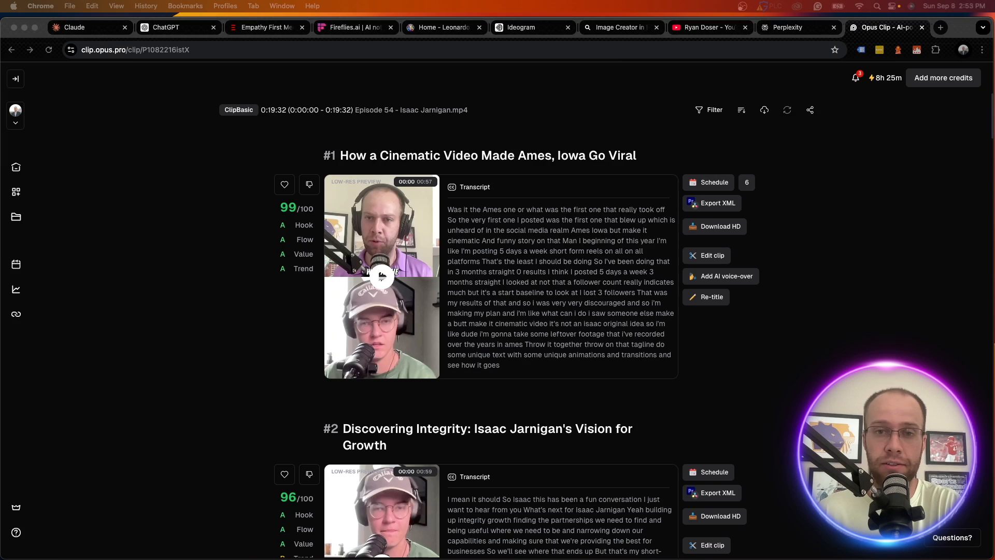
Step: Switch to the Ryan Doser YouTube channel's videos page
left_click(702, 27)
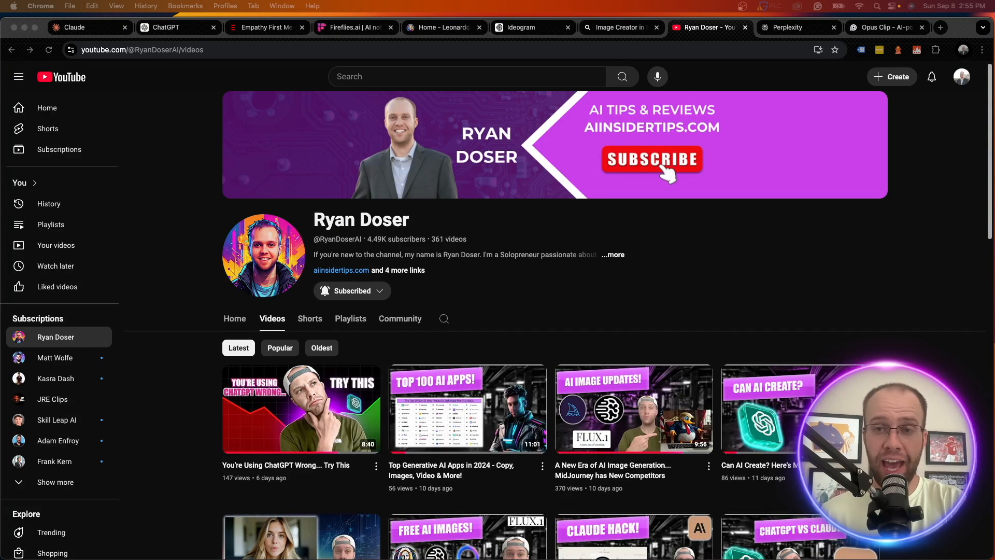